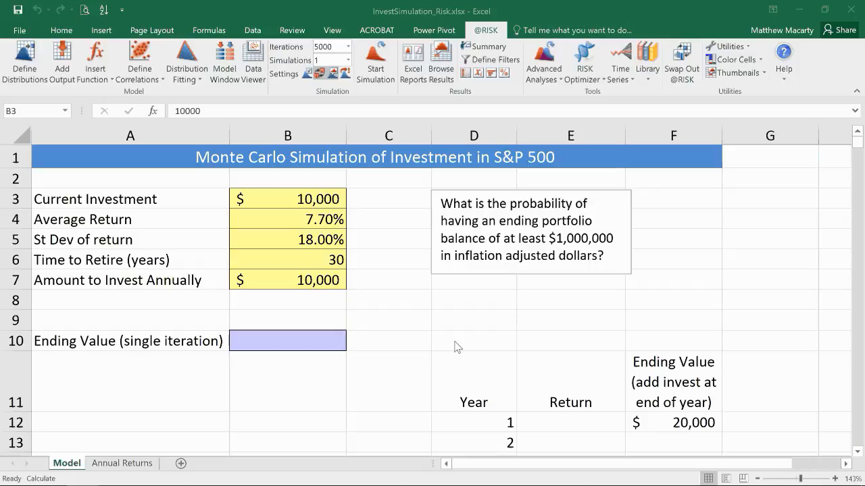
{"action": "mouse_move", "coordinate": [279, 212]}
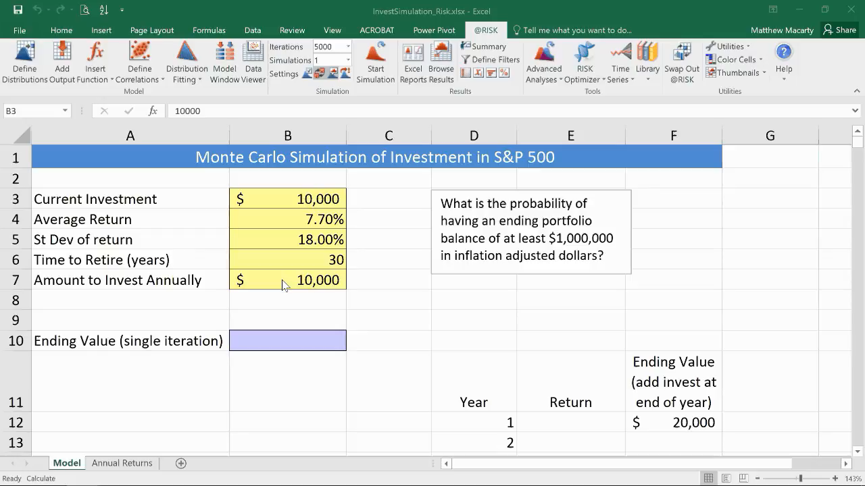
{"action": "mouse_move", "coordinate": [288, 219]}
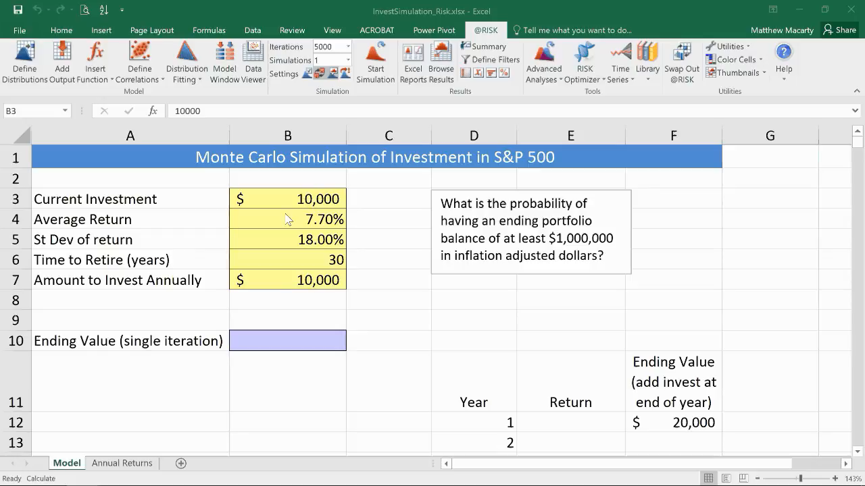
{"action": "mouse_move", "coordinate": [273, 248]}
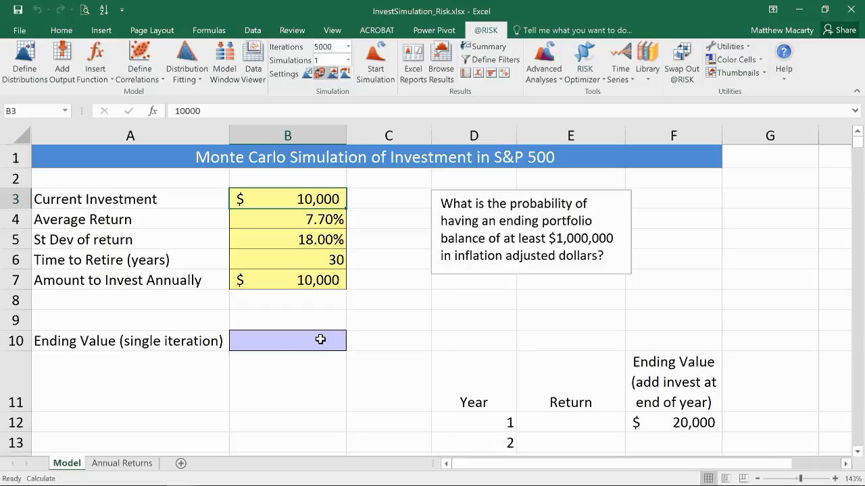
{"action": "mouse_move", "coordinate": [505, 362]}
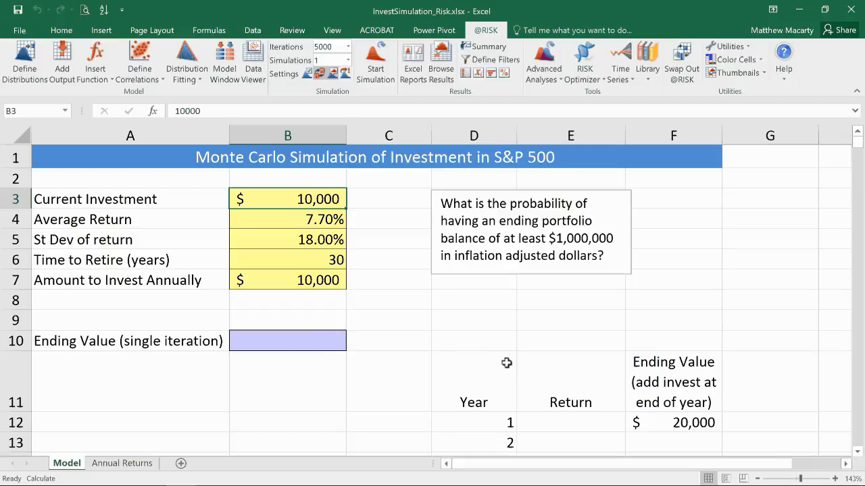
Define the year-1 return in E12 as a Normal distribution with mean B4 and standard deviation B5.
{"action": "scroll", "scroll_direction": "down", "scroll_amount": 3}
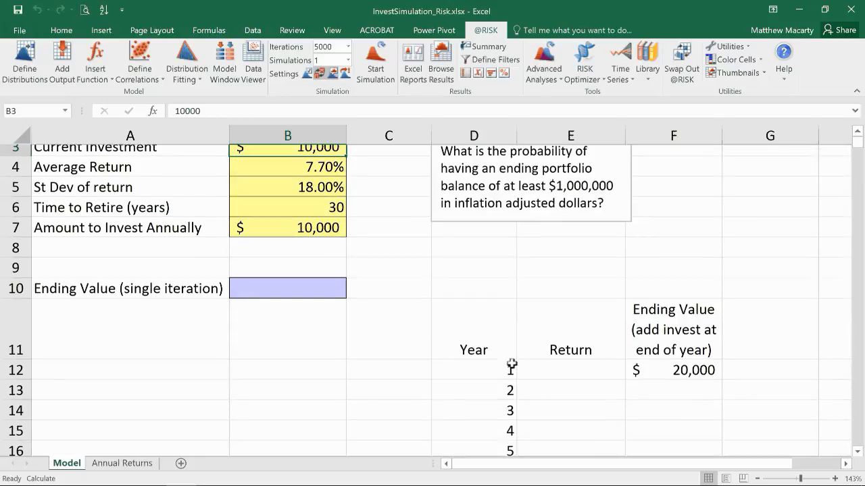
{"action": "scroll", "scroll_direction": "down", "scroll_amount": 3}
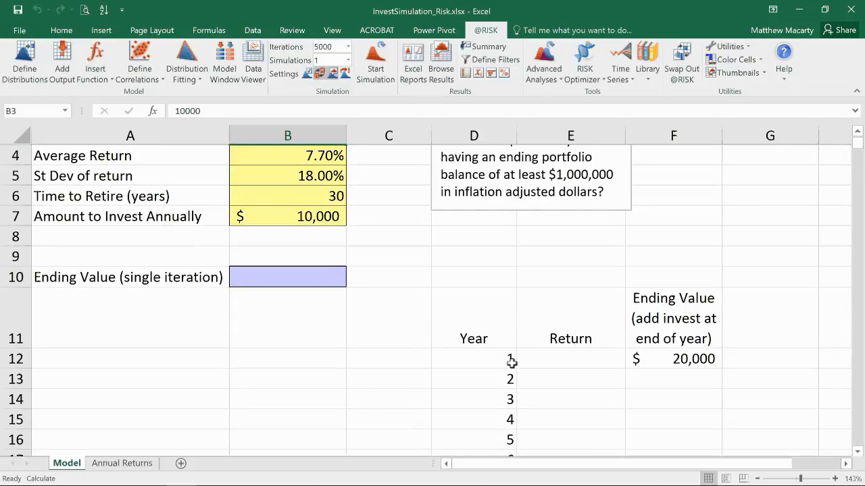
{"action": "left_click", "coordinate": [570, 359]}
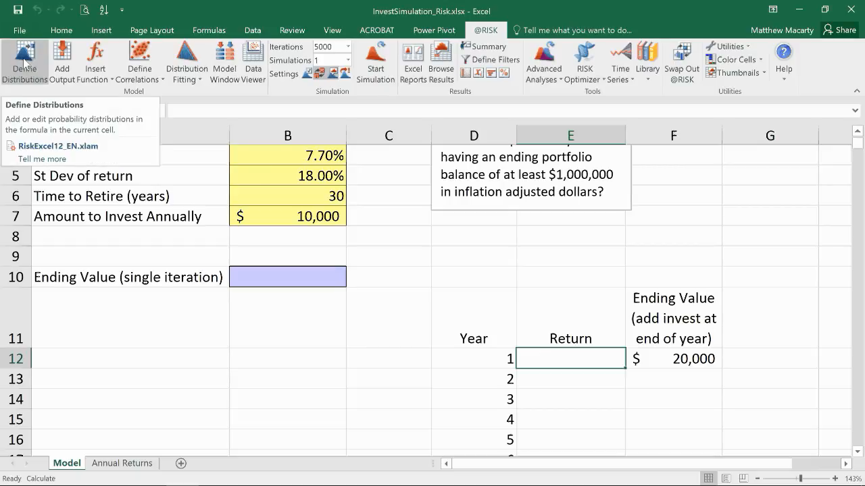
{"action": "left_click", "coordinate": [570, 358]}
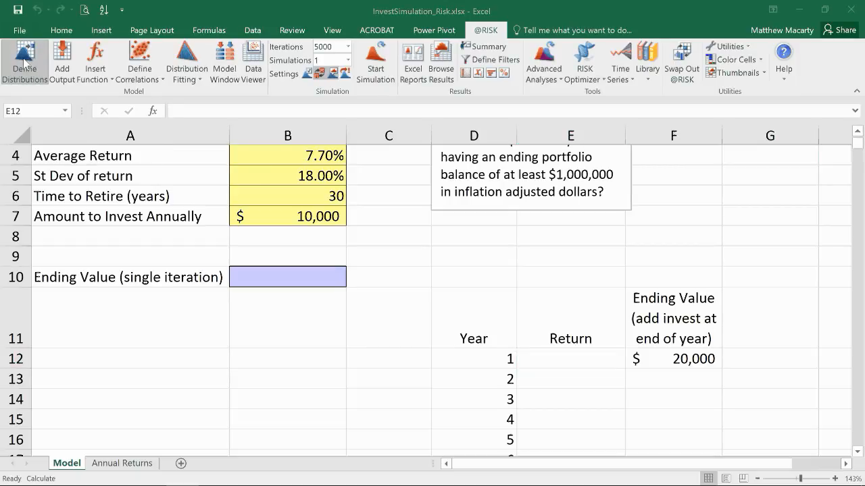
{"action": "left_click", "coordinate": [24, 61]}
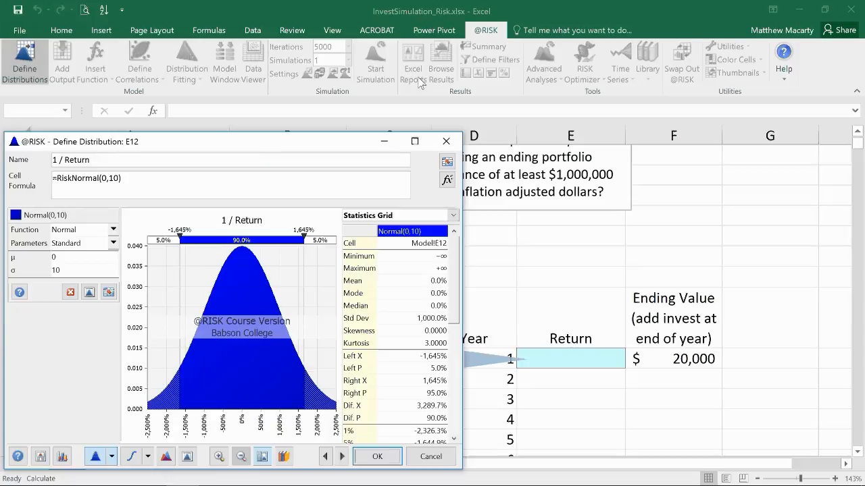
{"action": "mouse_move", "coordinate": [325, 135]}
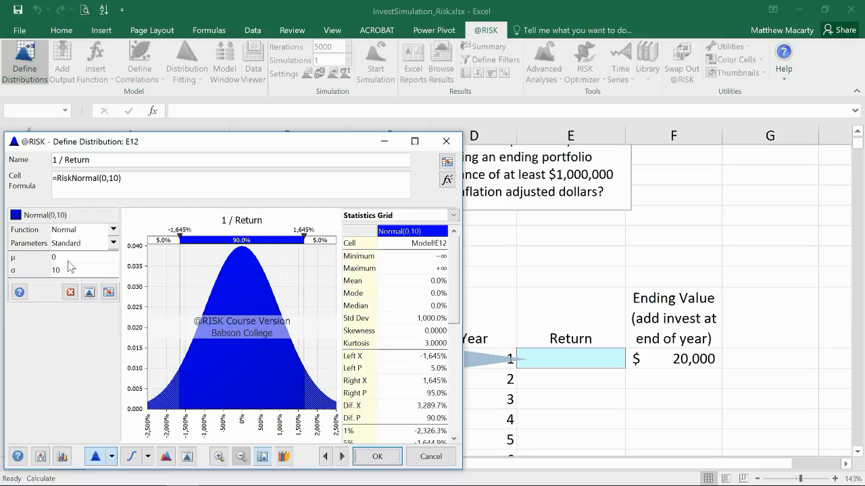
{"action": "mouse_move", "coordinate": [66, 263]}
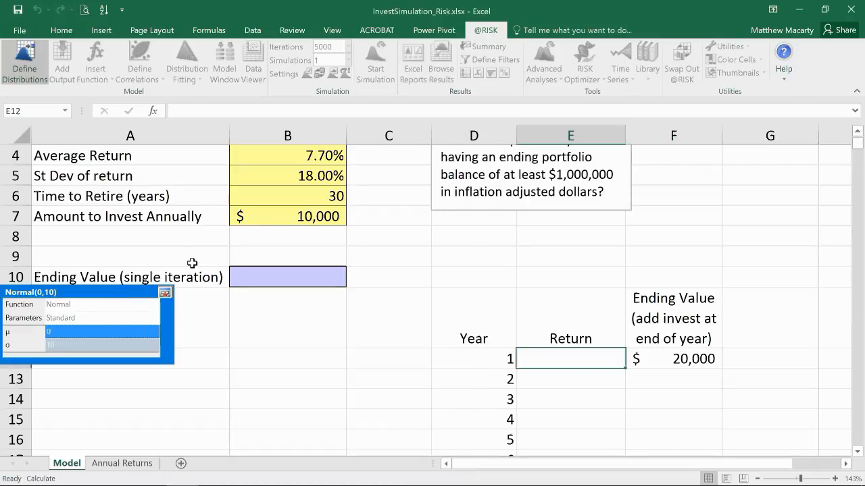
{"action": "mouse_move", "coordinate": [265, 192]}
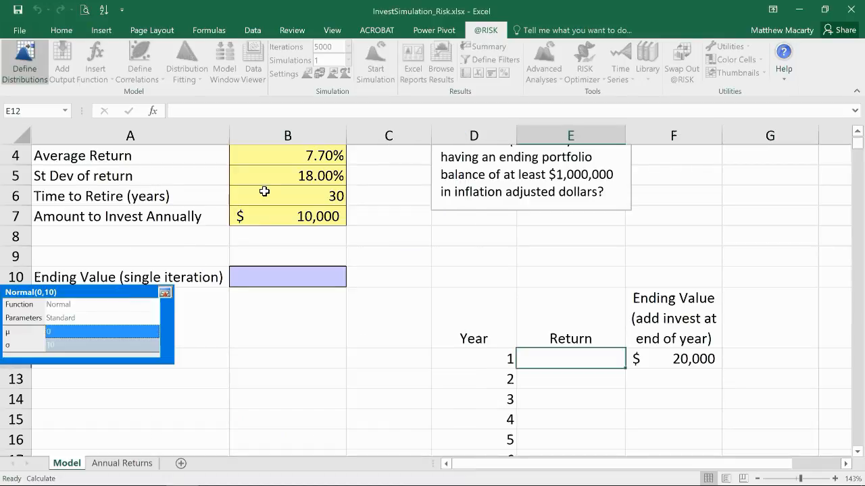
{"action": "left_click", "coordinate": [286, 155]}
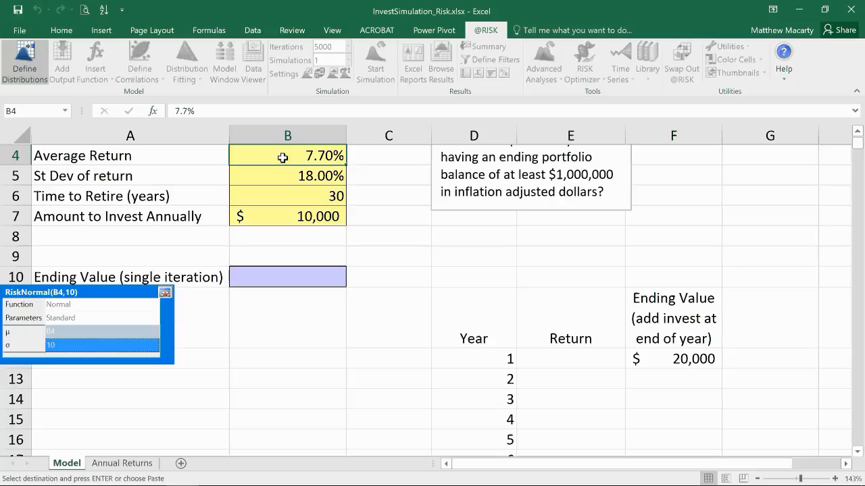
{"action": "mouse_move", "coordinate": [97, 351]}
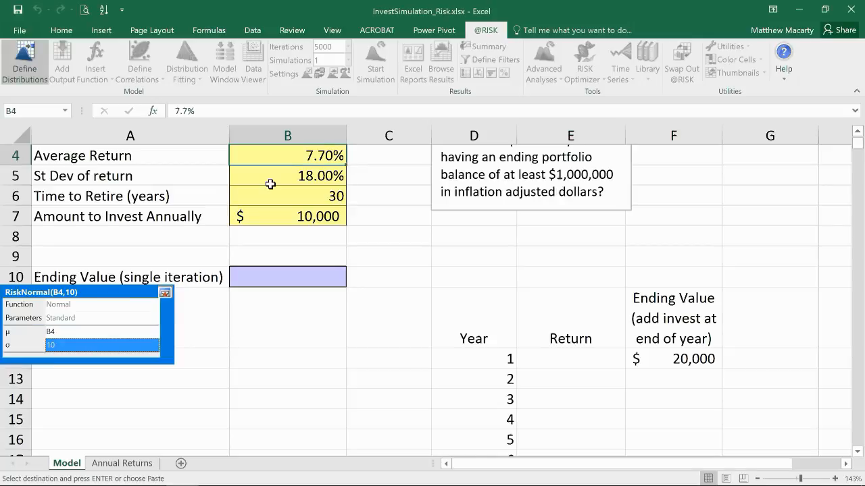
{"action": "left_click", "coordinate": [286, 175]}
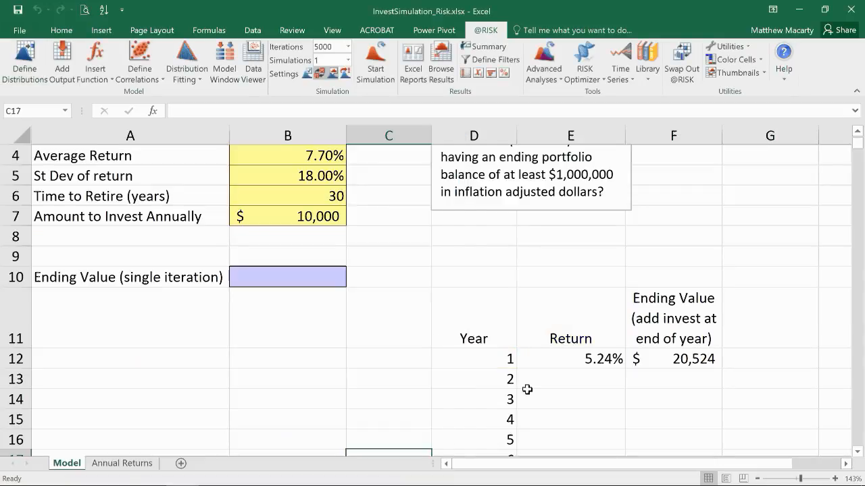
{"action": "mouse_move", "coordinate": [559, 362]}
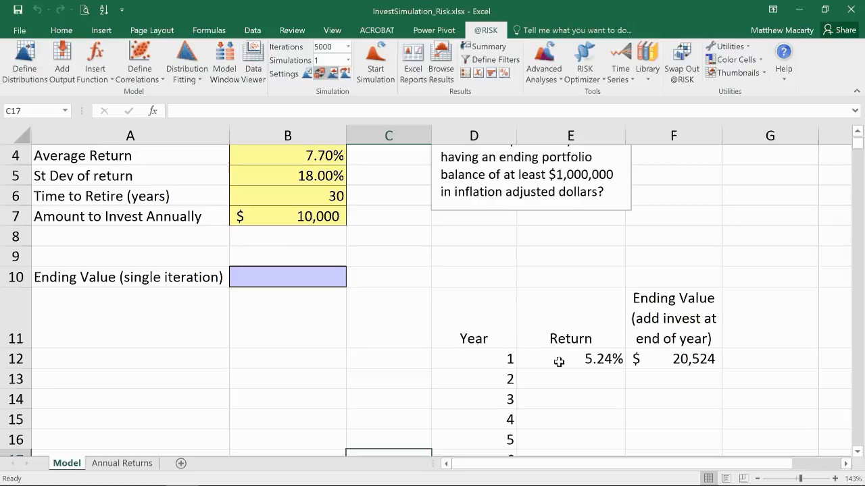
{"action": "left_click", "coordinate": [571, 360]}
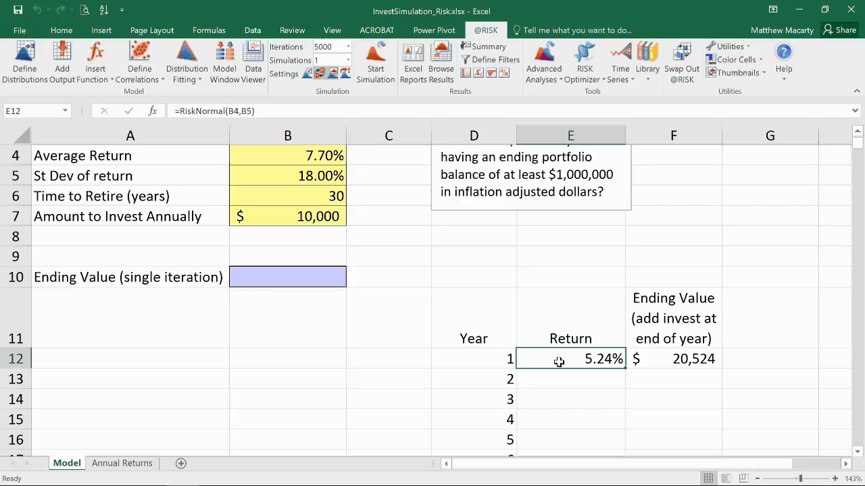
{"action": "mouse_move", "coordinate": [25, 61]}
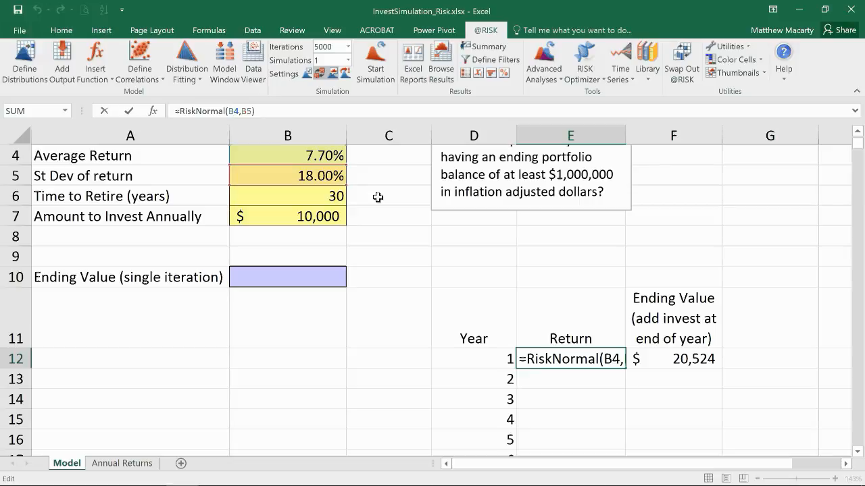
Make the B4 and B5 references absolute ($B$4, $B$5) and confirm the return formula.
{"action": "key", "text": "f4"}
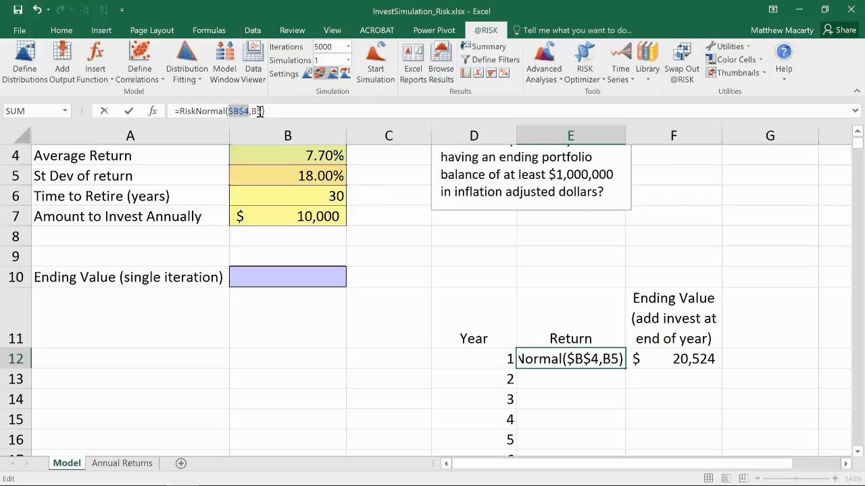
{"action": "key", "text": "f4"}
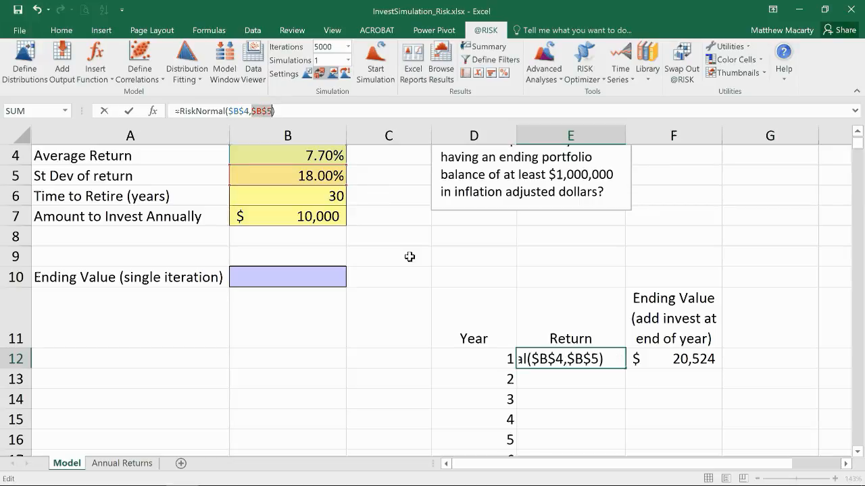
{"action": "key", "text": "Return"}
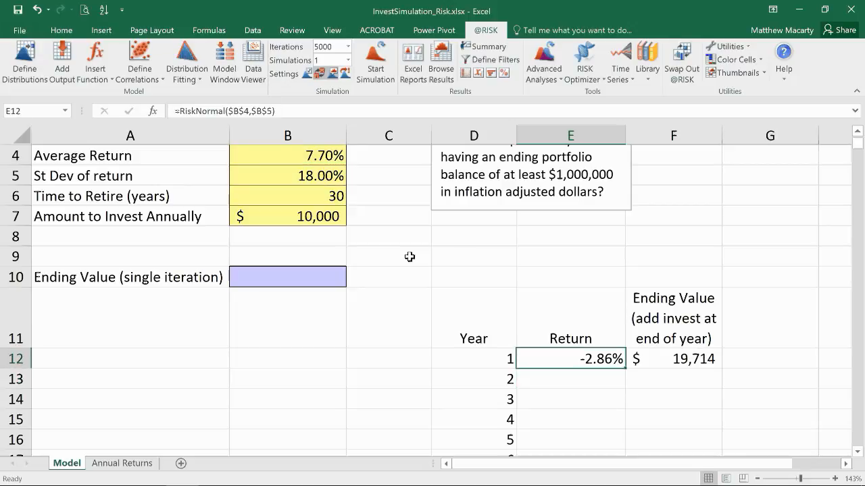
{"action": "mouse_move", "coordinate": [624, 369]}
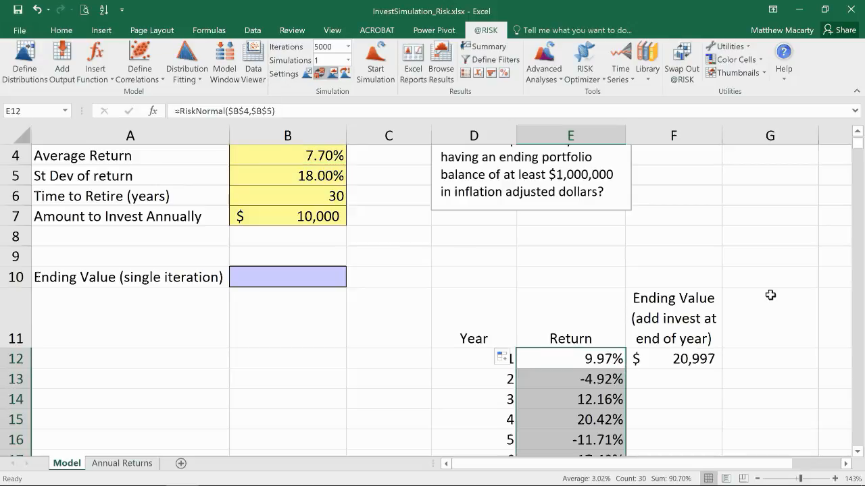
{"action": "scroll", "scroll_direction": "down", "scroll_amount": 3}
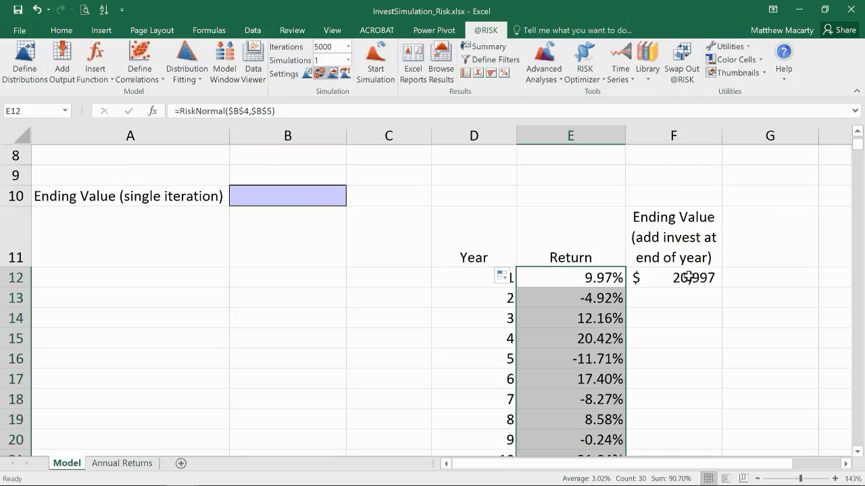
{"action": "left_click", "coordinate": [673, 277]}
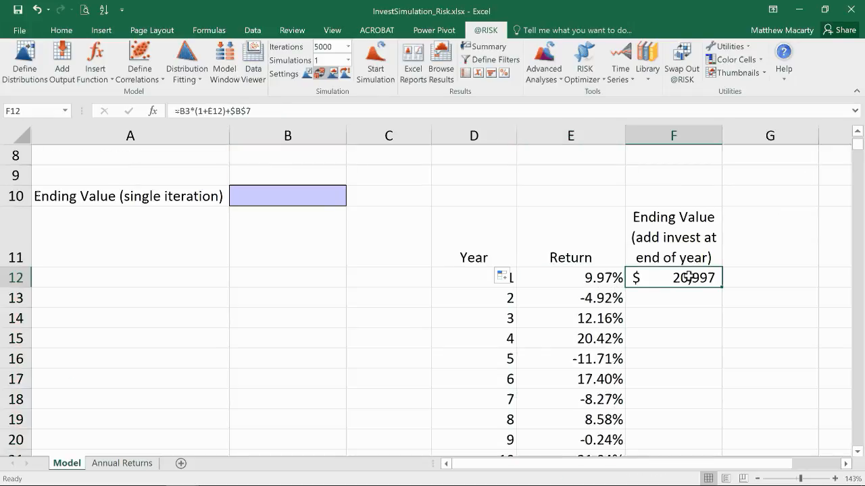
{"action": "double_click", "coordinate": [673, 277]}
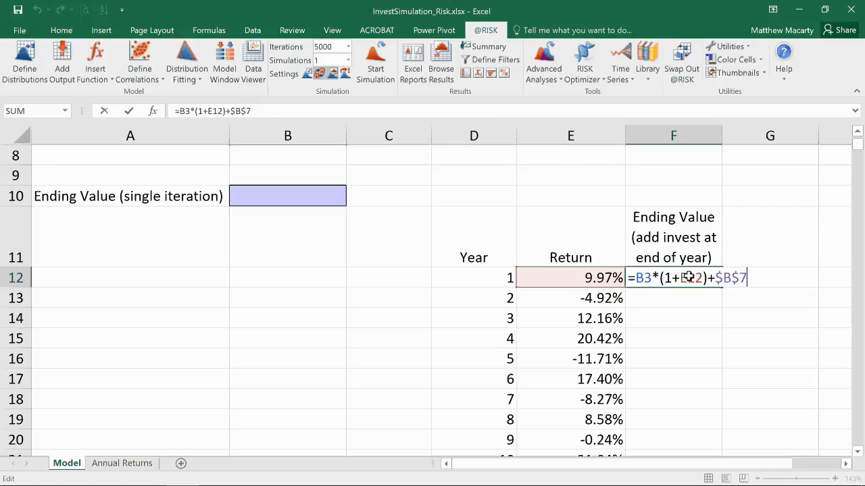
{"action": "scroll", "scroll_direction": "up", "scroll_amount": 3}
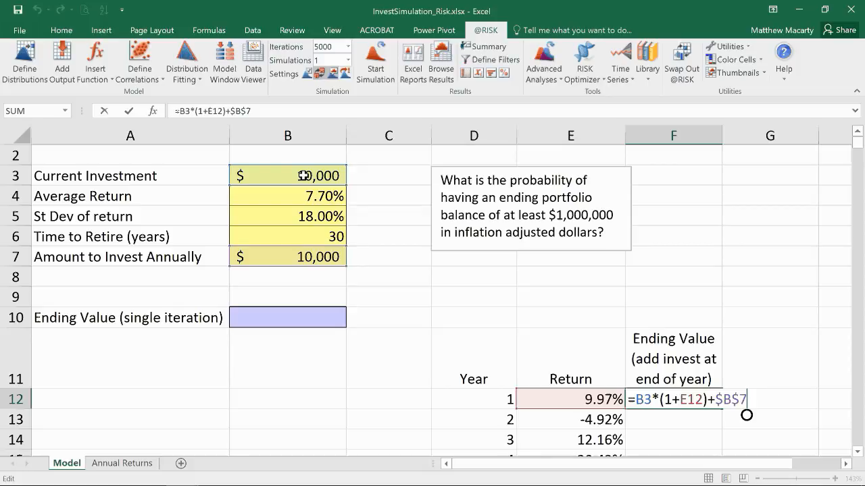
{"action": "mouse_move", "coordinate": [659, 399]}
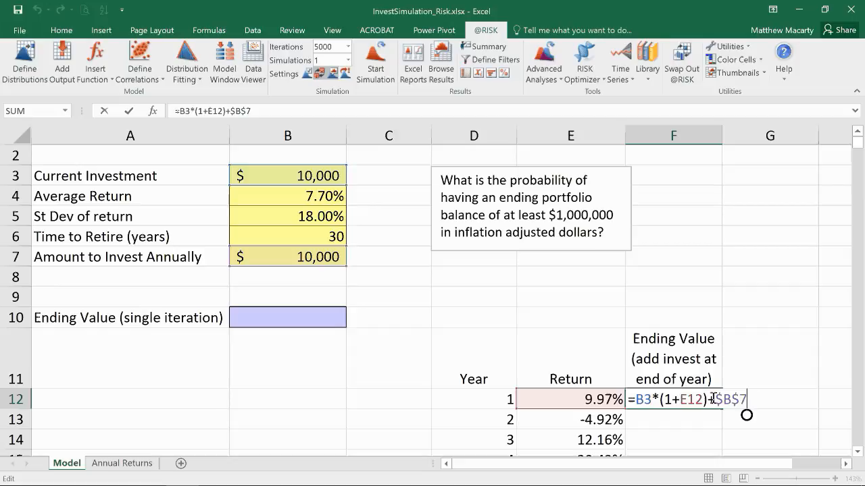
{"action": "key", "text": "Return"}
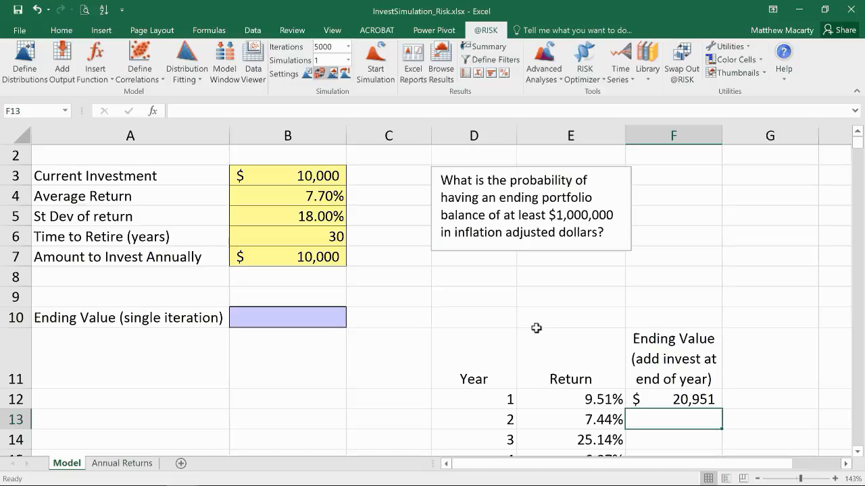
Enter F13 as =F12*(1+E13)+$B$7, compounding year 1's balance plus the annual investment.
{"action": "type", "text": "=F12"}
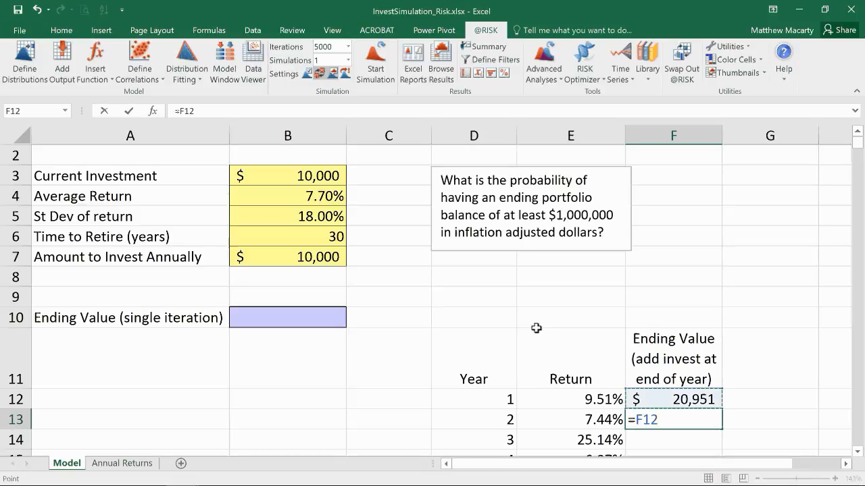
{"action": "type", "text": "*("}
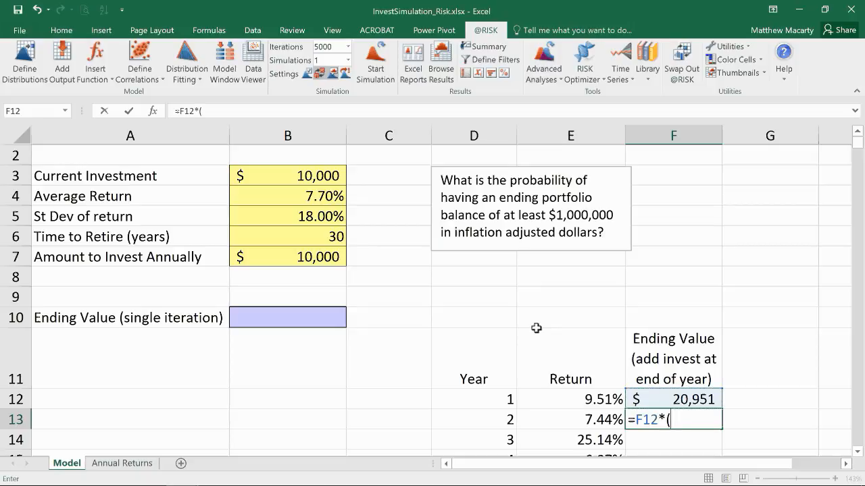
{"action": "type", "text": "1+"}
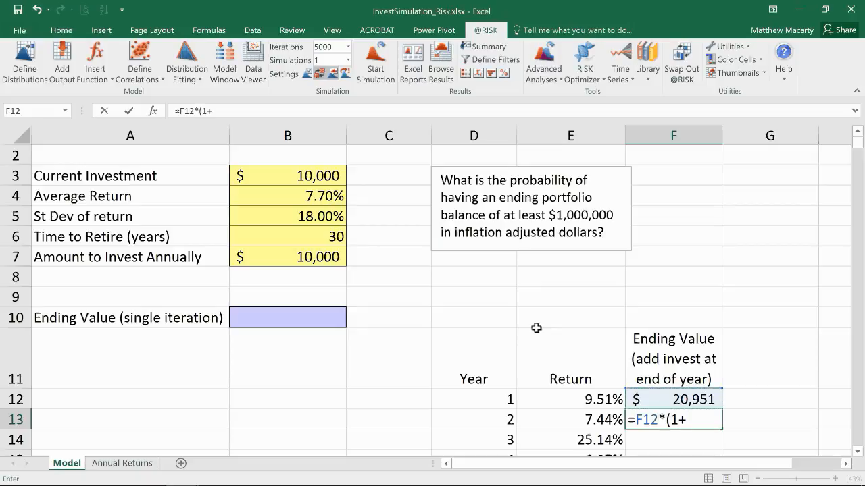
{"action": "left_click", "coordinate": [570, 419]}
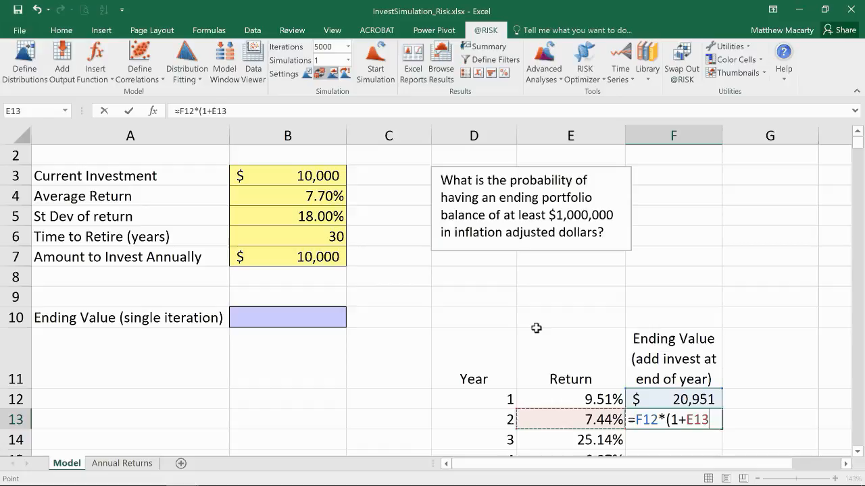
{"action": "type", "text": ")+"}
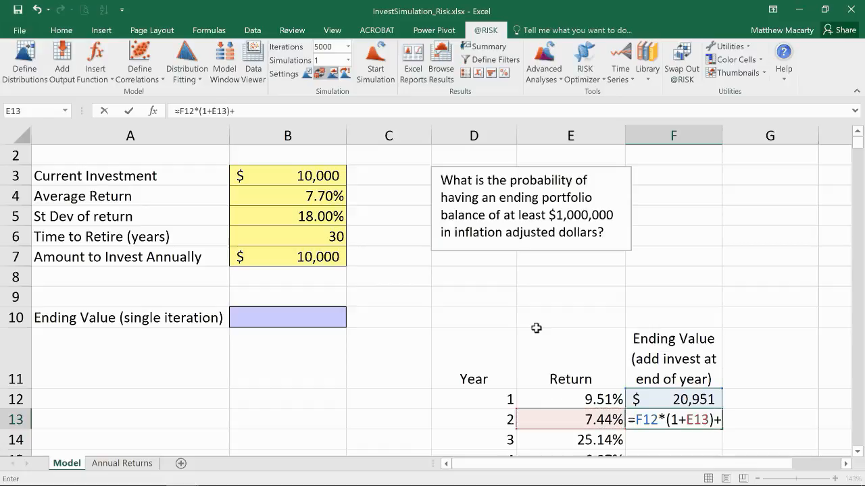
{"action": "left_click", "coordinate": [287, 257]}
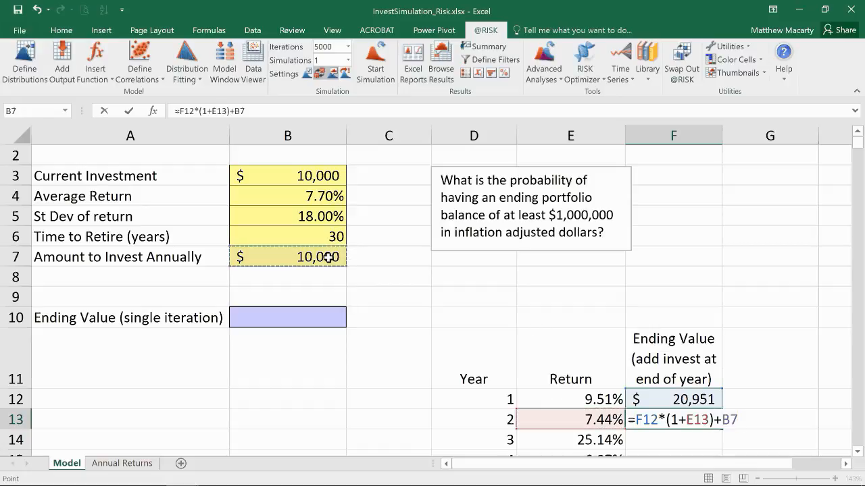
{"action": "key", "text": "F4"}
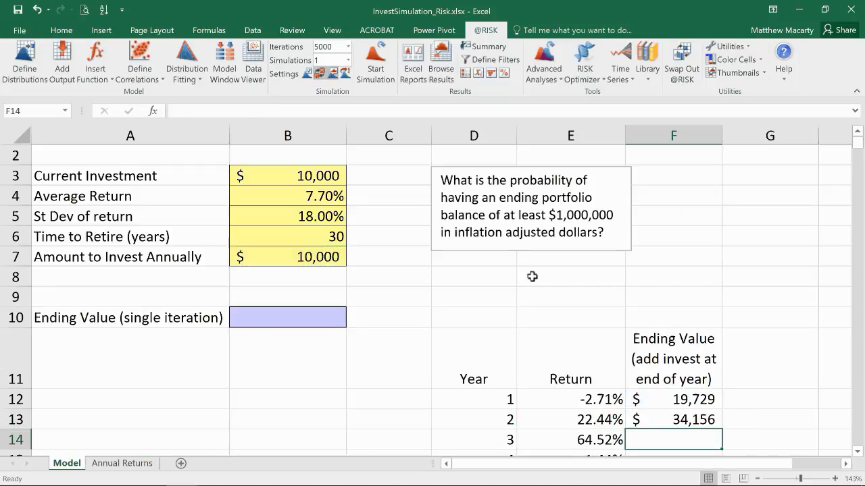
Scroll through the filled ending-value column to check the 30 years of balances.
{"action": "scroll", "scroll_direction": "down", "scroll_amount": 3}
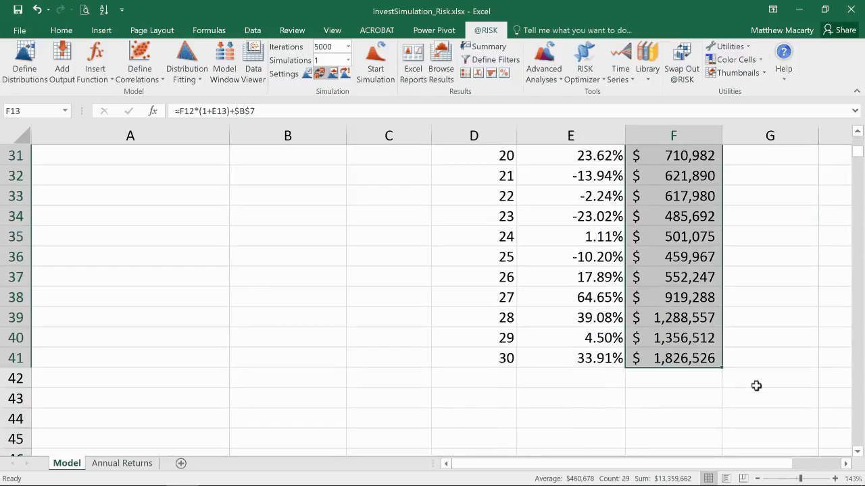
{"action": "scroll", "scroll_direction": "up", "scroll_amount": 3}
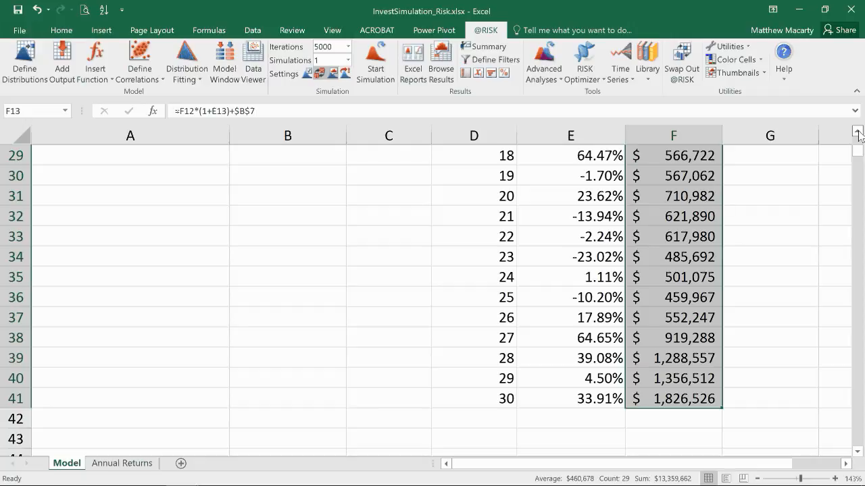
{"action": "scroll", "scroll_direction": "up", "scroll_amount": 3}
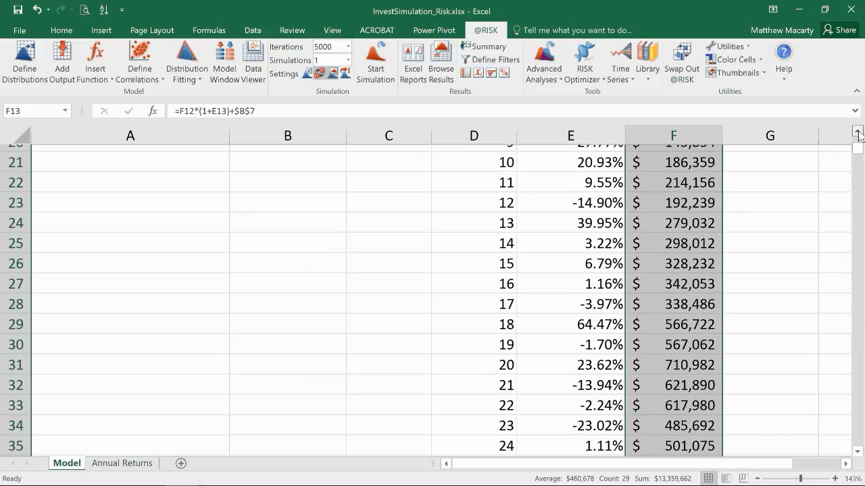
{"action": "scroll", "scroll_direction": "up", "scroll_amount": 3}
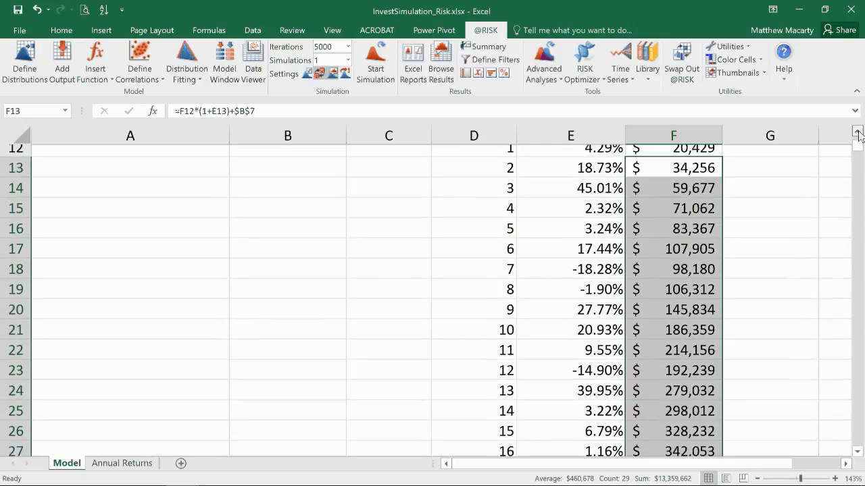
{"action": "scroll", "scroll_direction": "up", "scroll_amount": 3}
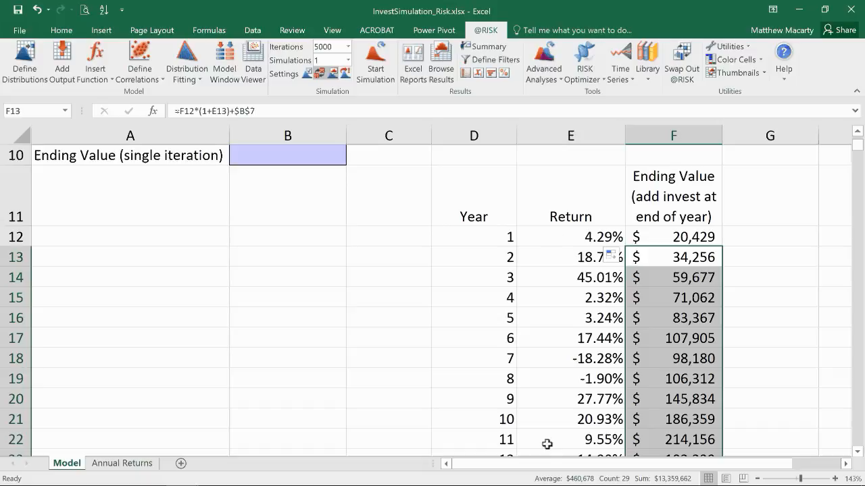
{"action": "mouse_move", "coordinate": [857, 132]}
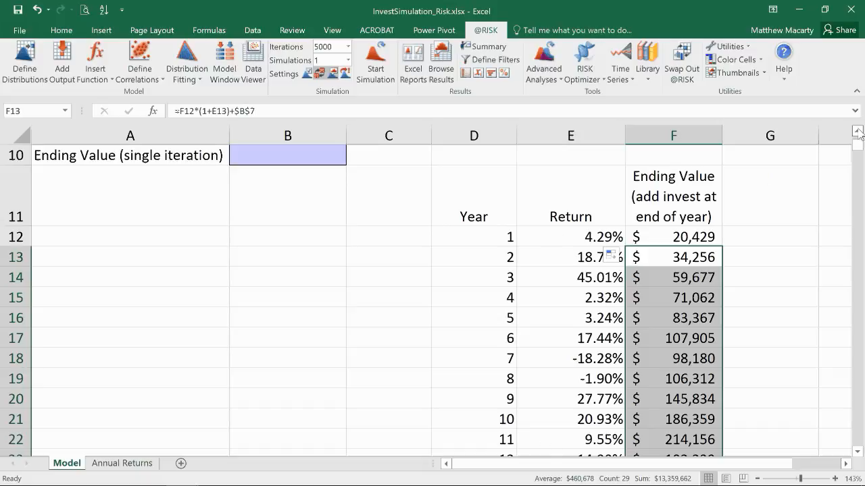
{"action": "scroll", "scroll_direction": "up", "scroll_amount": 3}
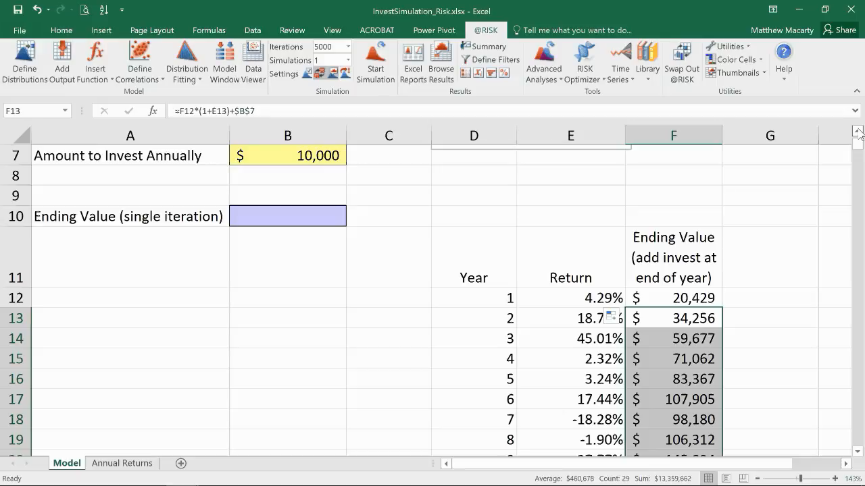
{"action": "left_click", "coordinate": [286, 217]}
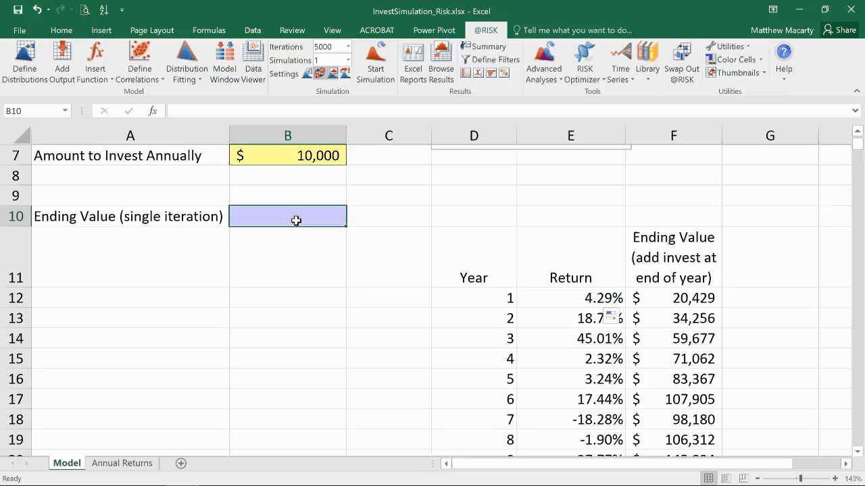
{"action": "mouse_move", "coordinate": [529, 100]}
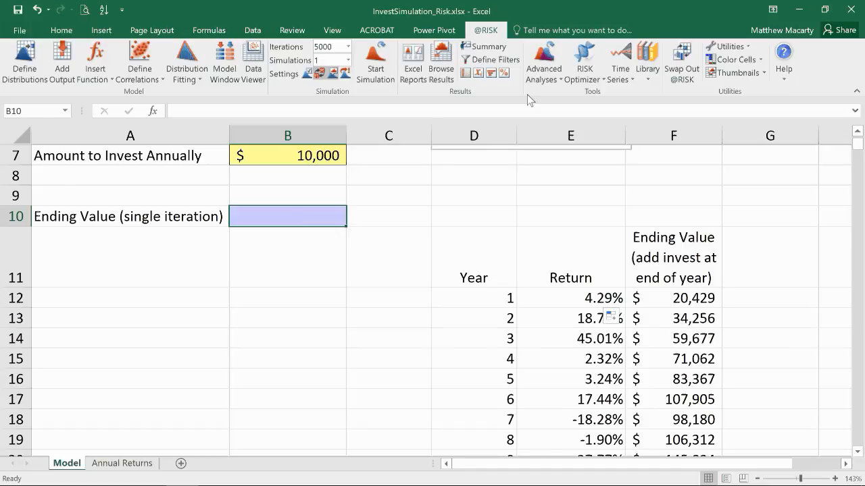
Enter B10 as =INDEX(F12:F41, B6) to return the balance at the years-to-retire row.
{"action": "scroll", "scroll_direction": "up", "scroll_amount": 3}
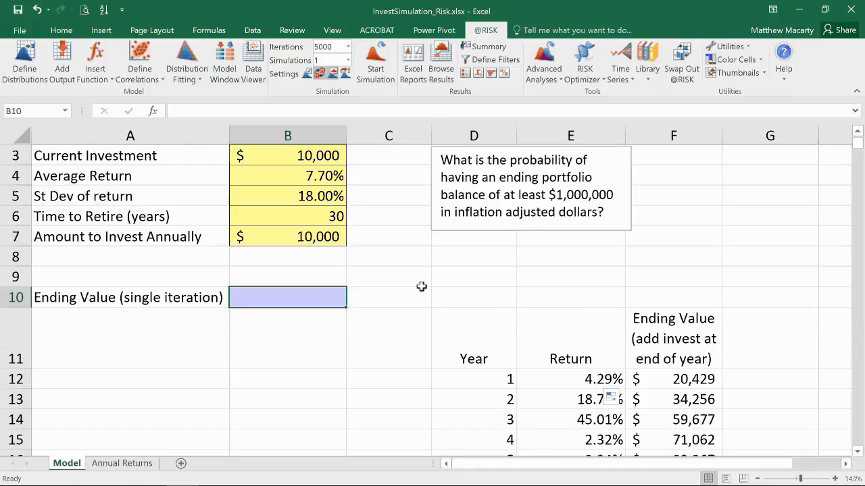
{"action": "type", "text": "="}
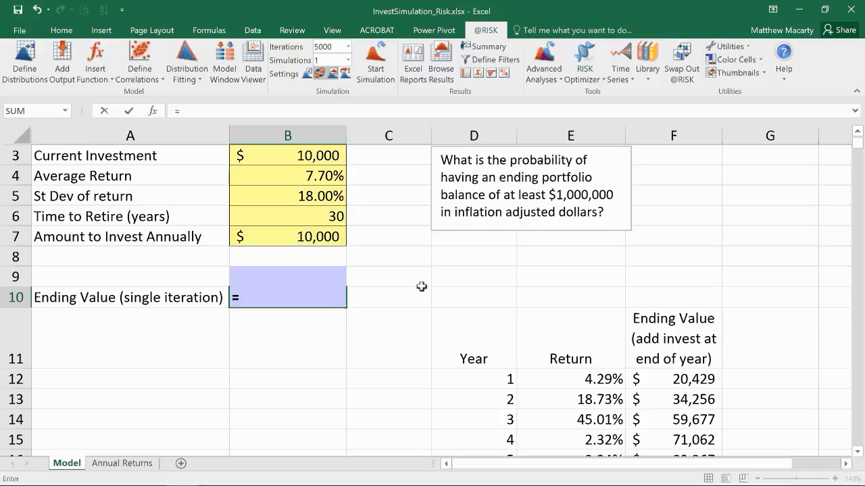
{"action": "type", "text": "index"}
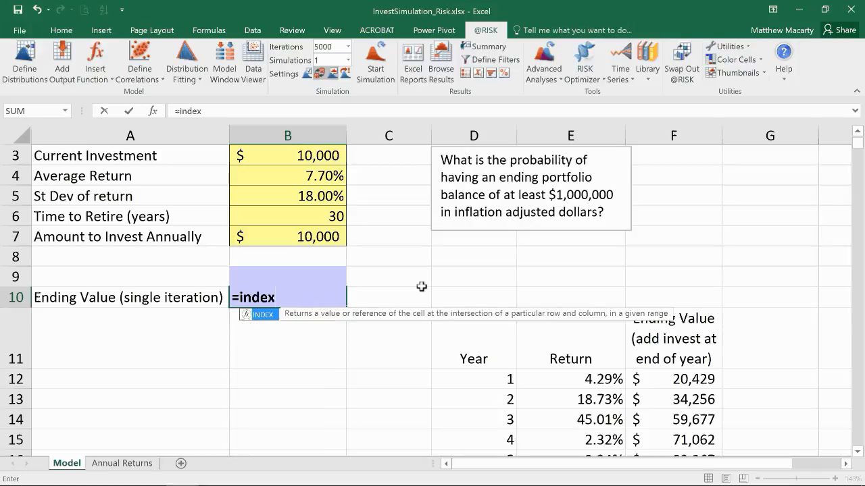
{"action": "type", "text": "("}
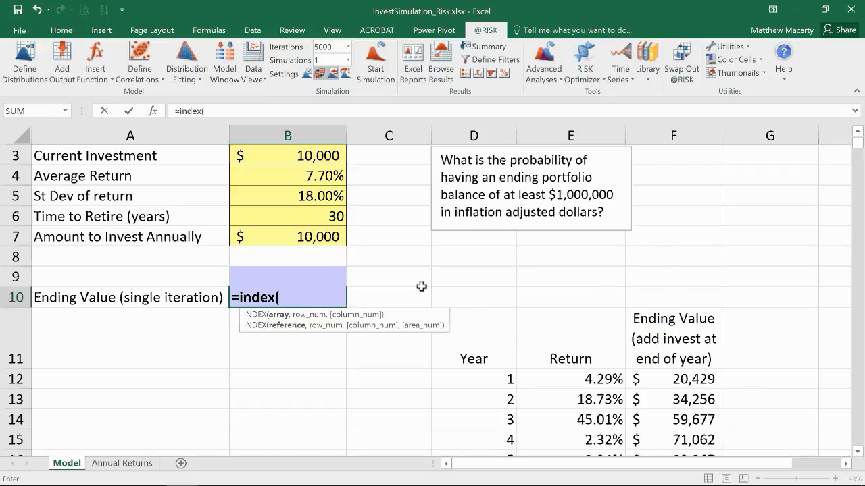
{"action": "left_click", "coordinate": [571, 298]}
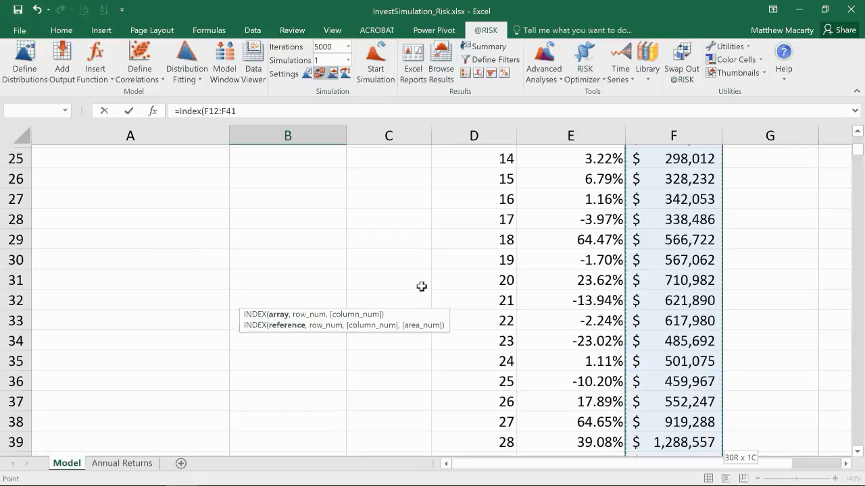
{"action": "type", "text": ","}
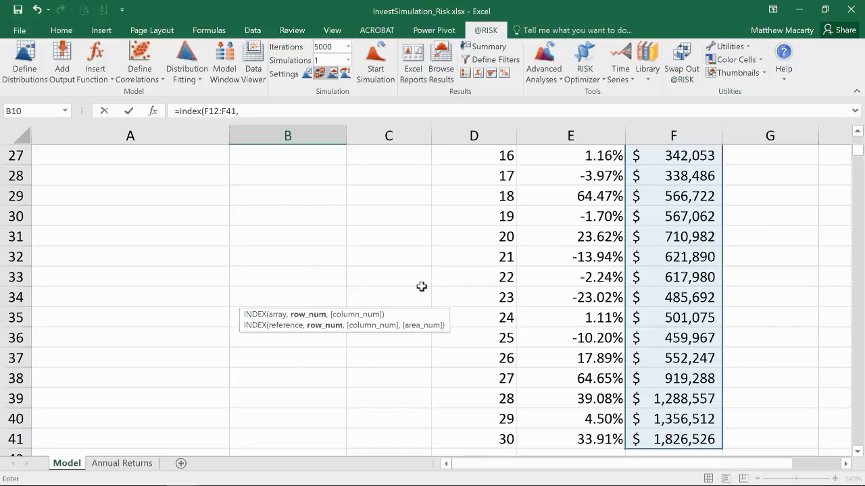
{"action": "scroll", "scroll_direction": "up", "scroll_amount": 3}
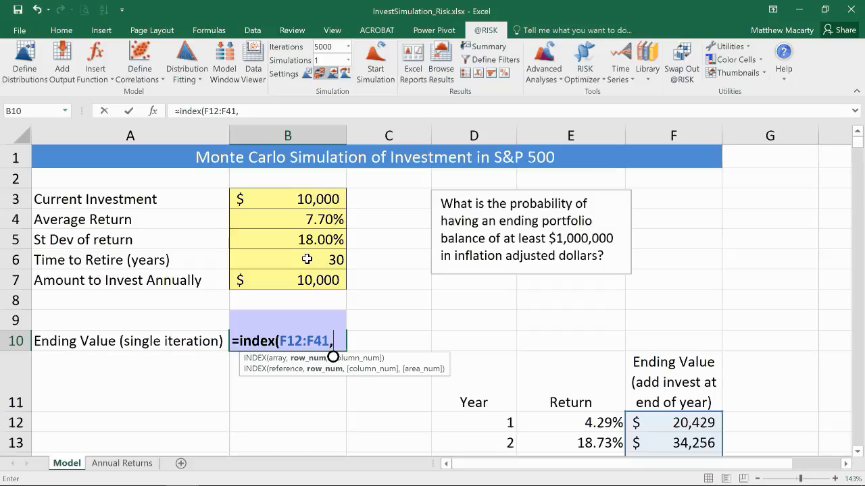
{"action": "left_click", "coordinate": [286, 259]}
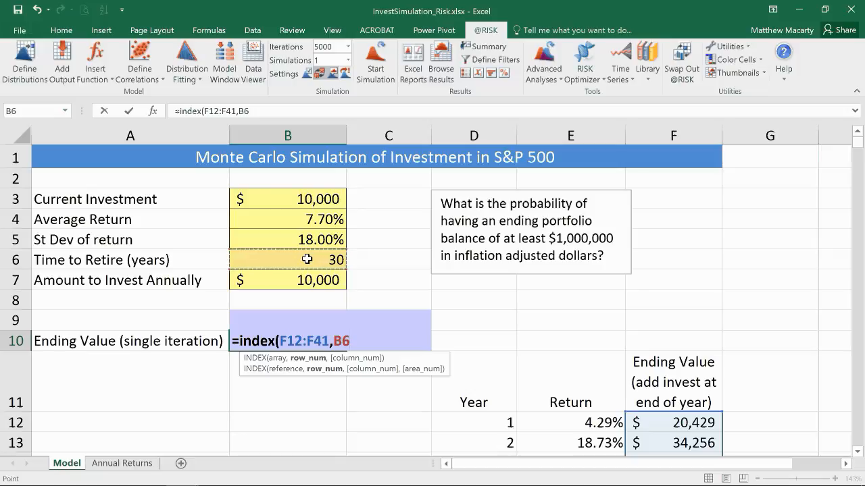
{"action": "type", "text": ")"}
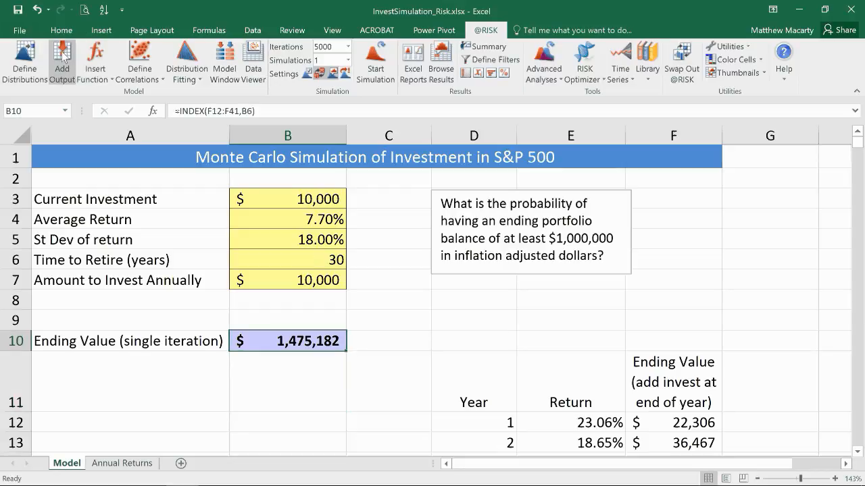
{"action": "mouse_move", "coordinate": [62, 60]}
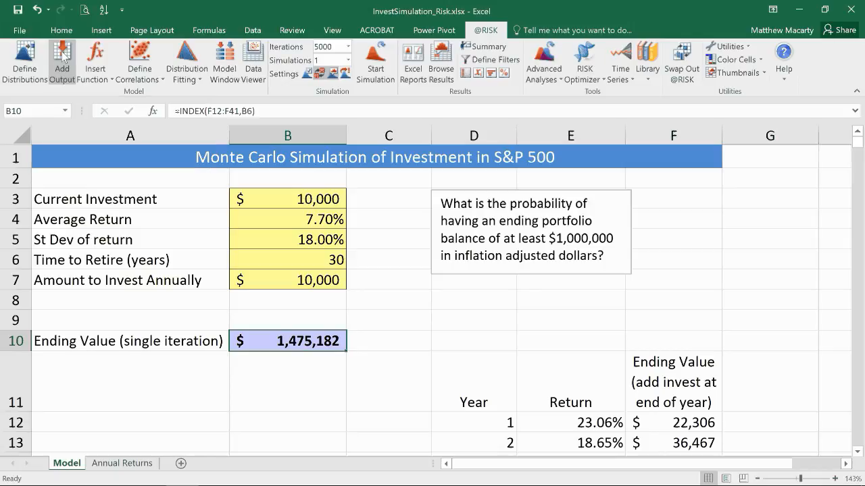
{"action": "left_click", "coordinate": [62, 61]}
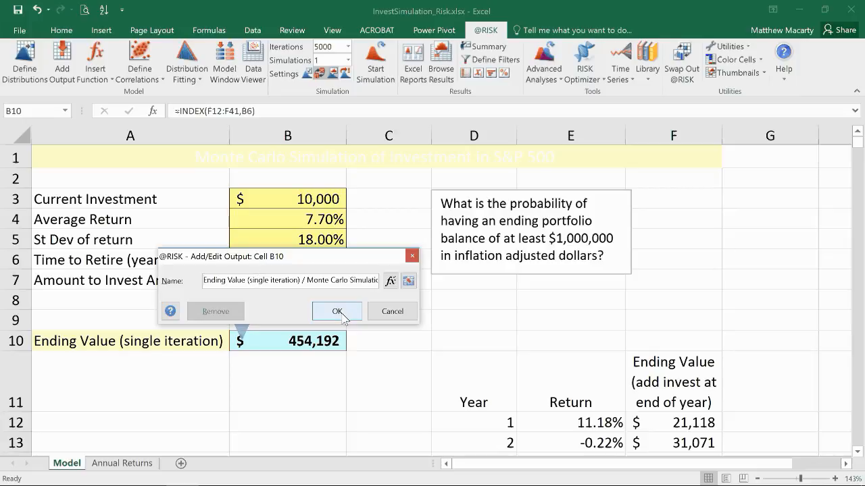
{"action": "left_click", "coordinate": [336, 311]}
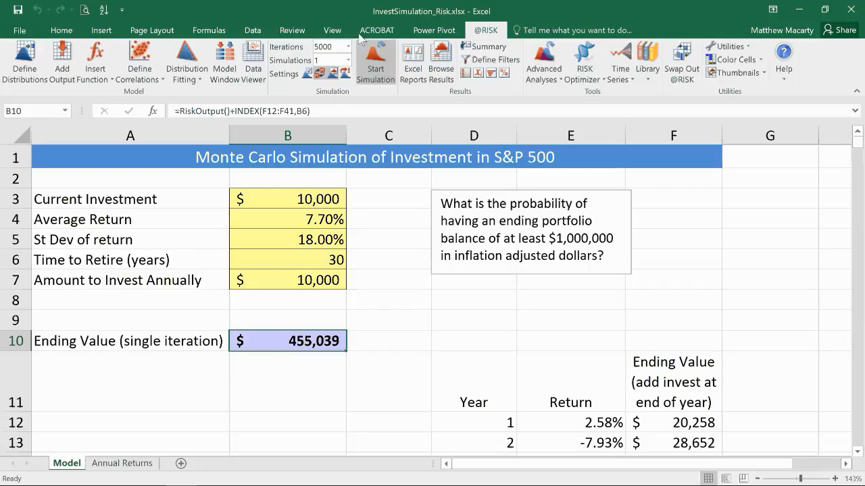
{"action": "mouse_move", "coordinate": [296, 93]}
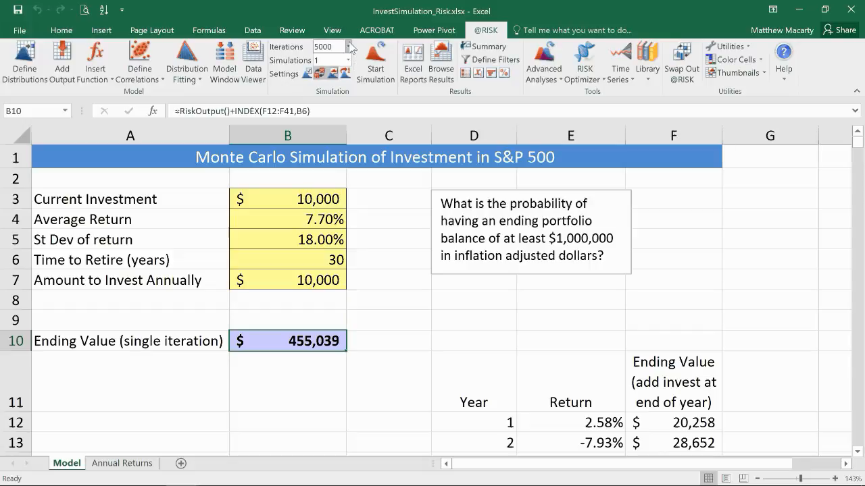
{"action": "left_click", "coordinate": [349, 46]}
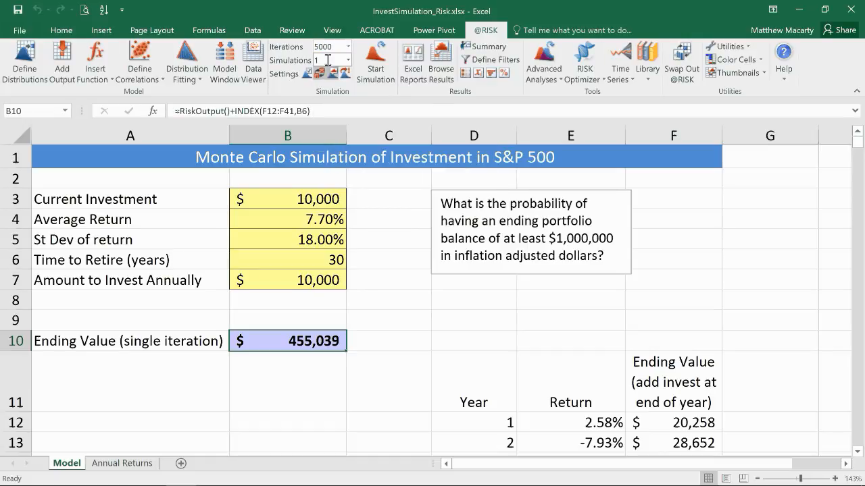
{"action": "left_click", "coordinate": [346, 60]}
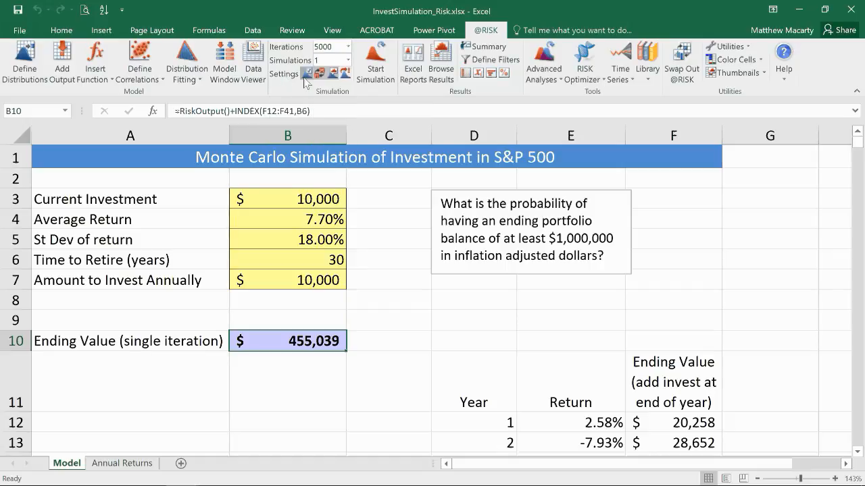
{"action": "left_click", "coordinate": [283, 72]}
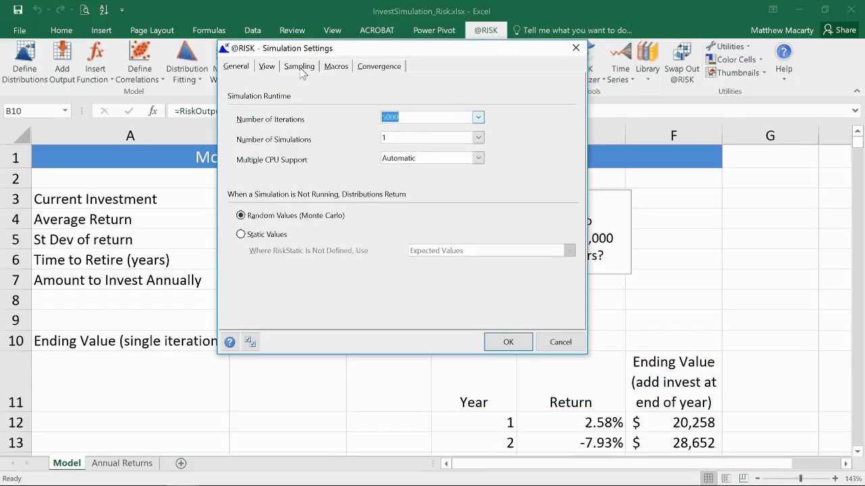
In the Sampling settings keep Monte Carlo sampling and a randomly chosen initial seed, then accept.
{"action": "left_click", "coordinate": [298, 65]}
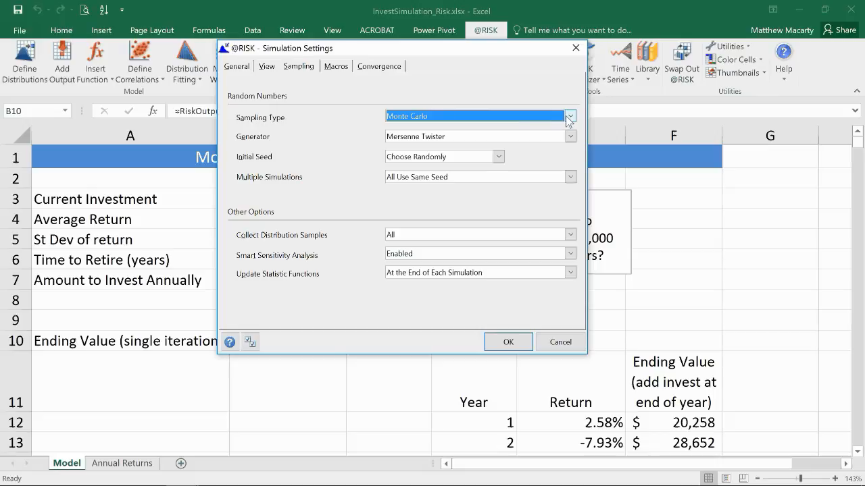
{"action": "left_click", "coordinate": [570, 117]}
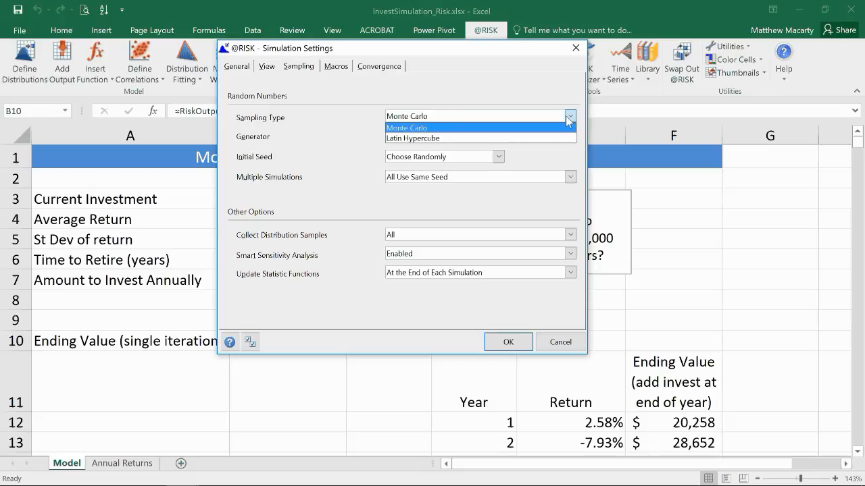
{"action": "mouse_move", "coordinate": [529, 129]}
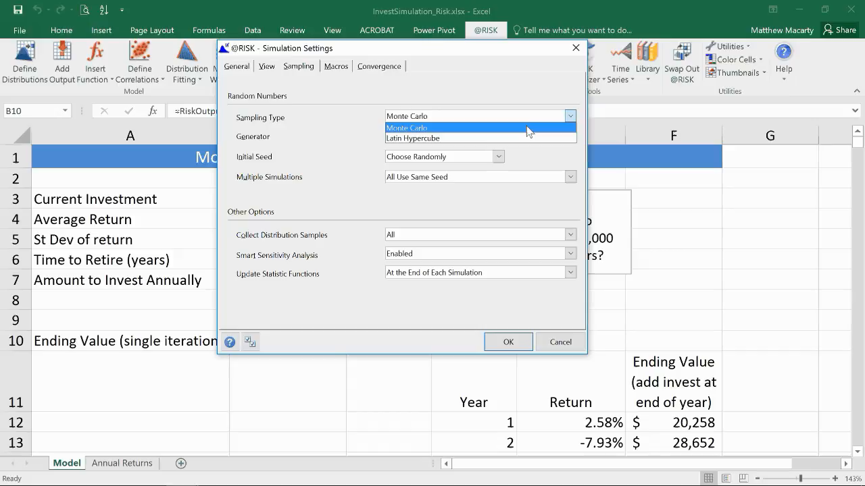
{"action": "left_click", "coordinate": [406, 127]}
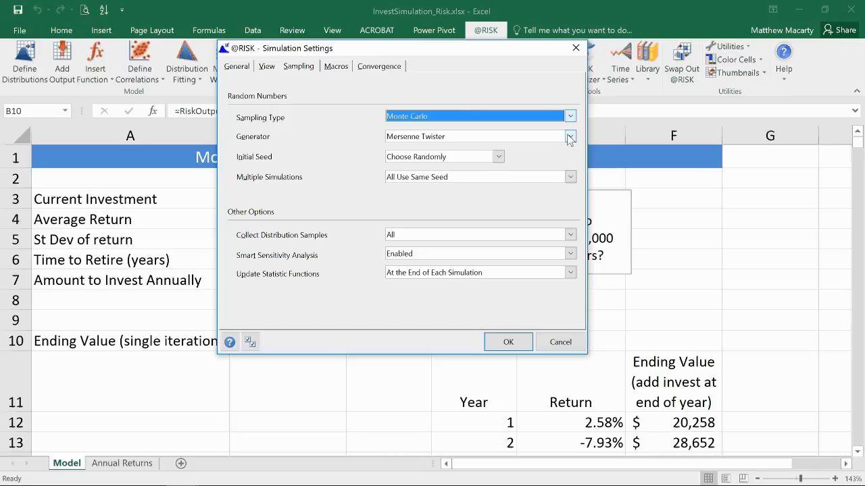
{"action": "left_click", "coordinate": [498, 157]}
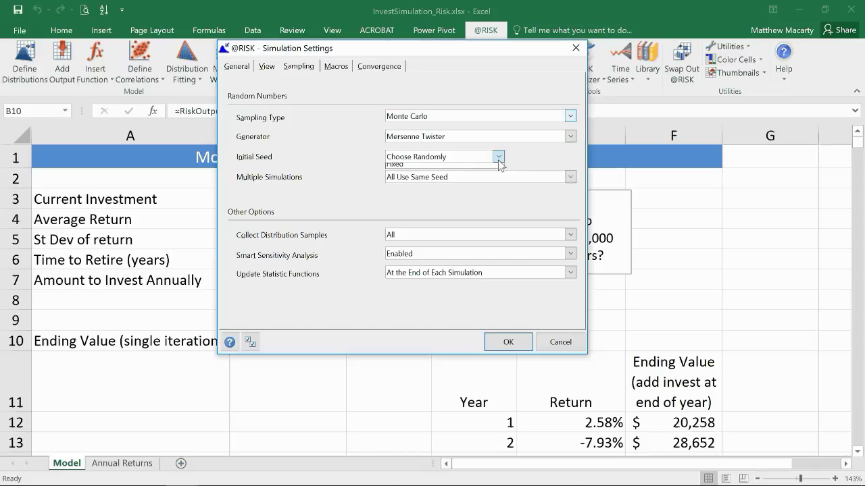
{"action": "left_click", "coordinate": [497, 157]}
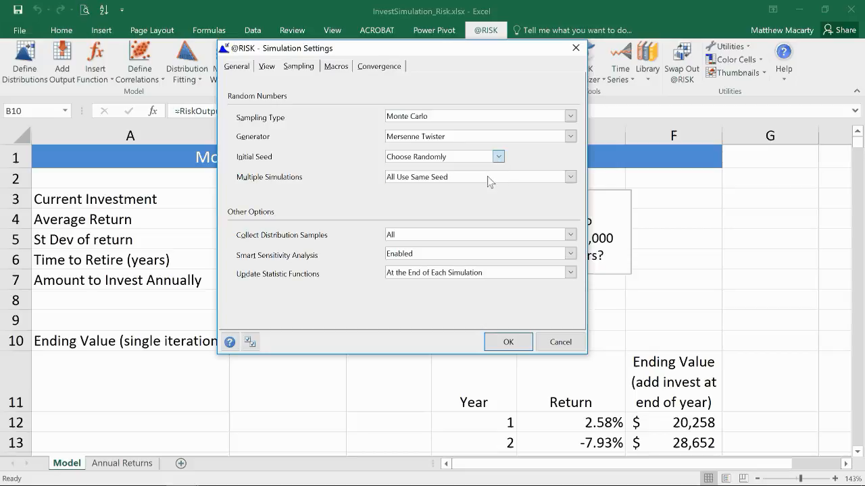
{"action": "left_click", "coordinate": [498, 157]}
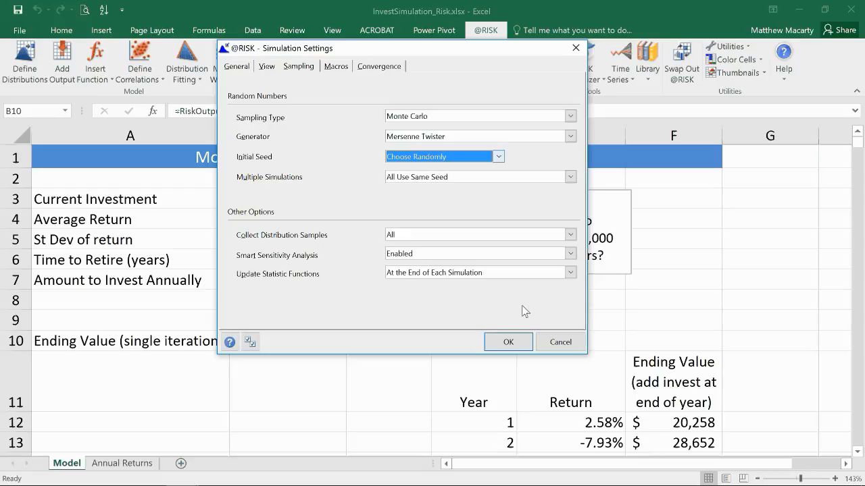
{"action": "mouse_move", "coordinate": [520, 316]}
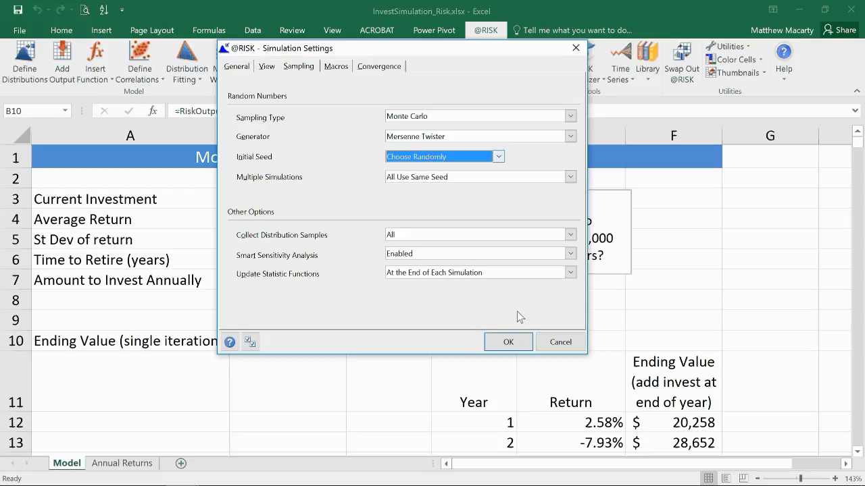
{"action": "left_click", "coordinate": [508, 341]}
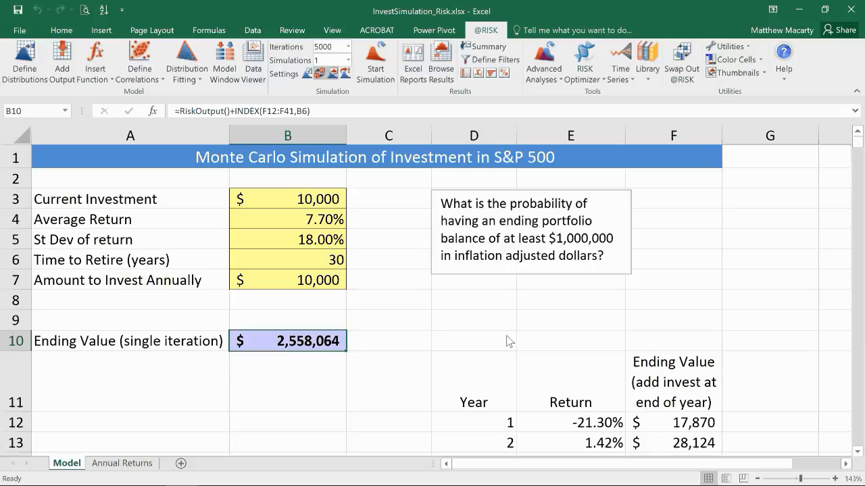
{"action": "mouse_move", "coordinate": [527, 243]}
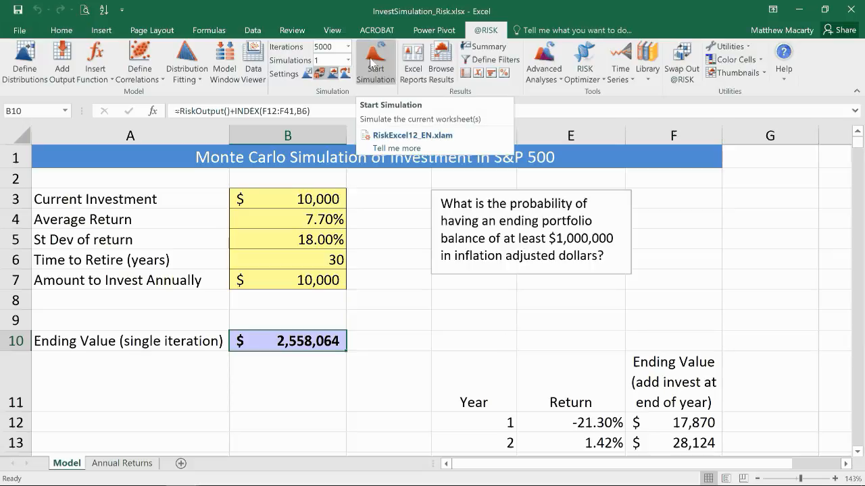
Start the simulation so the B10 ending-value histogram opens.
{"action": "left_click", "coordinate": [375, 60]}
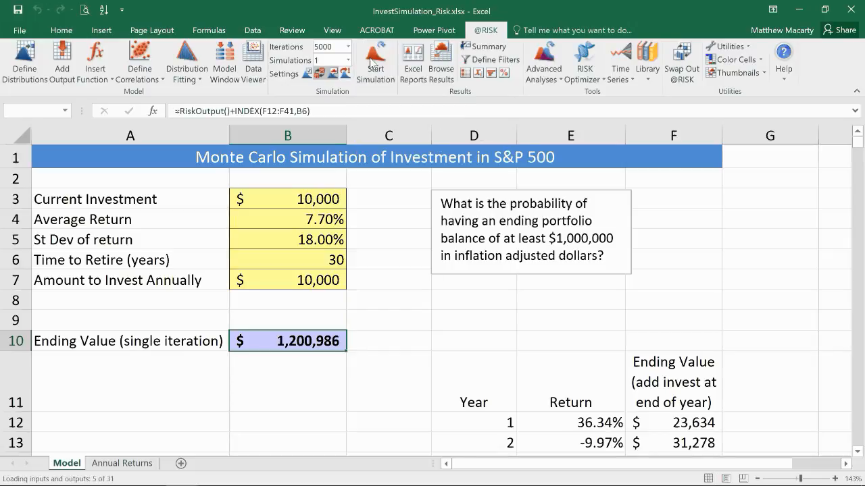
{"action": "left_click", "coordinate": [376, 61]}
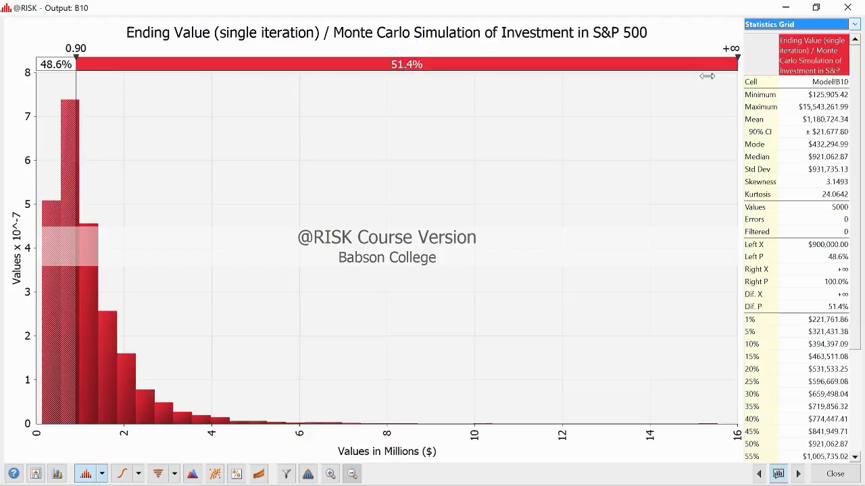
{"action": "mouse_move", "coordinate": [56, 246]}
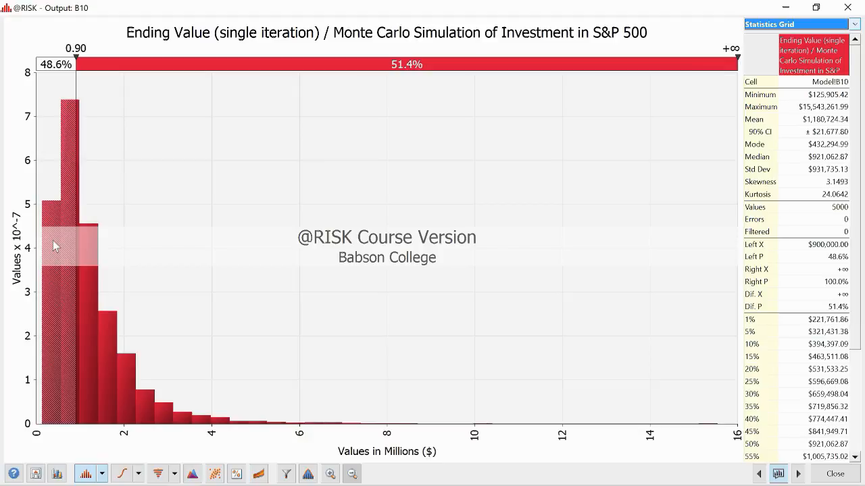
{"action": "mouse_move", "coordinate": [174, 405]}
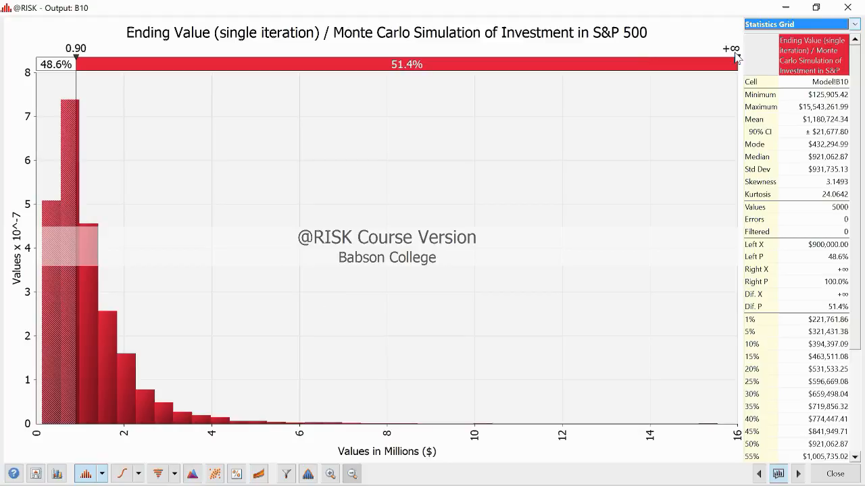
{"action": "mouse_move", "coordinate": [735, 57]}
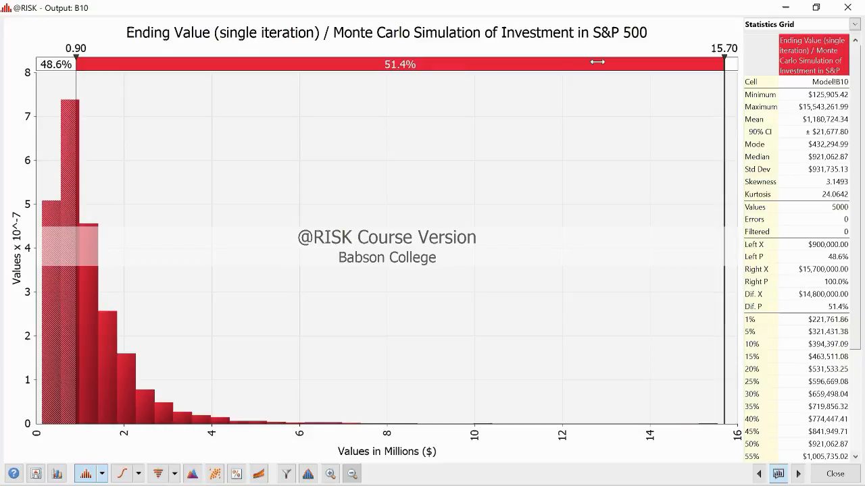
Drag the histogram's right delimiter inward from about 15.4 million down to 11.70 million.
{"action": "left_click_drag", "start_coordinate": [729, 62], "coordinate": [711, 62]}
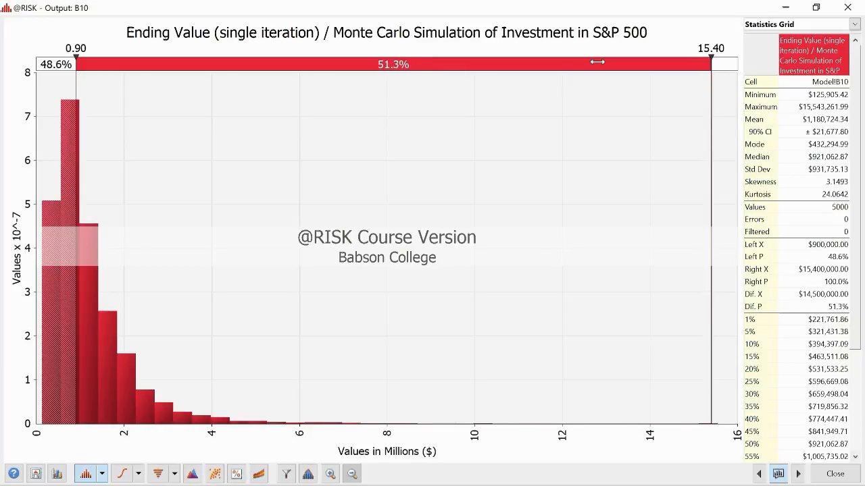
{"action": "left_click_drag", "start_coordinate": [711, 61], "coordinate": [708, 61]}
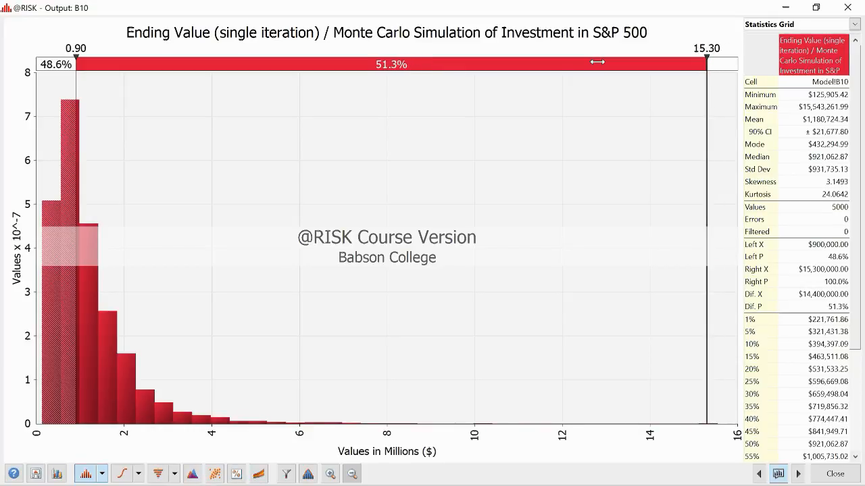
{"action": "left_click_drag", "start_coordinate": [708, 62], "coordinate": [699, 63]}
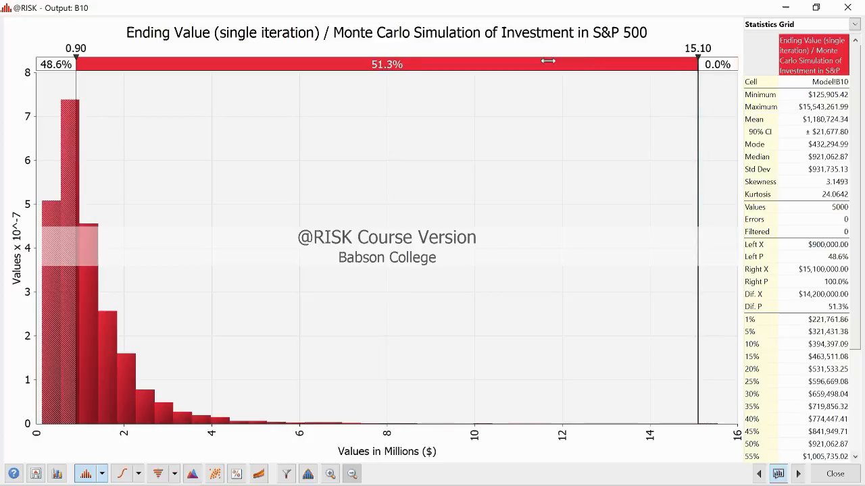
{"action": "left_click_drag", "start_coordinate": [699, 62], "coordinate": [681, 62]}
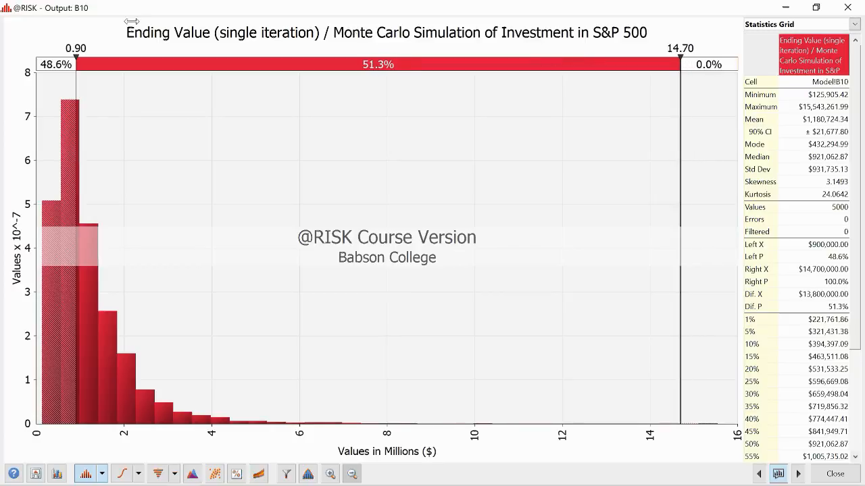
{"action": "left_click_drag", "start_coordinate": [681, 61], "coordinate": [658, 61]}
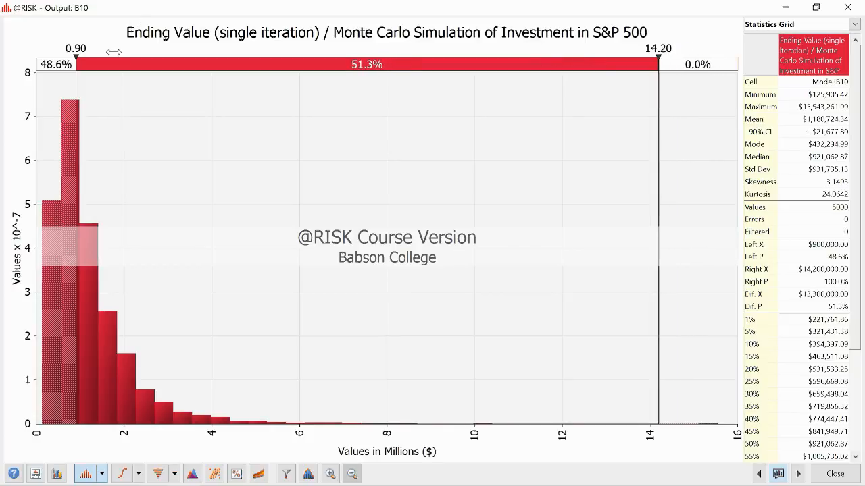
{"action": "left_click_drag", "start_coordinate": [659, 61], "coordinate": [640, 61]}
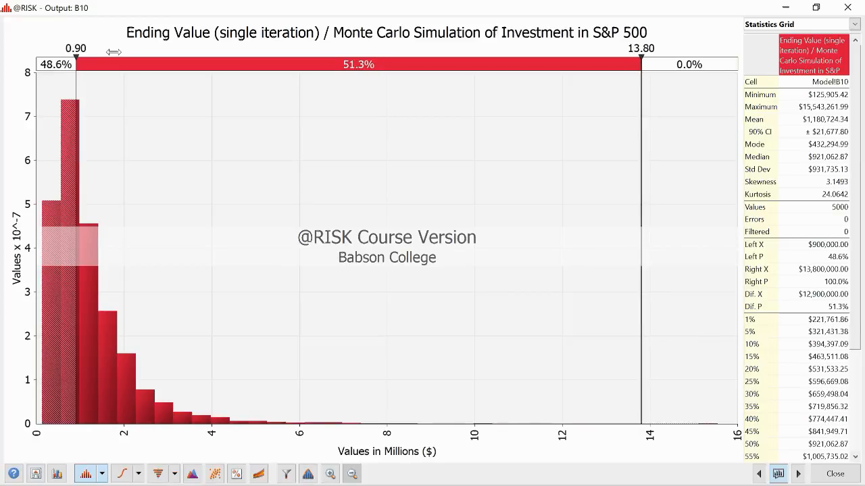
{"action": "left_click_drag", "start_coordinate": [640, 61], "coordinate": [611, 60]}
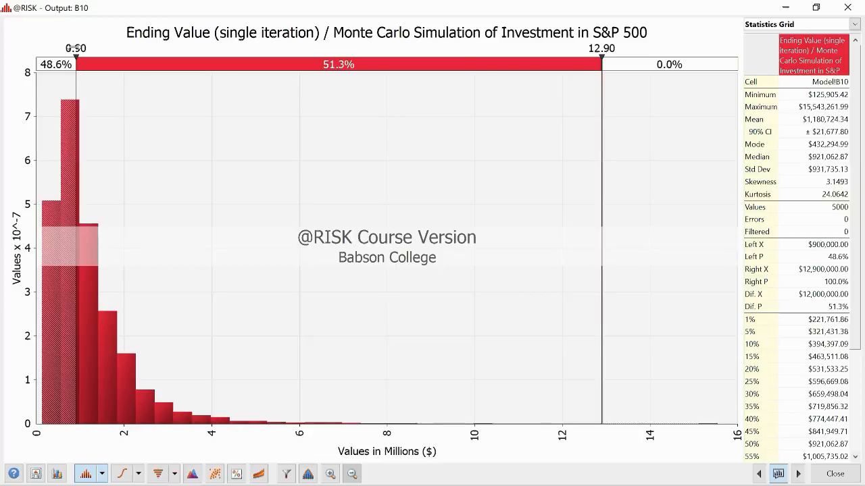
{"action": "left_click_drag", "start_coordinate": [600, 49], "coordinate": [597, 49]}
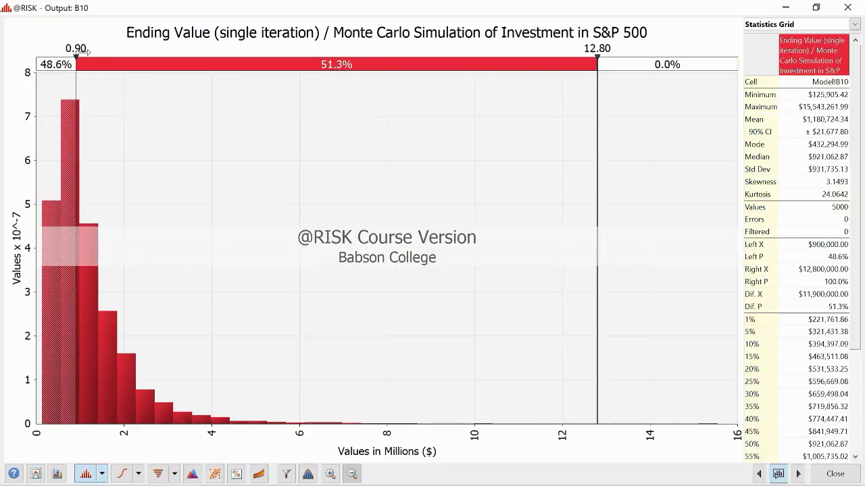
{"action": "left_click_drag", "start_coordinate": [597, 65], "coordinate": [605, 65]}
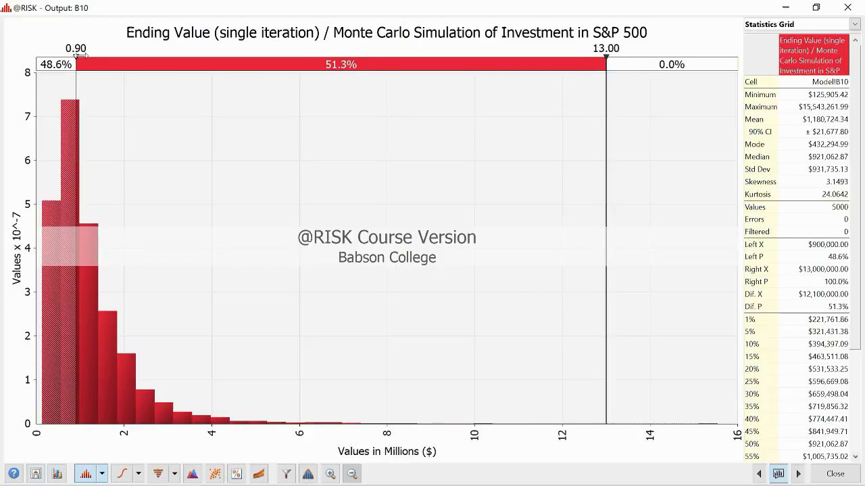
{"action": "left_click_drag", "start_coordinate": [605, 65], "coordinate": [615, 65]}
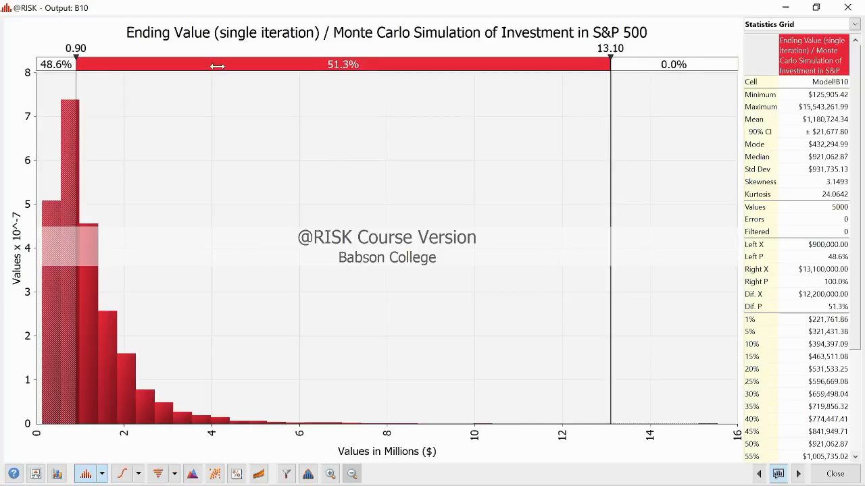
{"action": "left_click_drag", "start_coordinate": [609, 65], "coordinate": [587, 65]}
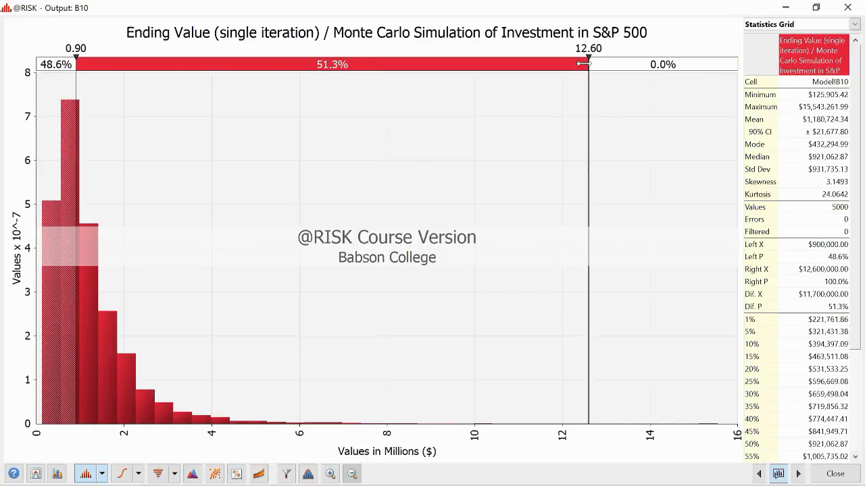
{"action": "left_click_drag", "start_coordinate": [584, 63], "coordinate": [570, 63]}
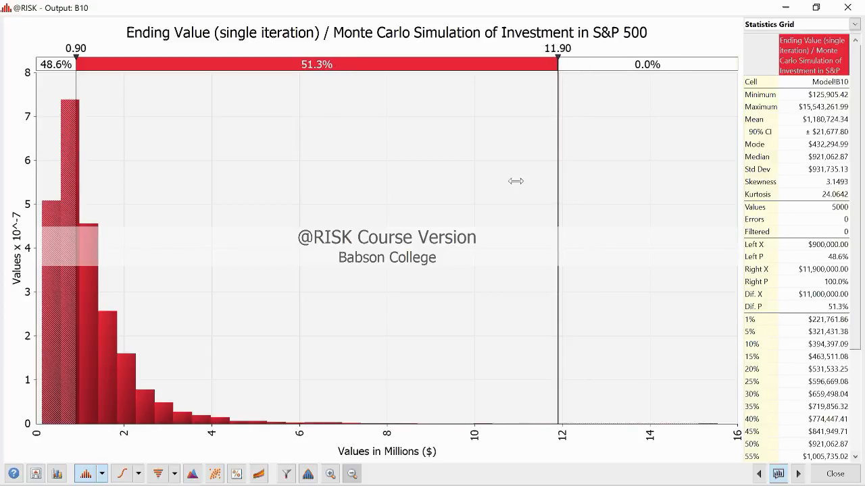
{"action": "left_click_drag", "start_coordinate": [559, 65], "coordinate": [549, 65]}
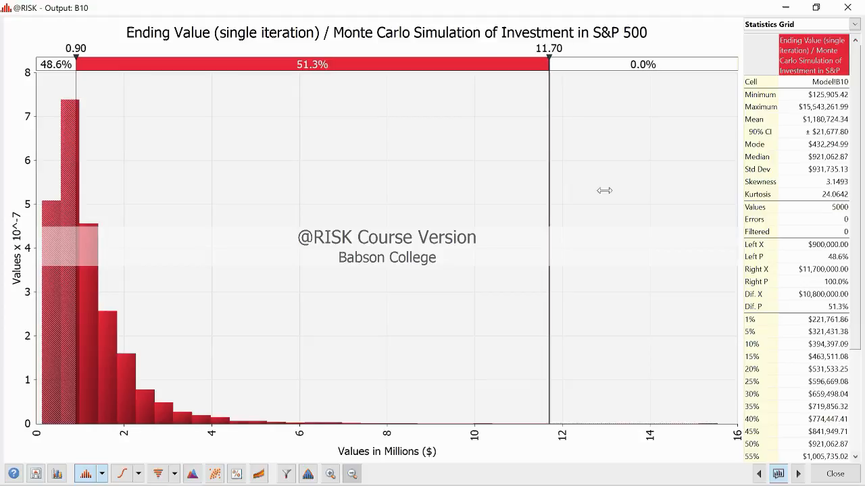
{"action": "mouse_move", "coordinate": [714, 370]}
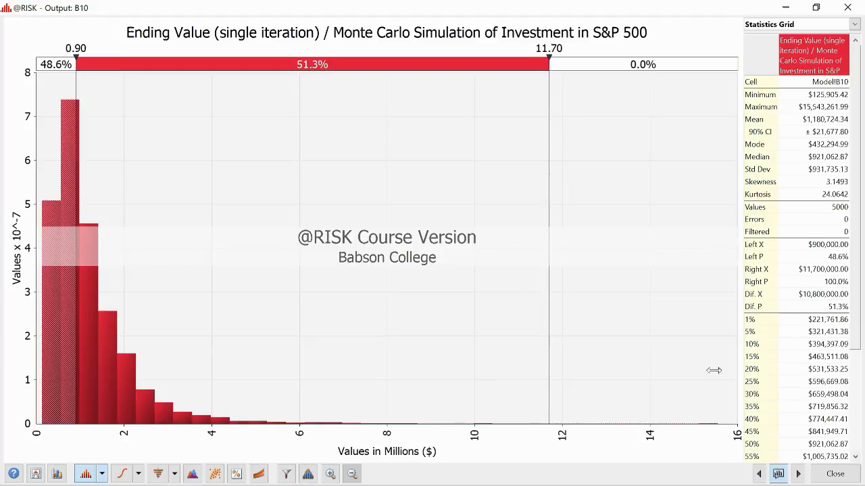
{"action": "mouse_move", "coordinate": [329, 424]}
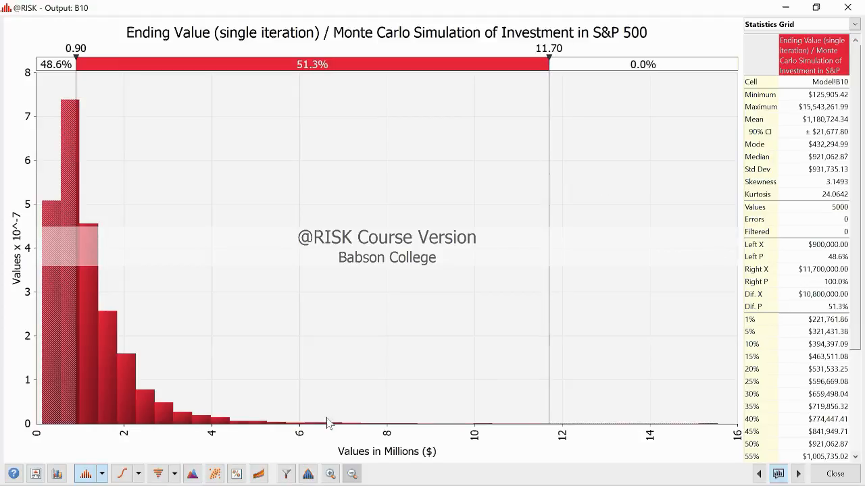
{"action": "mouse_move", "coordinate": [459, 430]}
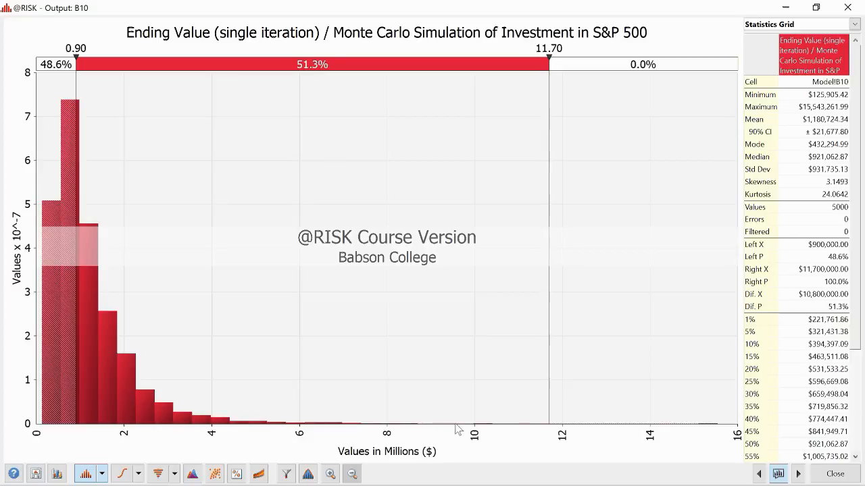
{"action": "mouse_move", "coordinate": [480, 416]}
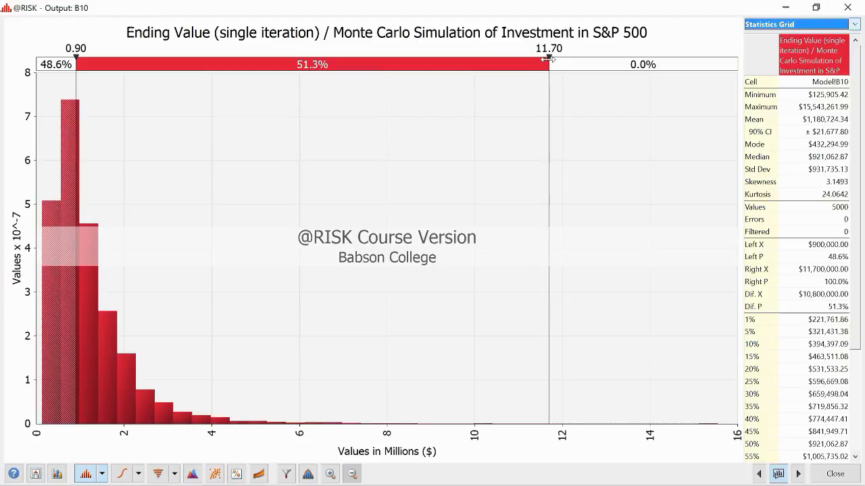
Extend the right delimiter back out to 14.60 million and then toward +infinity.
{"action": "left_click_drag", "start_coordinate": [547, 59], "coordinate": [588, 60]}
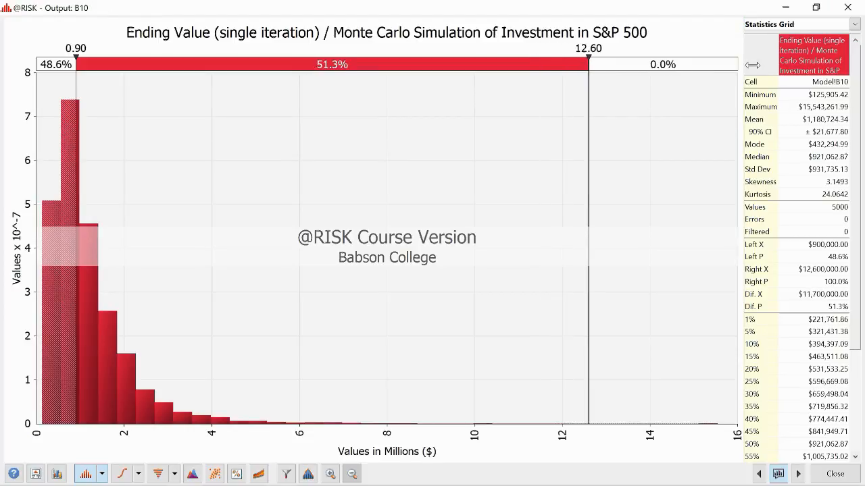
{"action": "left_click_drag", "start_coordinate": [586, 64], "coordinate": [609, 63]}
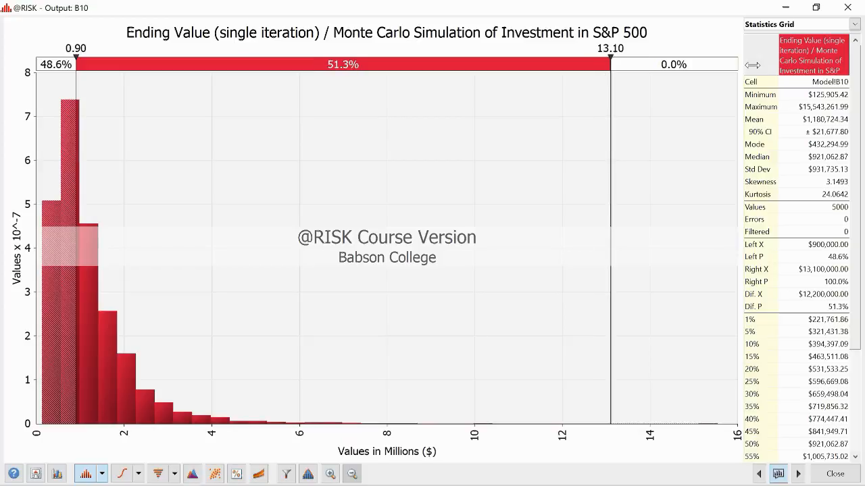
{"action": "left_click_drag", "start_coordinate": [610, 64], "coordinate": [632, 65]}
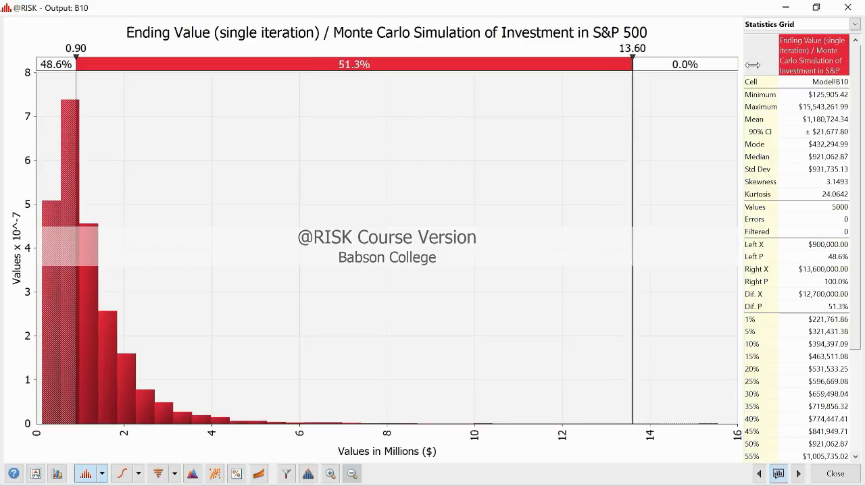
{"action": "left_click_drag", "start_coordinate": [632, 65], "coordinate": [646, 65]}
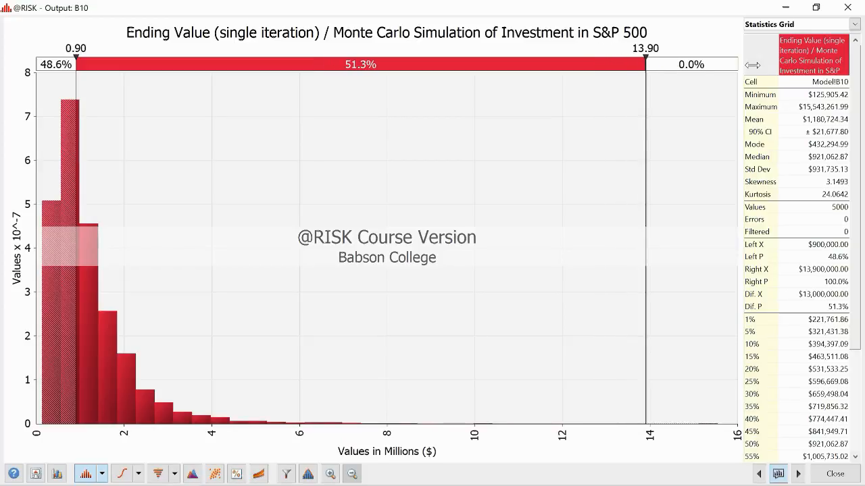
{"action": "left_click_drag", "start_coordinate": [646, 64], "coordinate": [656, 65]}
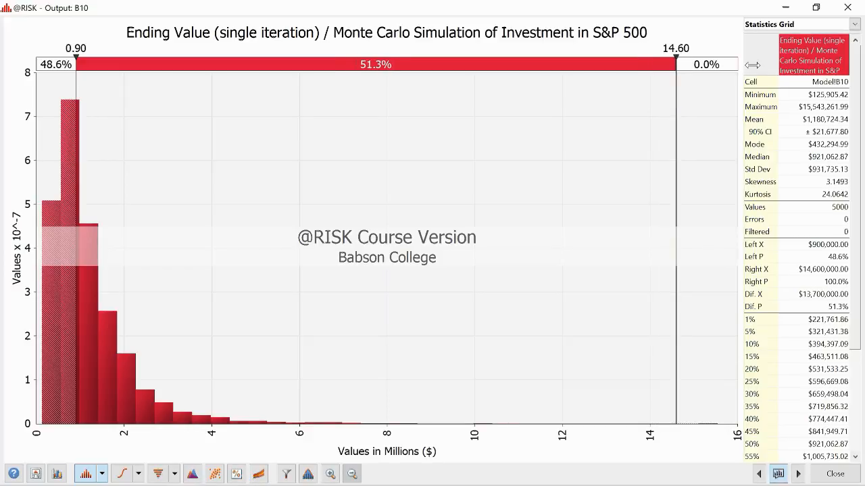
{"action": "left_click_drag", "start_coordinate": [676, 60], "coordinate": [702, 59]}
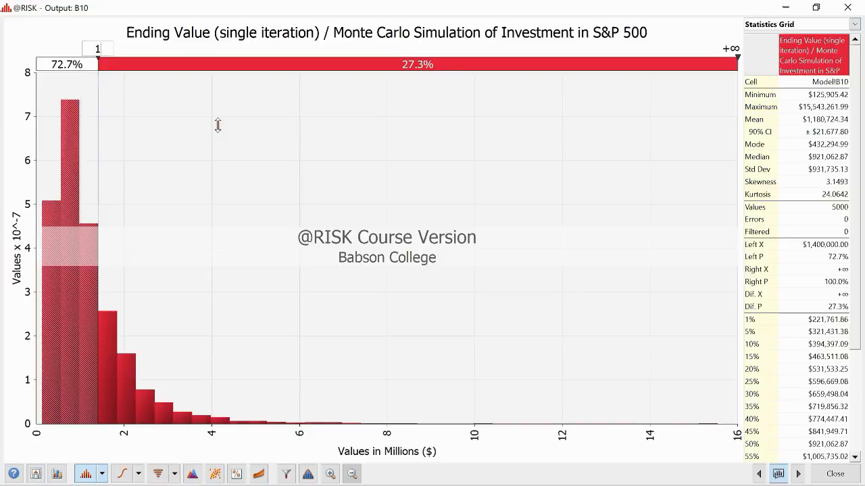
Set the left delimiter to 1.00 million to read the share of ending values above $1,000,000.
{"action": "left_click_drag", "start_coordinate": [97, 64], "coordinate": [73, 65]}
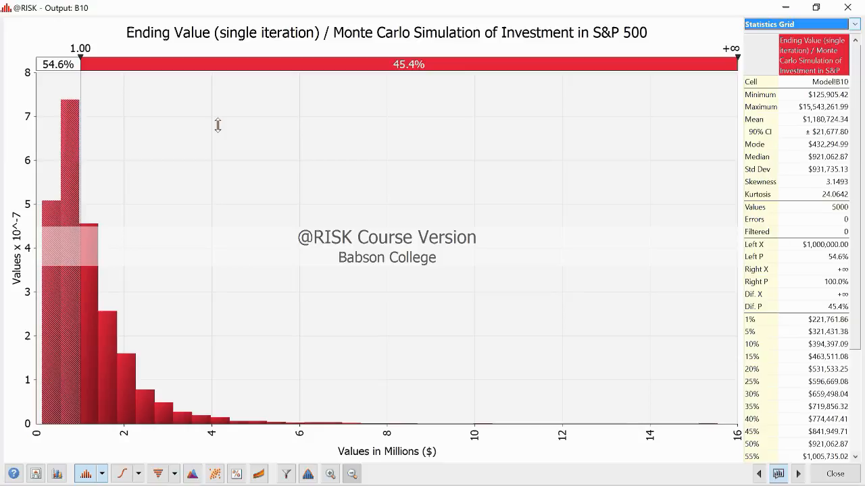
{"action": "mouse_move", "coordinate": [70, 81]}
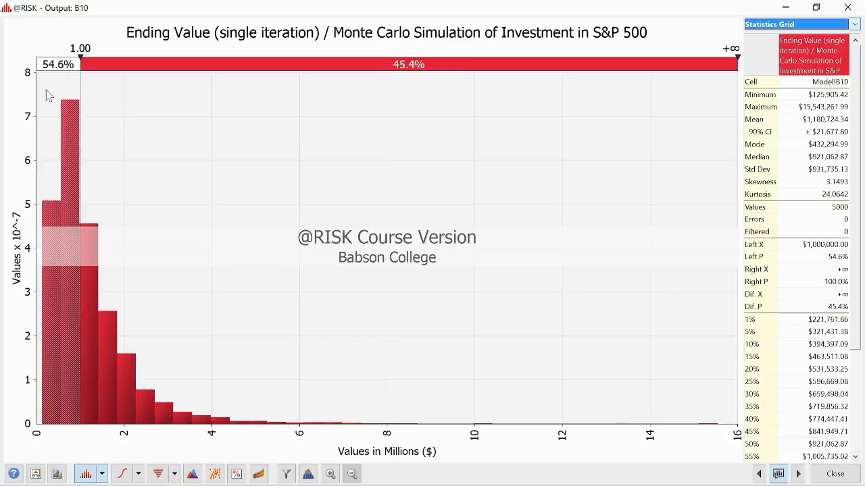
{"action": "mouse_move", "coordinate": [397, 73]}
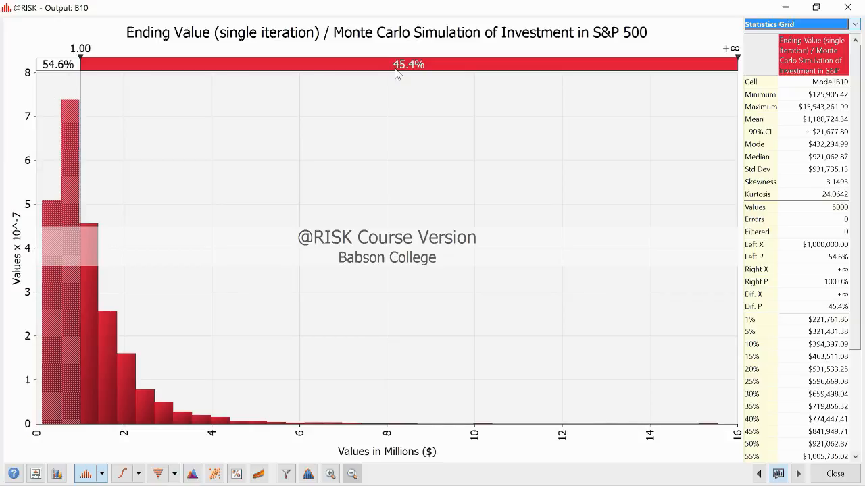
{"action": "mouse_move", "coordinate": [452, 70]}
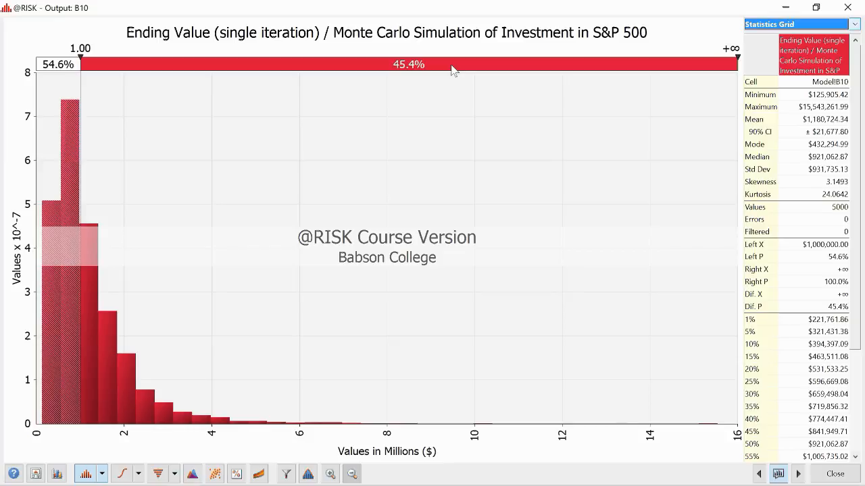
{"action": "mouse_move", "coordinate": [541, 15]}
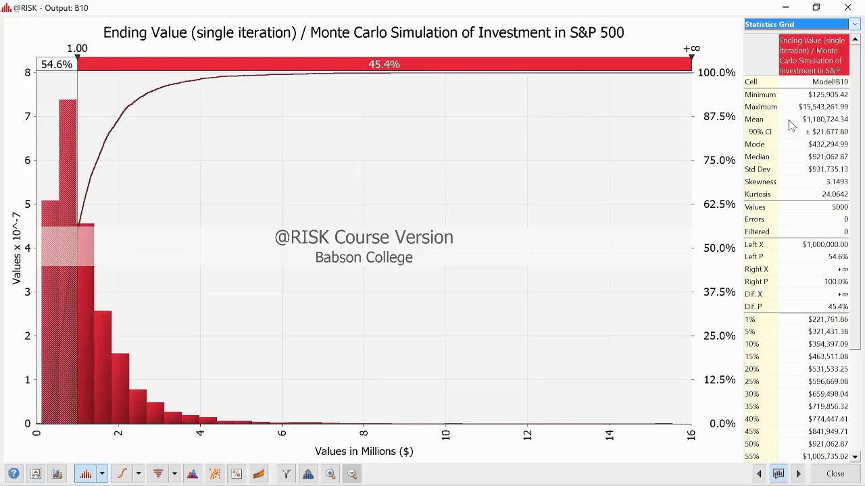
{"action": "mouse_move", "coordinate": [791, 143]}
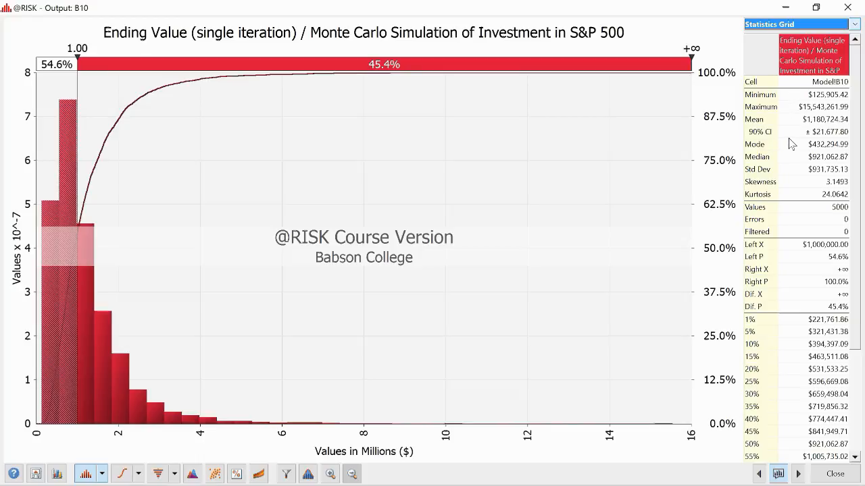
{"action": "mouse_move", "coordinate": [795, 346]}
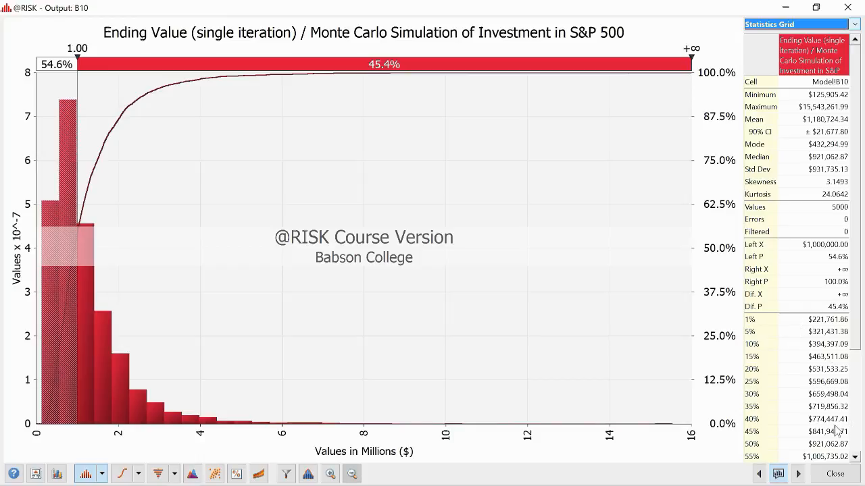
{"action": "mouse_move", "coordinate": [786, 319]}
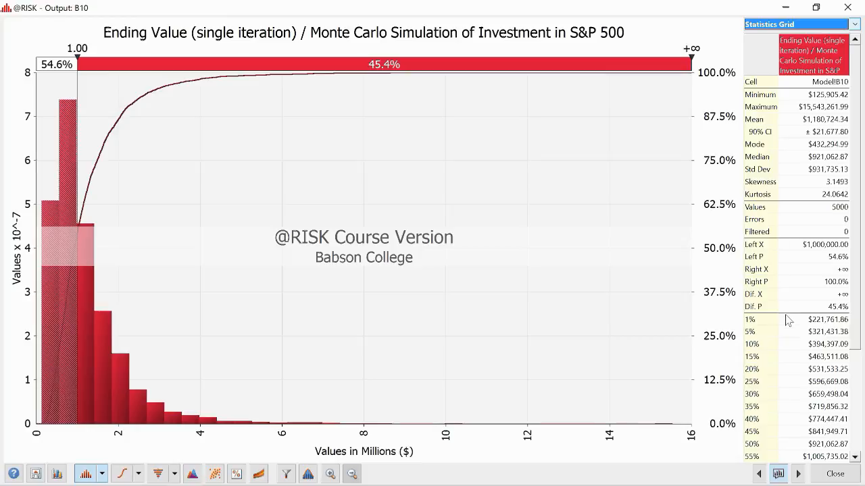
{"action": "mouse_move", "coordinate": [790, 326]}
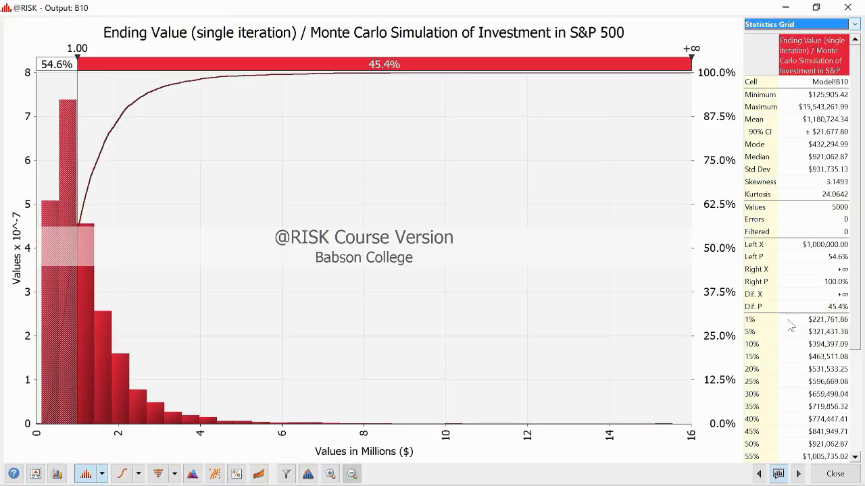
{"action": "mouse_move", "coordinate": [798, 386]}
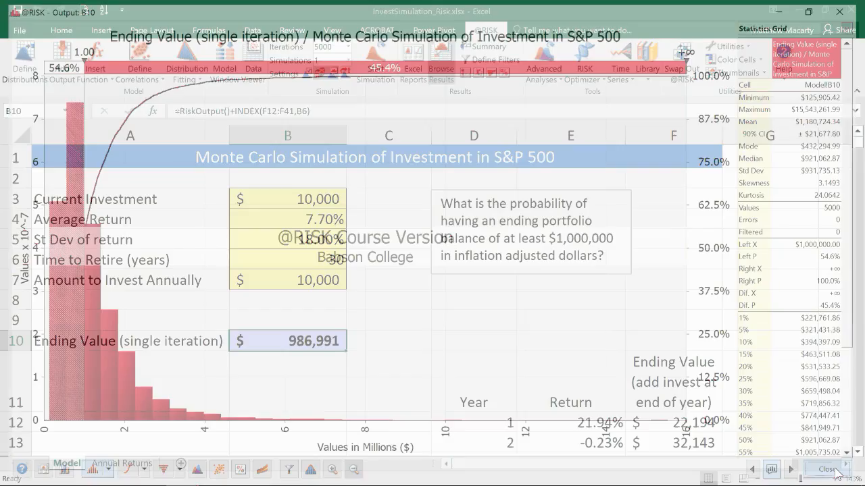
{"action": "left_click", "coordinate": [827, 471]}
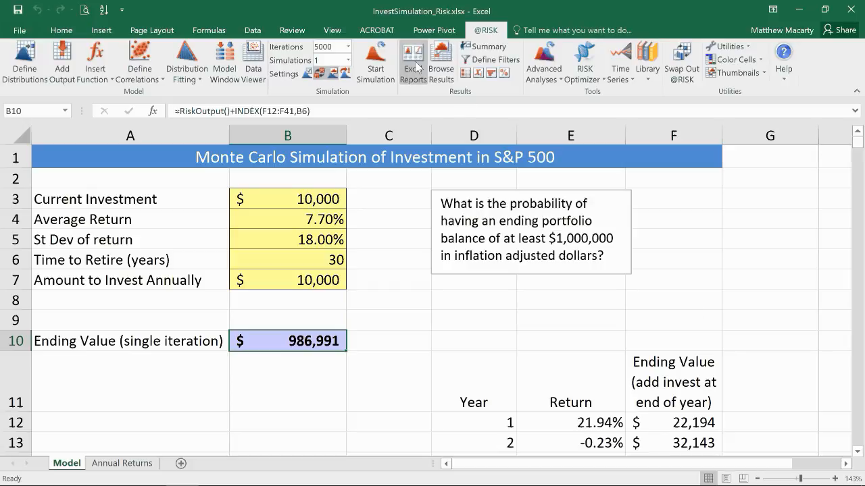
{"action": "left_click", "coordinate": [414, 61]}
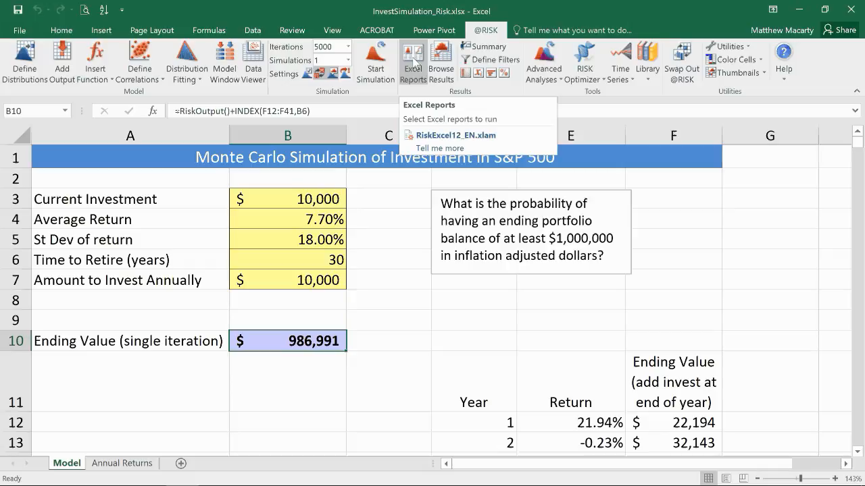
{"action": "left_click", "coordinate": [456, 135]}
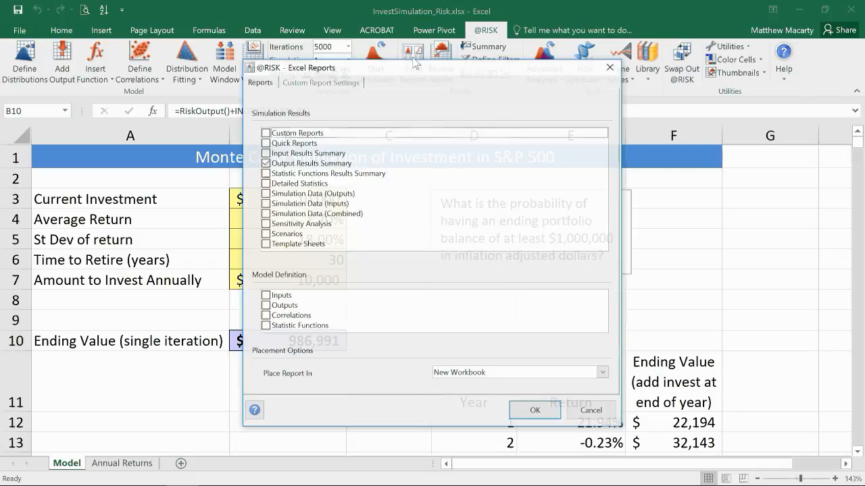
{"action": "left_click_drag", "start_coordinate": [412, 67], "coordinate": [389, 34]}
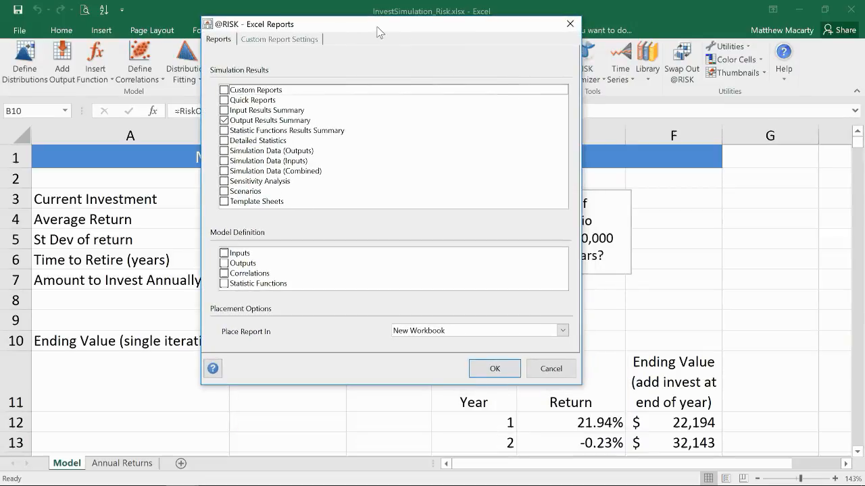
Choose the Output Results Summary report and dismiss the report options.
{"action": "left_click", "coordinate": [223, 120]}
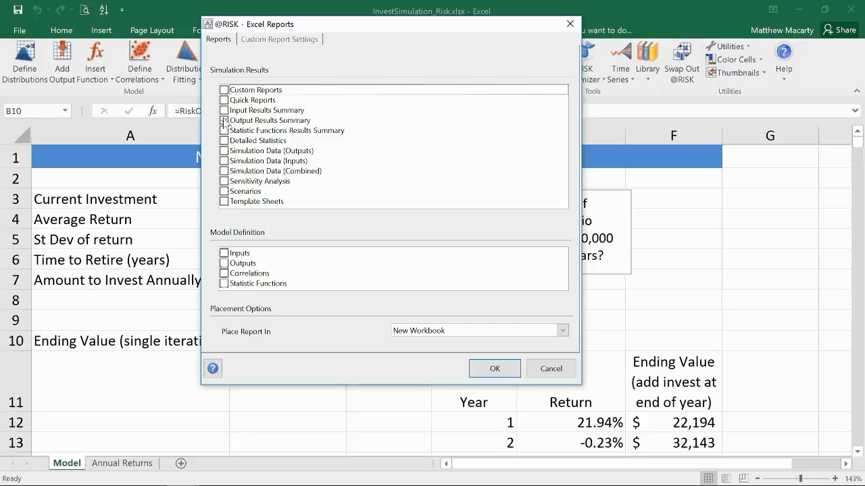
{"action": "left_click", "coordinate": [224, 121]}
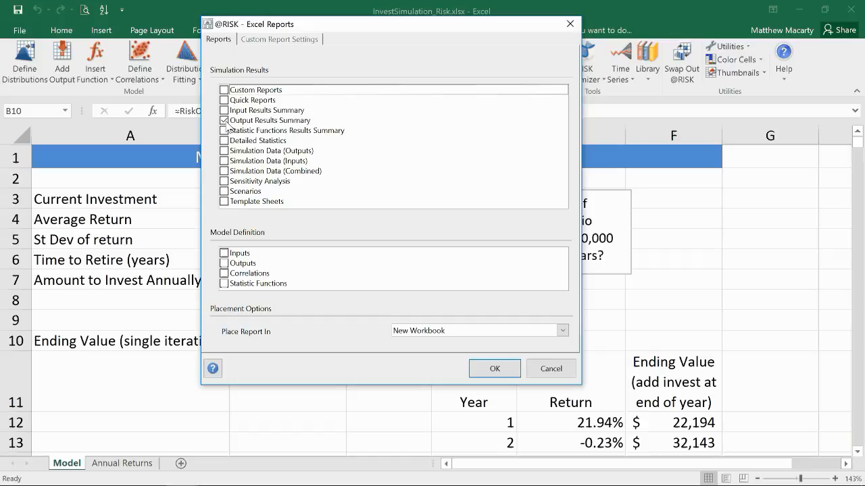
{"action": "left_click", "coordinate": [494, 367]}
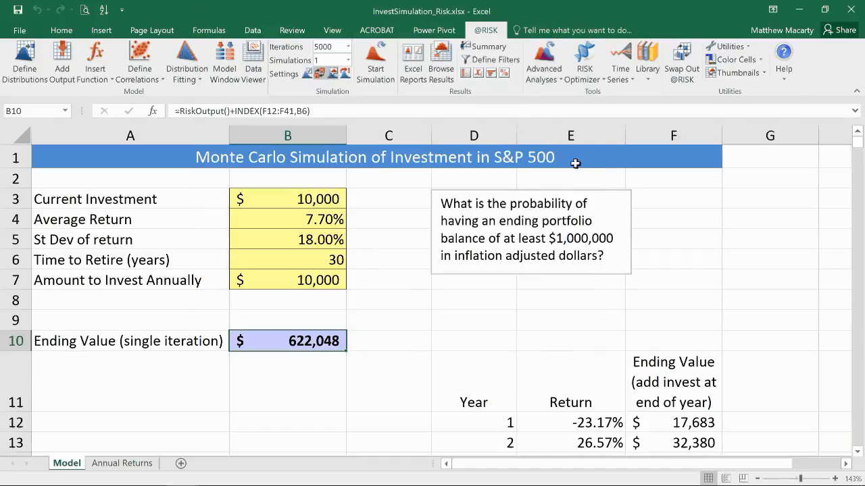
{"action": "mouse_move", "coordinate": [464, 73]}
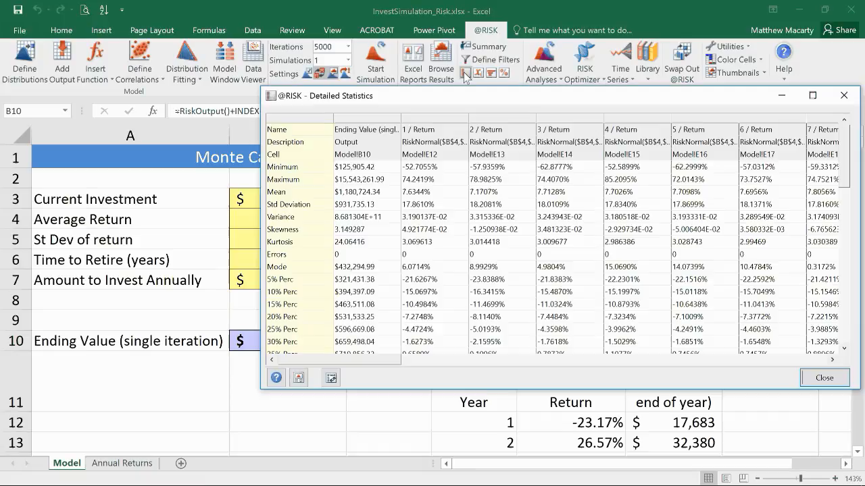
{"action": "mouse_move", "coordinate": [493, 104]}
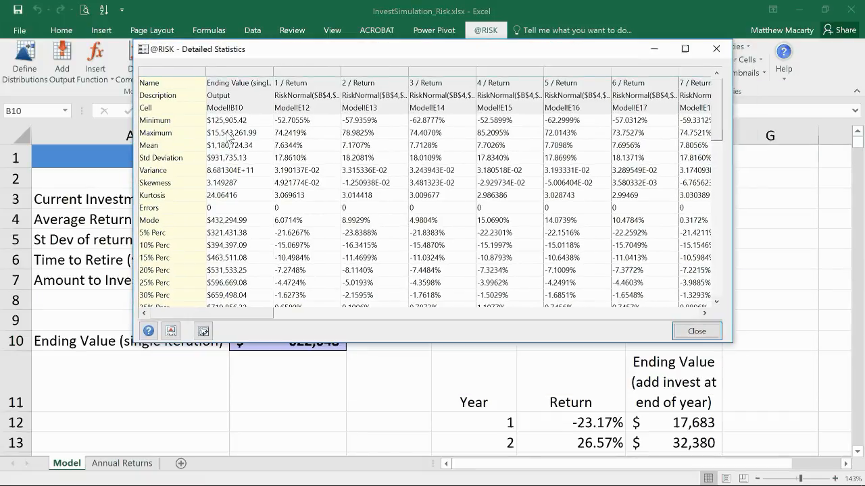
{"action": "mouse_move", "coordinate": [323, 100]}
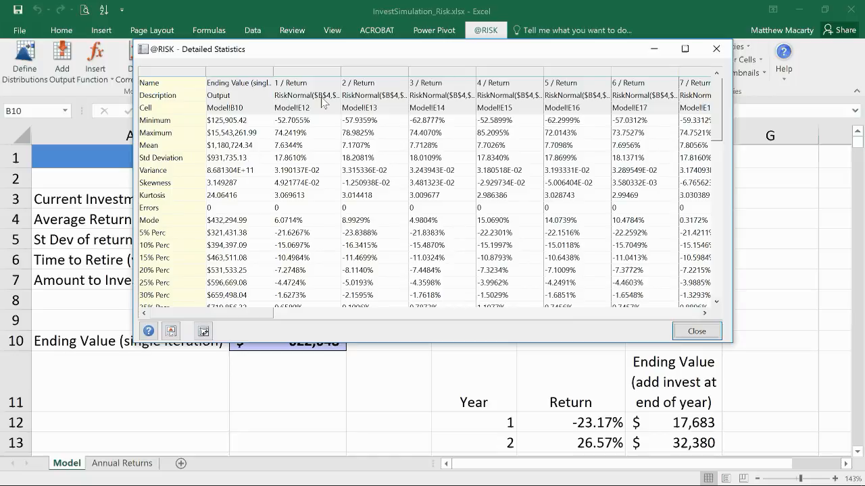
{"action": "mouse_move", "coordinate": [291, 132]}
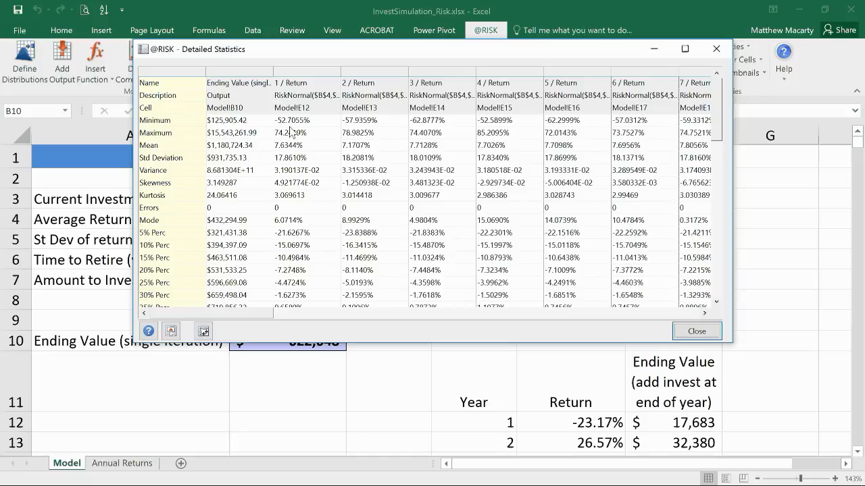
{"action": "mouse_move", "coordinate": [306, 138]}
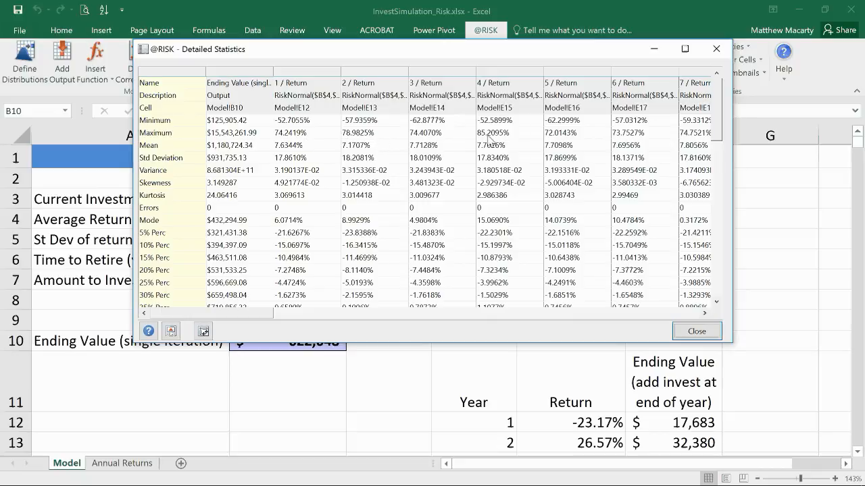
{"action": "mouse_move", "coordinate": [530, 178]}
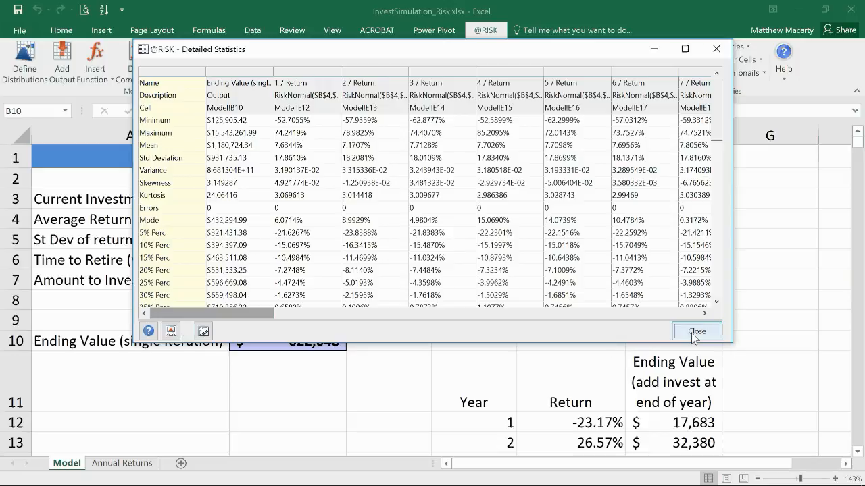
Close the Detailed Statistics window after reviewing the output and return-input statistics.
{"action": "left_click", "coordinate": [698, 331]}
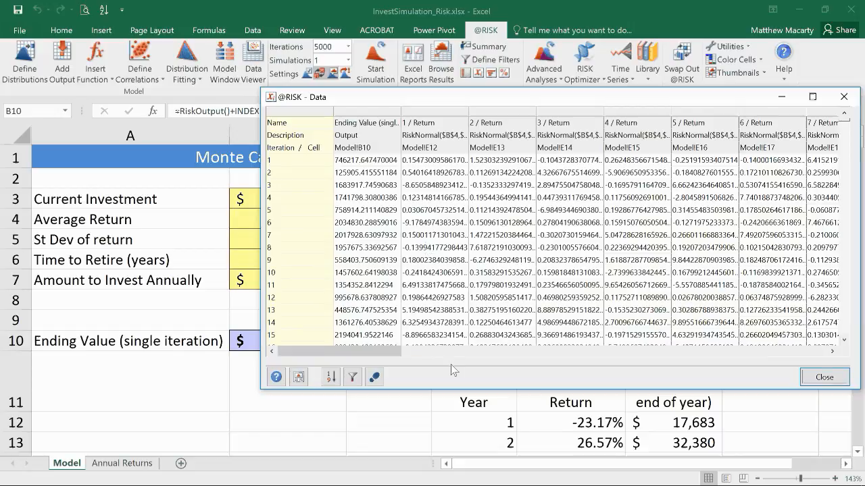
{"action": "left_click", "coordinate": [825, 375]}
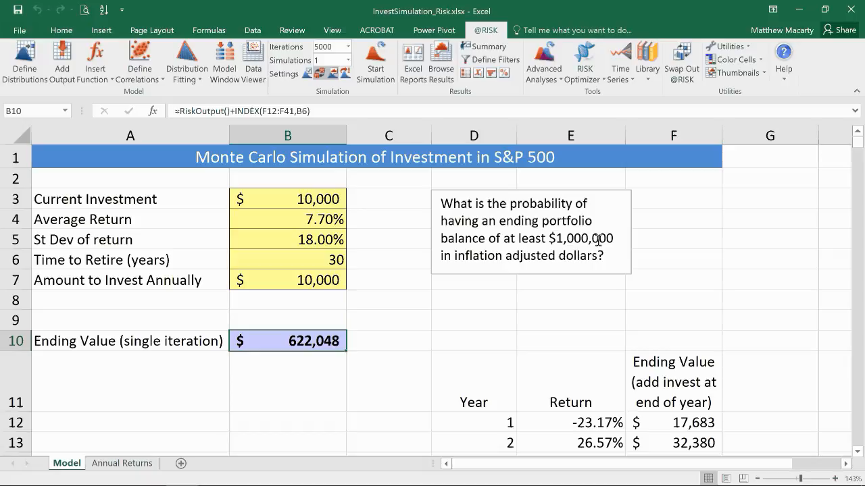
{"action": "mouse_move", "coordinate": [324, 181]}
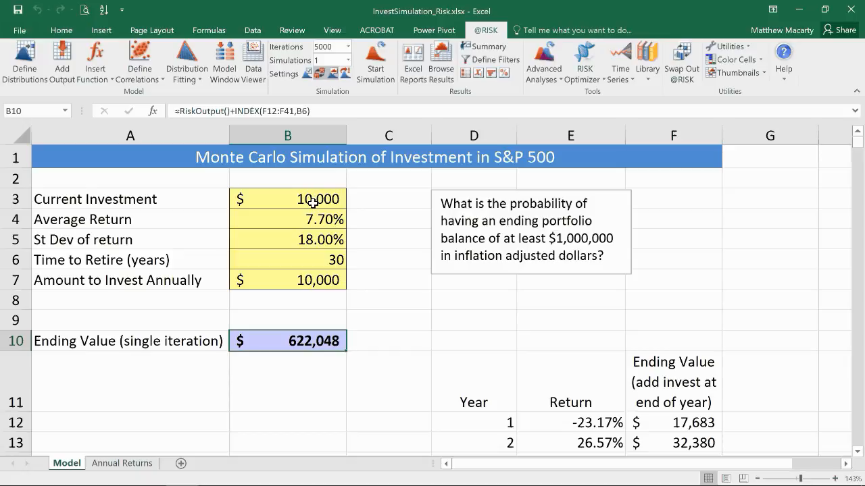
{"action": "right_click", "coordinate": [300, 199]}
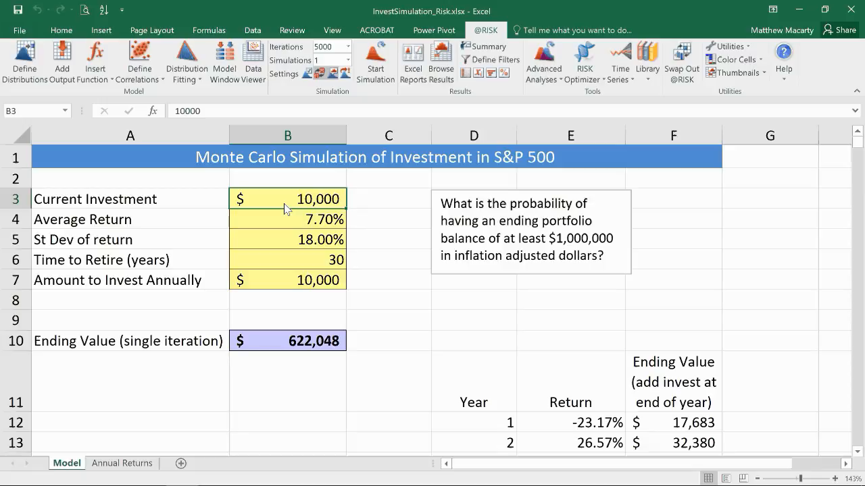
{"action": "left_click", "coordinate": [286, 259]}
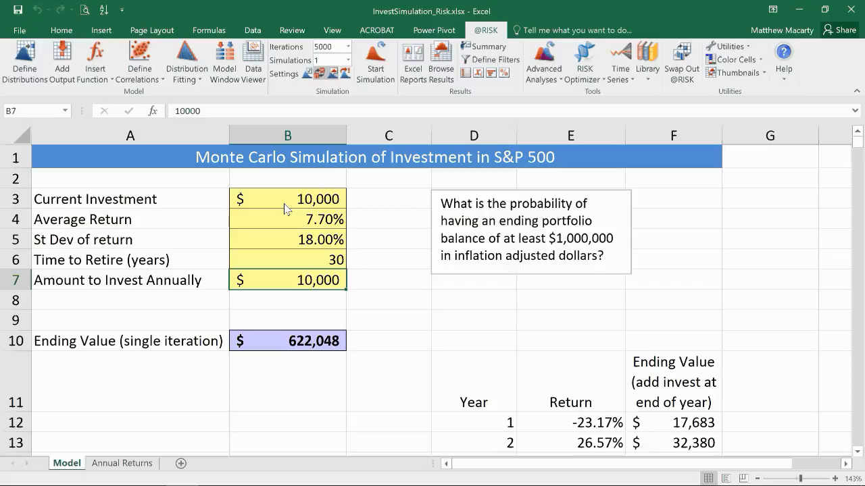
{"action": "mouse_move", "coordinate": [527, 77]}
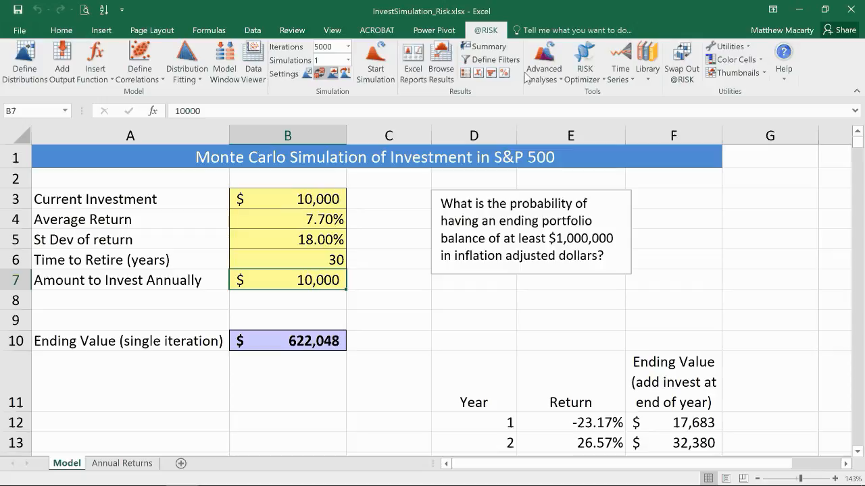
{"action": "mouse_move", "coordinate": [543, 61]}
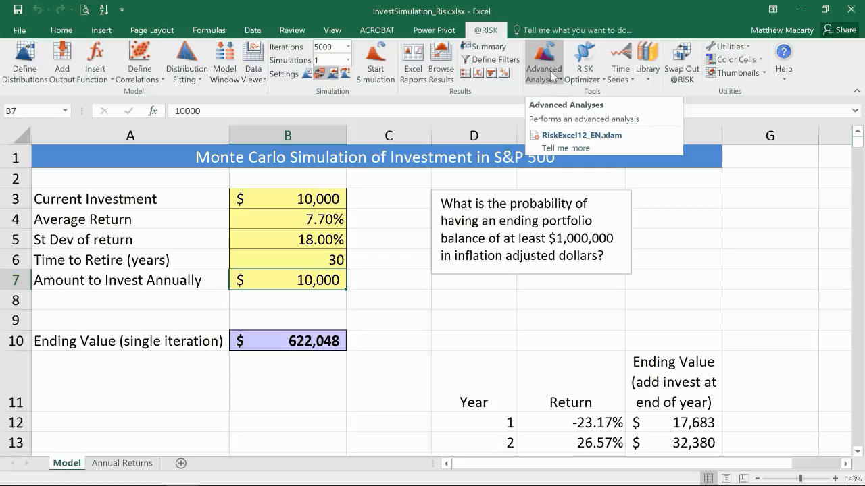
Start an Advanced Sensitivity Analysis and edit the annual investment input's definition.
{"action": "left_click", "coordinate": [543, 61]}
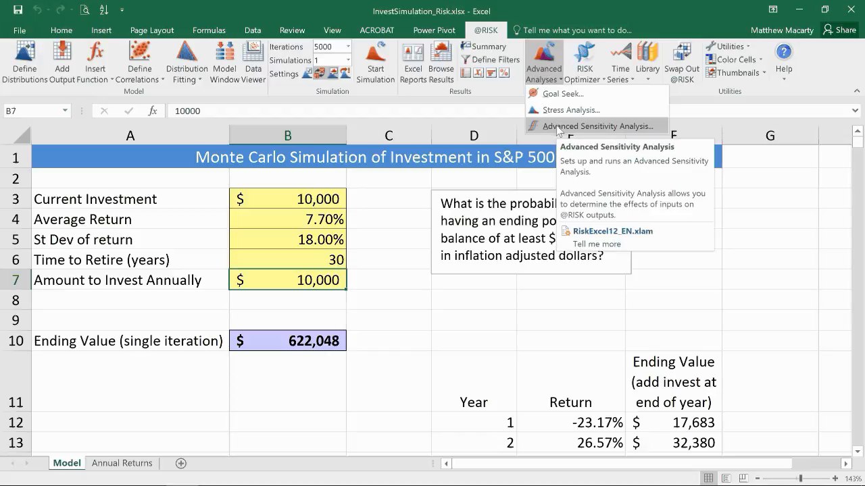
{"action": "left_click", "coordinate": [600, 126]}
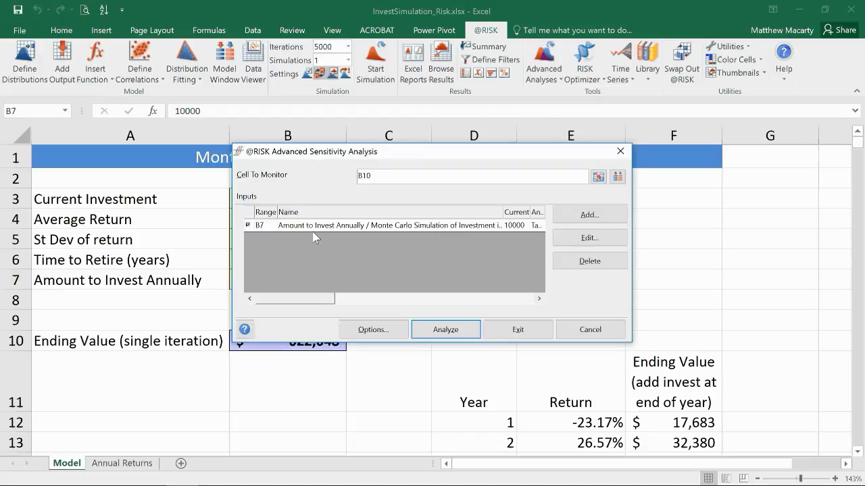
{"action": "mouse_move", "coordinate": [265, 228]}
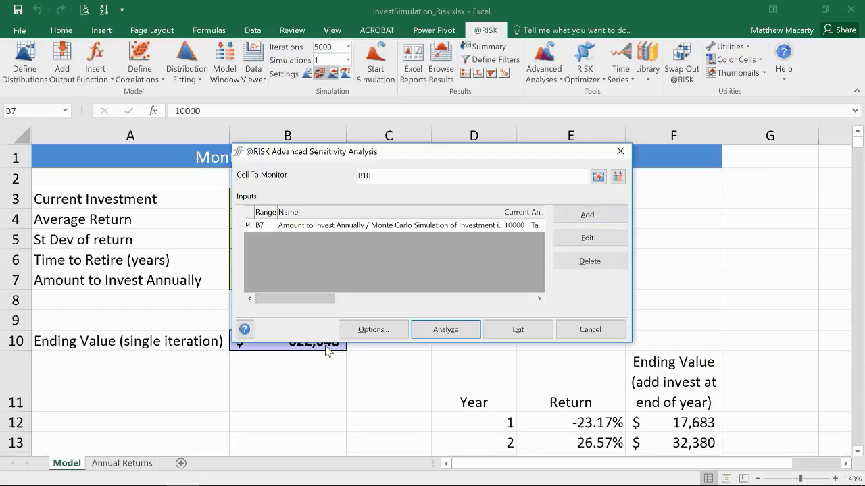
{"action": "mouse_move", "coordinate": [404, 196]}
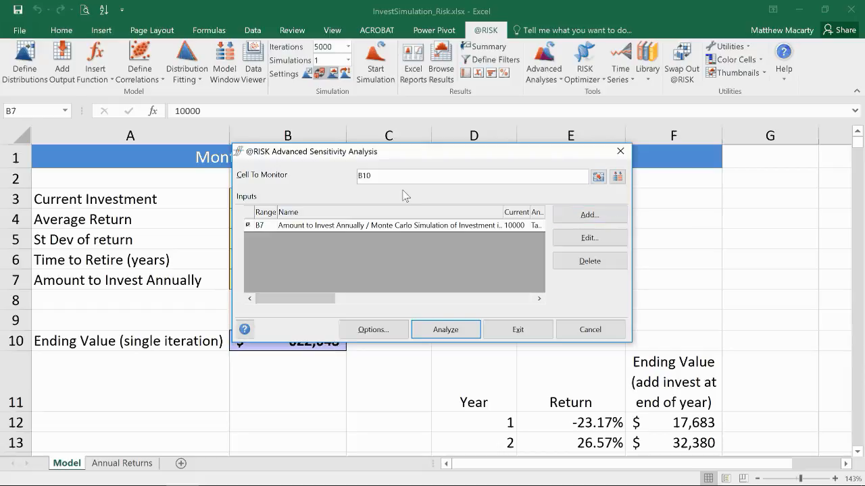
{"action": "mouse_move", "coordinate": [589, 213]}
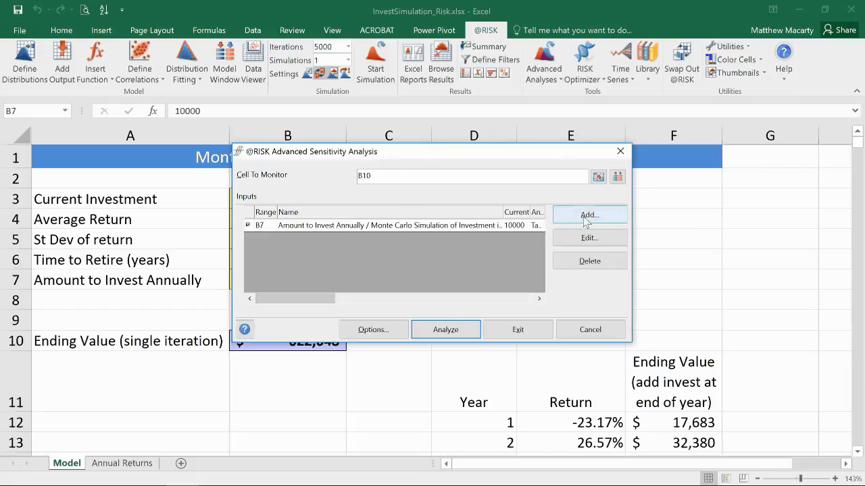
{"action": "mouse_move", "coordinate": [589, 237]}
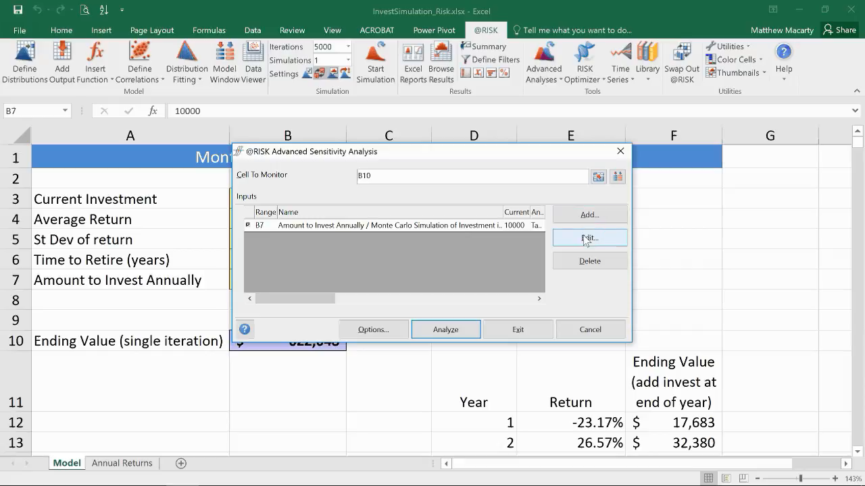
{"action": "left_click", "coordinate": [589, 238]}
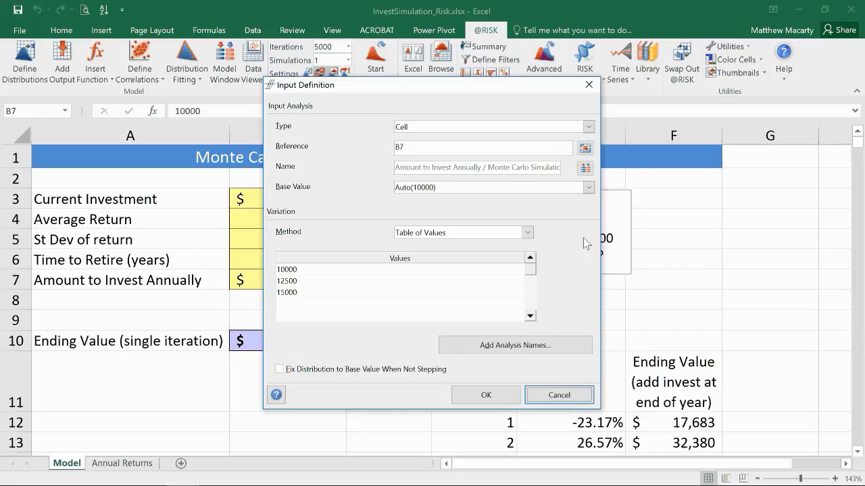
{"action": "mouse_move", "coordinate": [547, 139]}
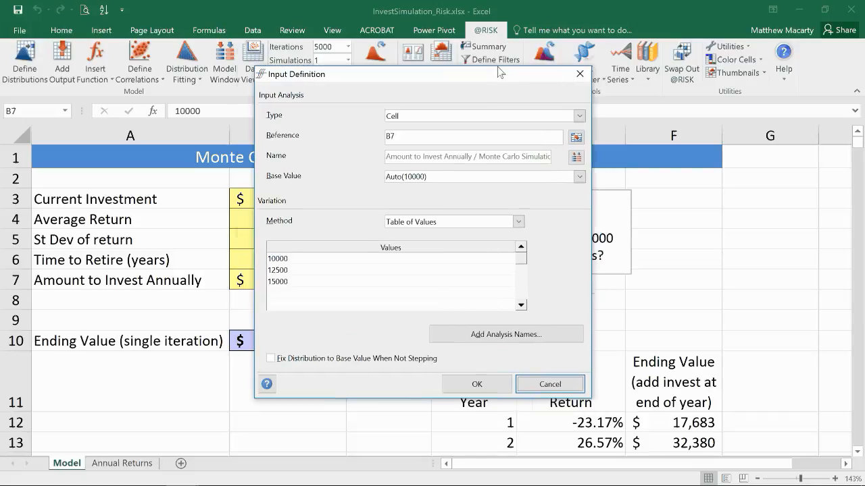
Keep the input type as a cell with a table of values and confirm B7 as the changing cell.
{"action": "left_click", "coordinate": [564, 96]}
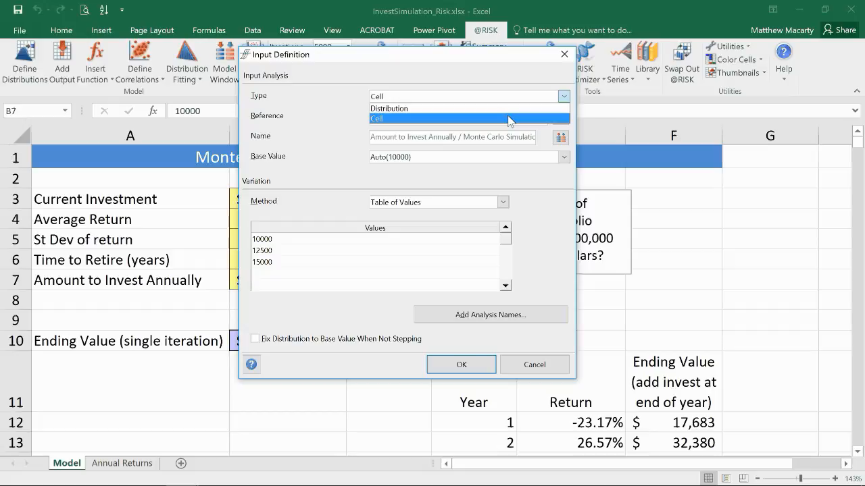
{"action": "left_click", "coordinate": [470, 119]}
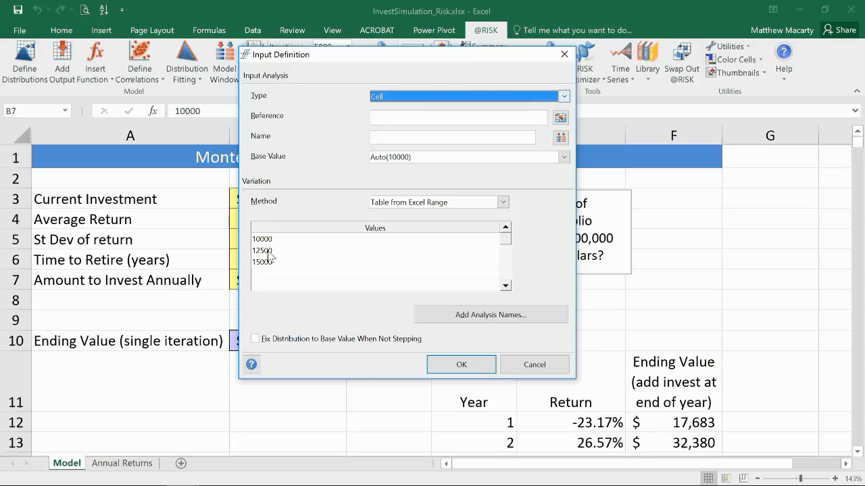
{"action": "mouse_move", "coordinate": [270, 269]}
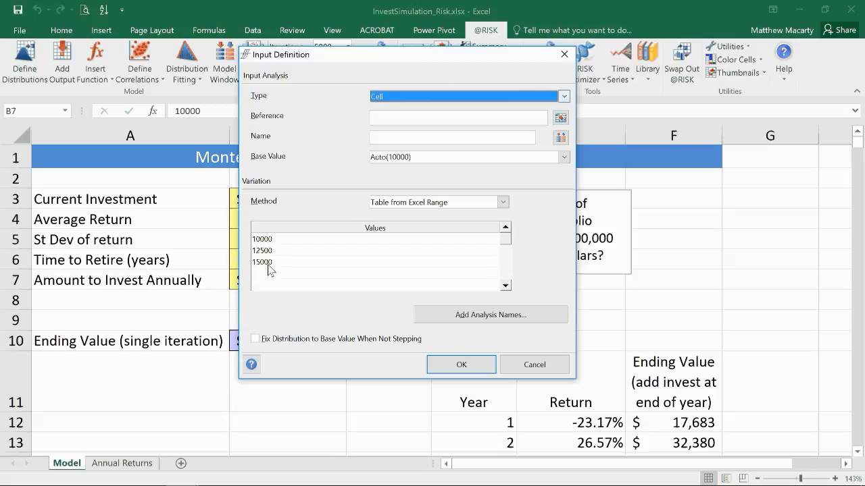
{"action": "mouse_move", "coordinate": [281, 243]}
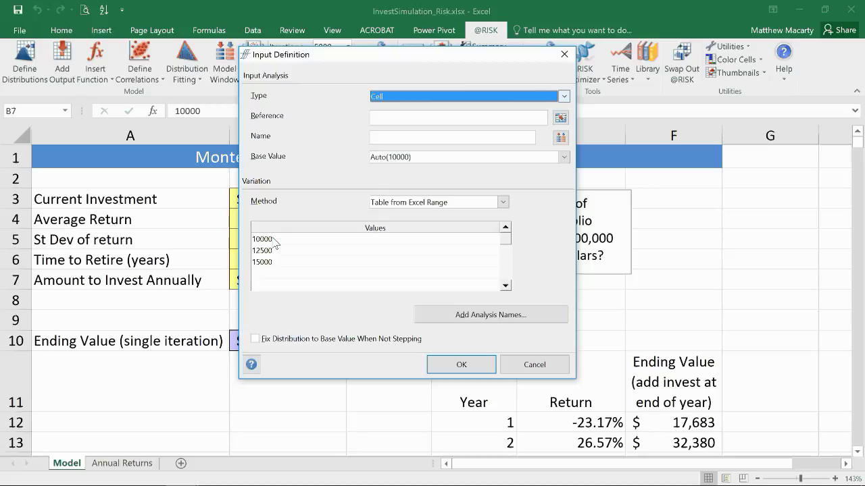
{"action": "mouse_move", "coordinate": [490, 313]}
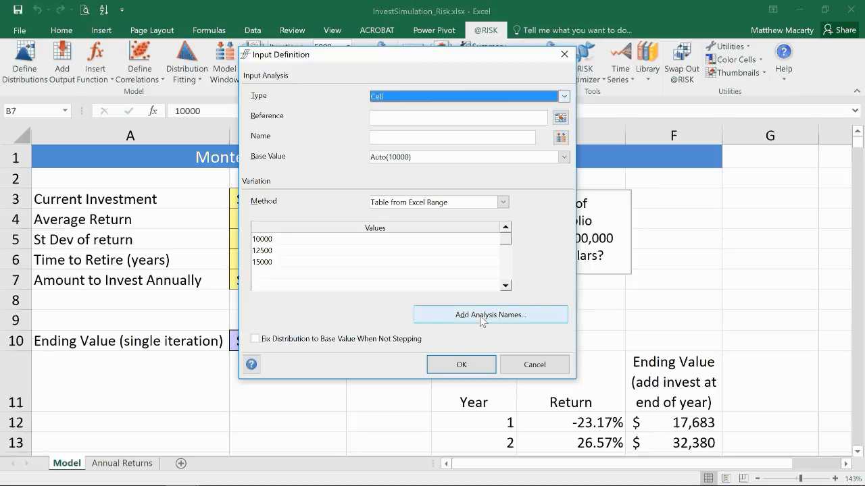
{"action": "mouse_move", "coordinate": [463, 365]}
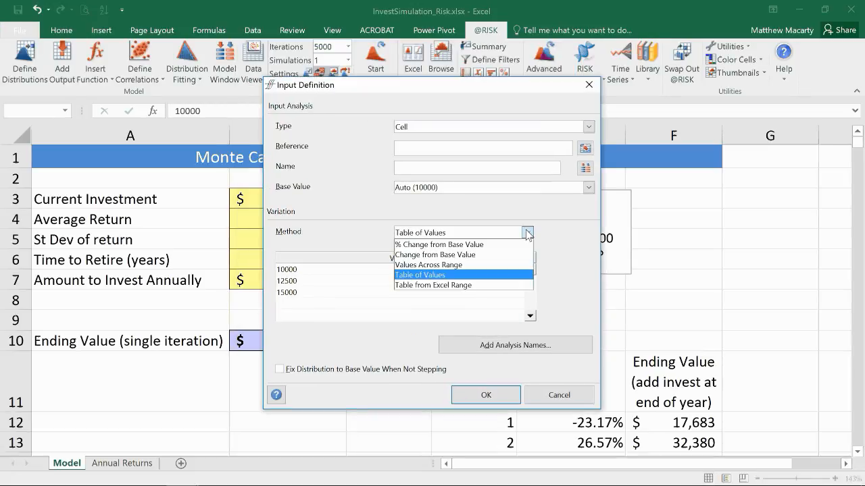
{"action": "mouse_move", "coordinate": [462, 279]}
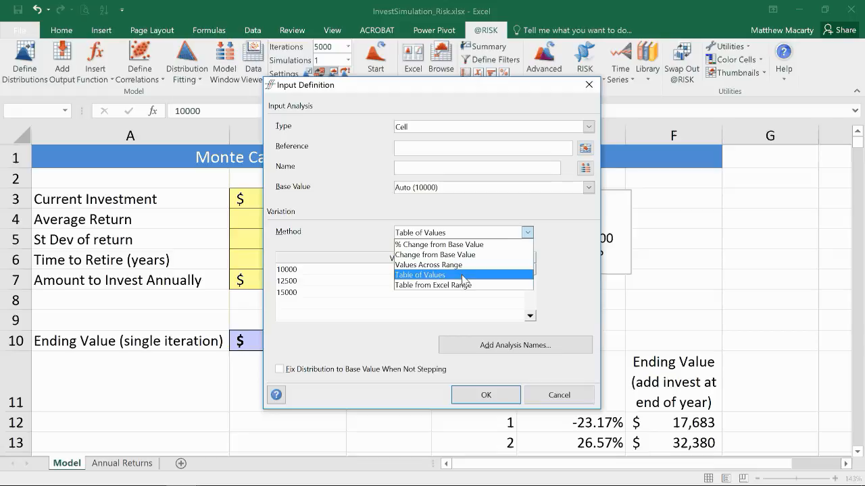
{"action": "mouse_move", "coordinate": [462, 281]}
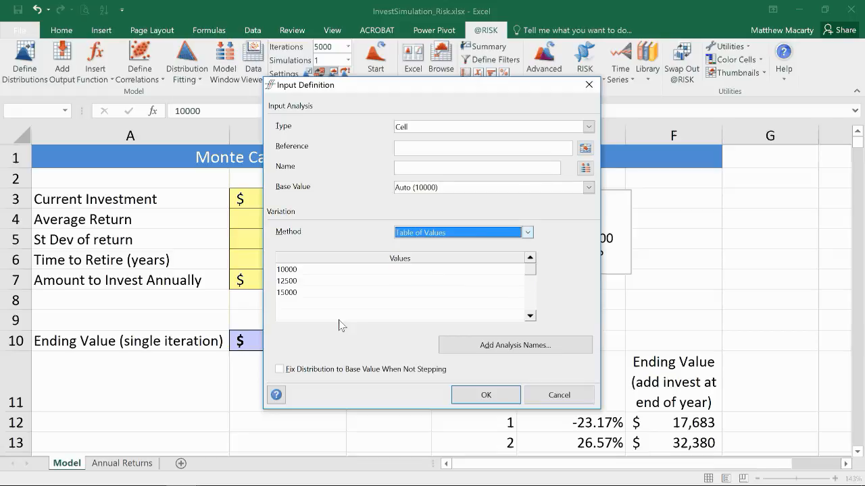
{"action": "mouse_move", "coordinate": [262, 449]}
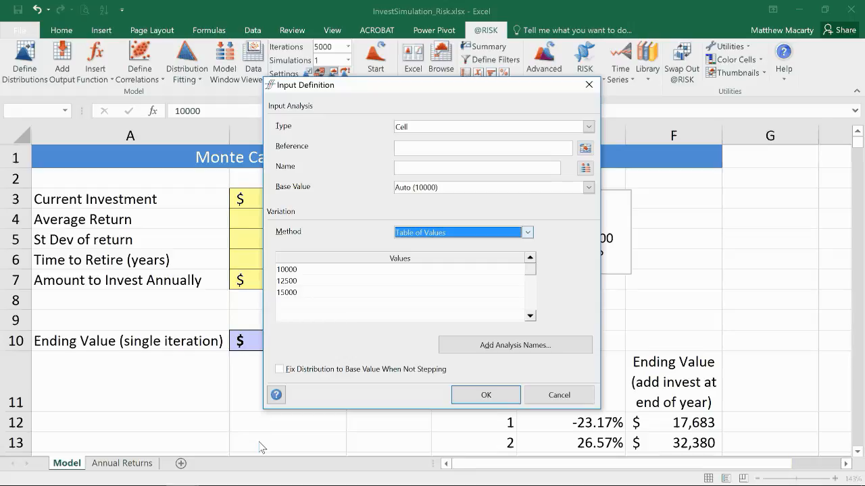
{"action": "mouse_move", "coordinate": [441, 222]}
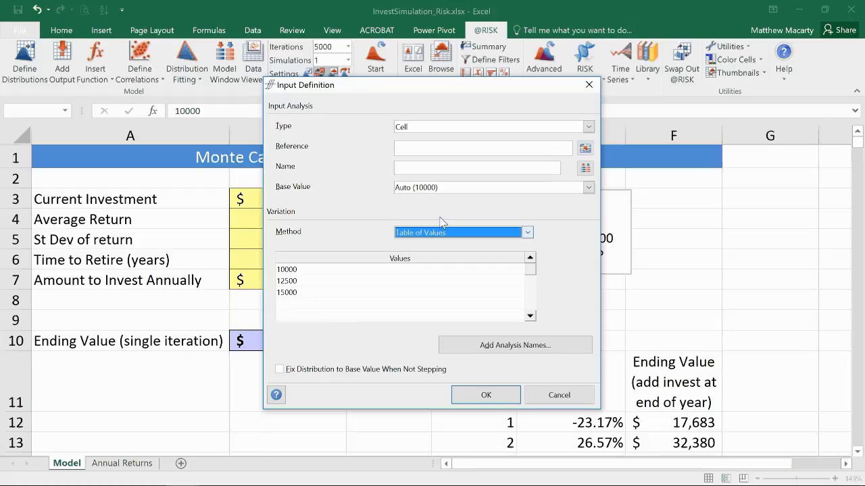
{"action": "mouse_move", "coordinate": [313, 146]}
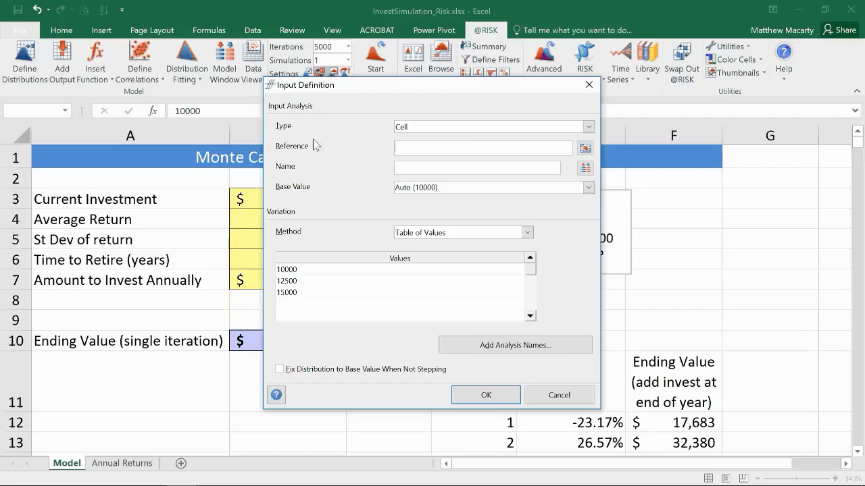
{"action": "mouse_move", "coordinate": [584, 147]}
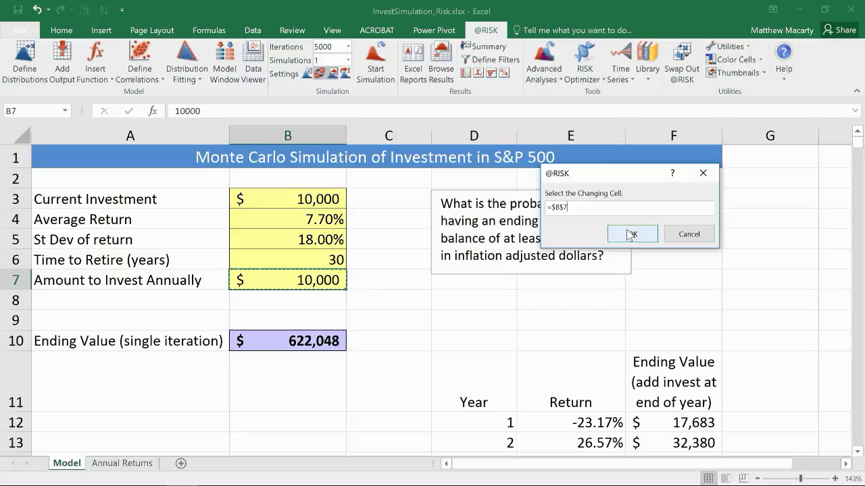
{"action": "left_click", "coordinate": [631, 234]}
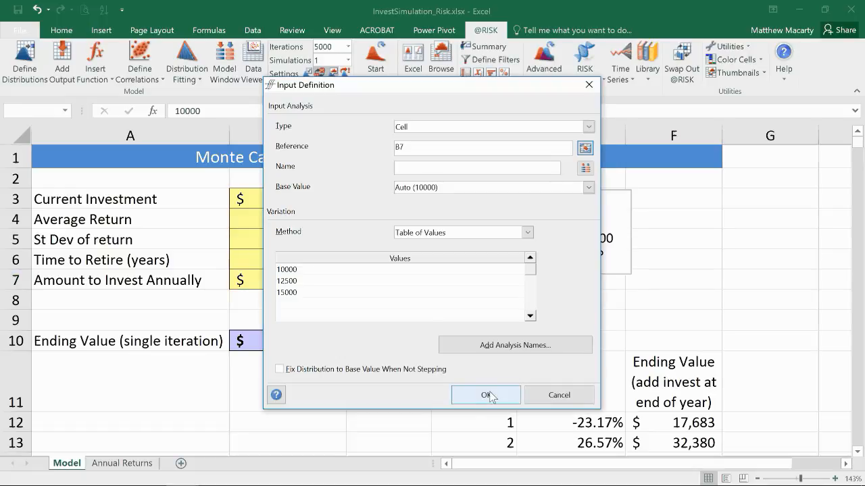
Confirm the B7 input definition and bring up the Sensitivity Options.
{"action": "left_click", "coordinate": [485, 395]}
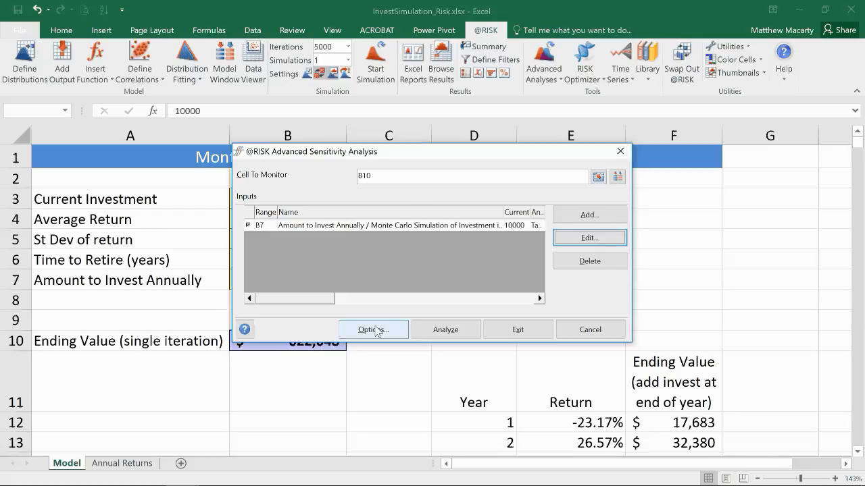
{"action": "left_click", "coordinate": [373, 330]}
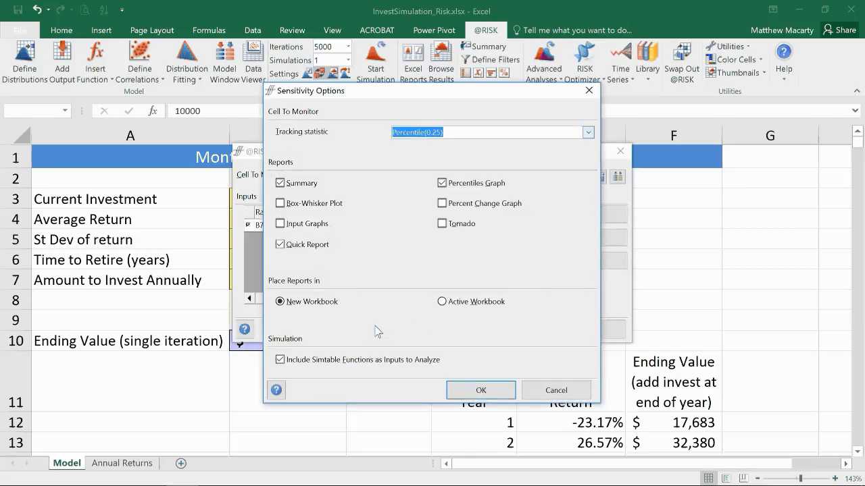
Set the tracking statistic to Percentile(.25), keeping Summary and Quick Report into a new workbook.
{"action": "left_click", "coordinate": [442, 184]}
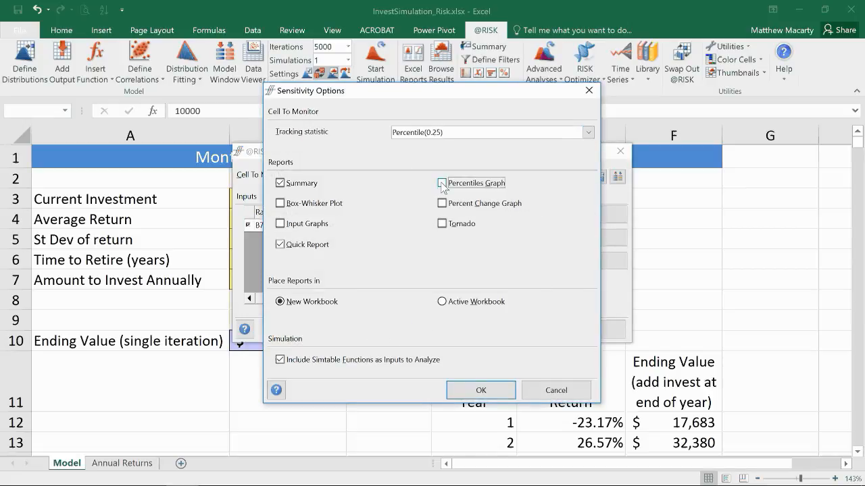
{"action": "left_click", "coordinate": [441, 183]}
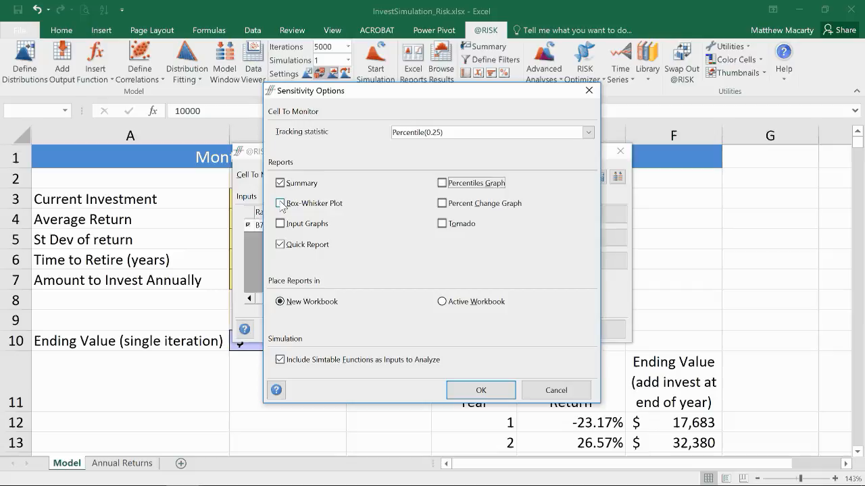
{"action": "left_click", "coordinate": [279, 202]}
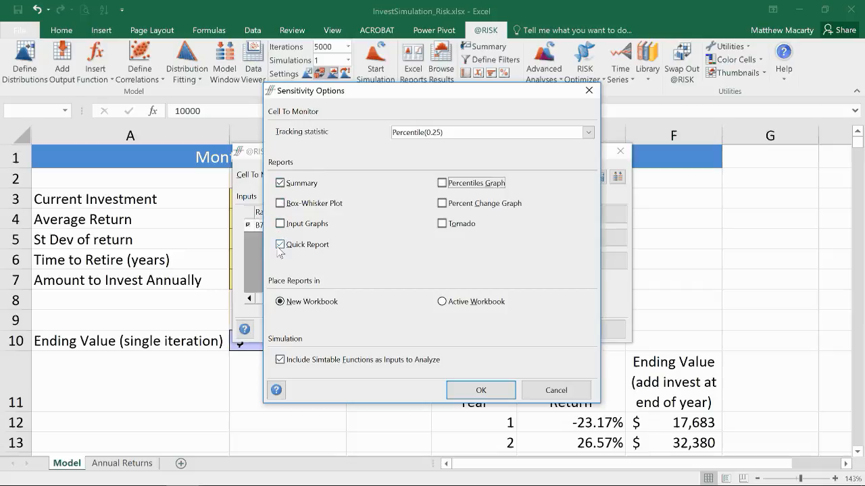
{"action": "mouse_move", "coordinate": [589, 132]}
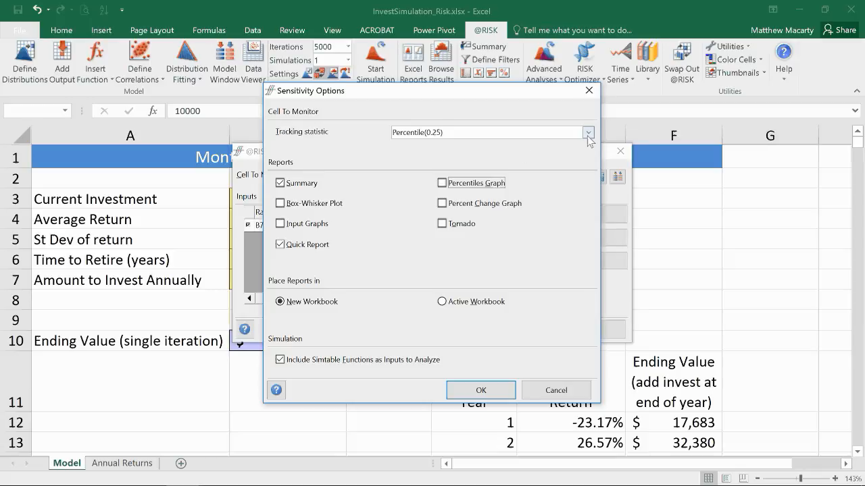
{"action": "left_click", "coordinate": [588, 133]}
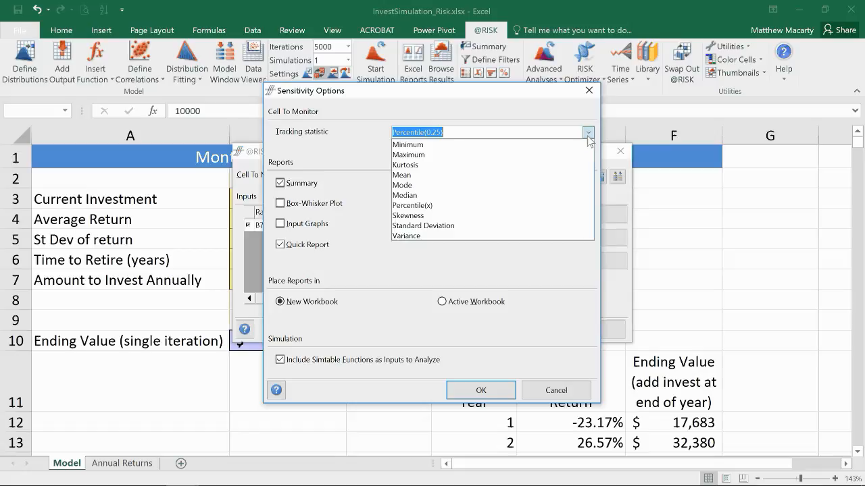
{"action": "left_click", "coordinate": [412, 205]}
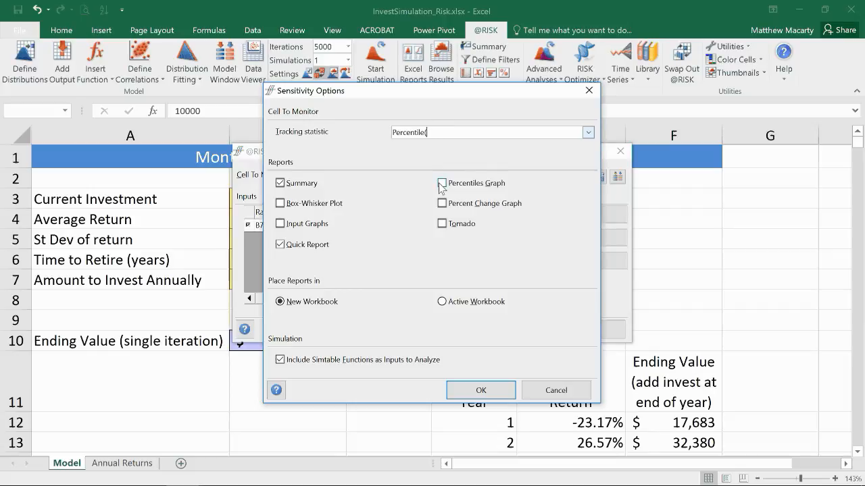
{"action": "type", "text": "(.25"}
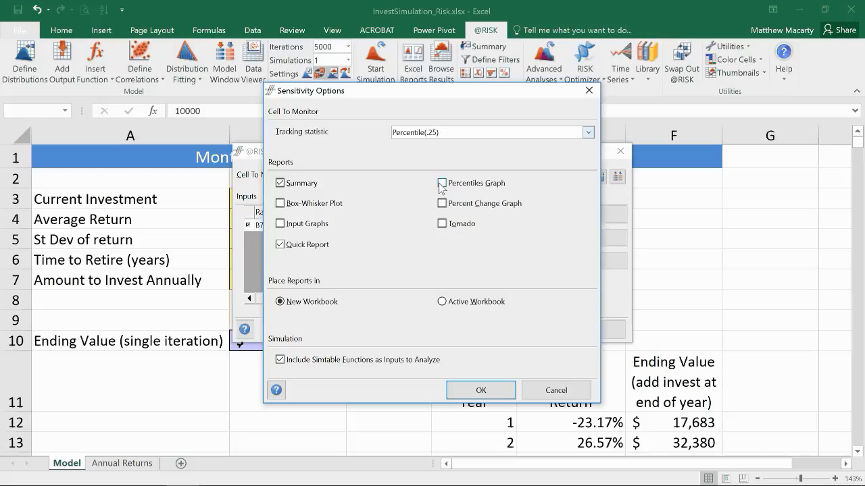
Accept the sensitivity options and run the advanced sensitivity analysis.
{"action": "left_click", "coordinate": [481, 389]}
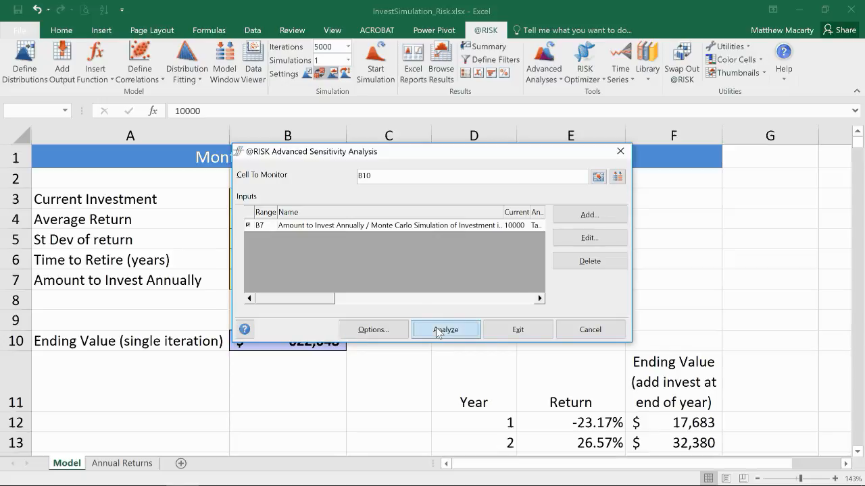
{"action": "left_click", "coordinate": [446, 329]}
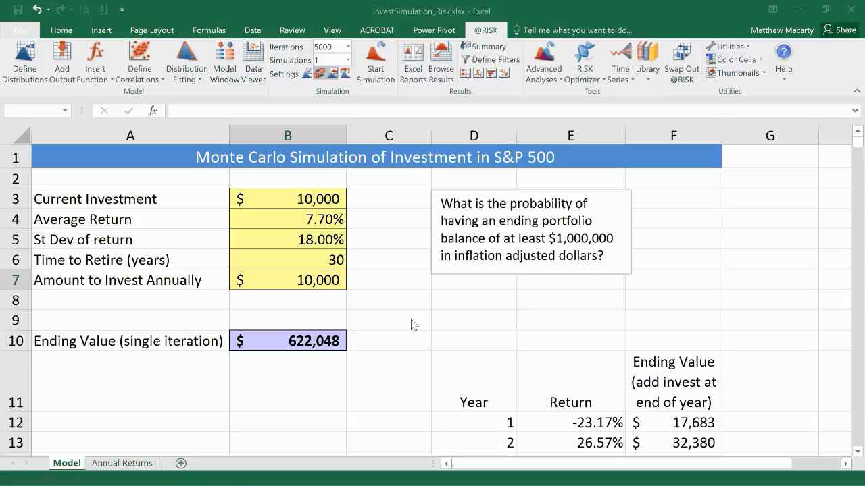
Let the analysis generate the report workbook with cumulative curves for 10000, 12500 and 15000.
{"action": "left_click", "coordinate": [376, 60]}
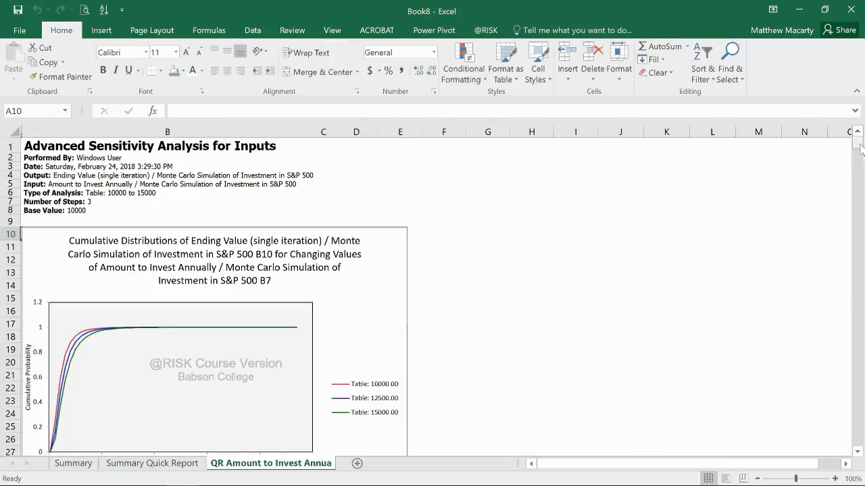
Review the QR Amount to Invest Annually statistics table, then switch to the Summary Quick Report sheet.
{"action": "scroll", "scroll_direction": "down", "scroll_amount": 3}
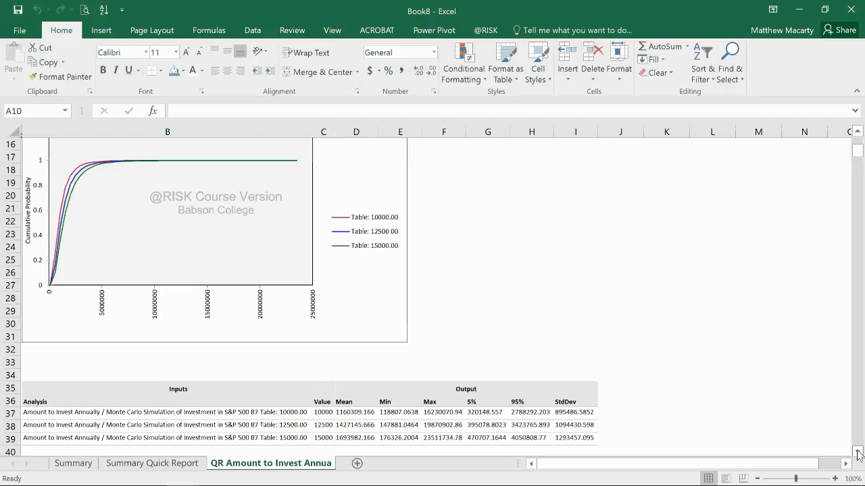
{"action": "scroll", "scroll_direction": "down", "scroll_amount": 3}
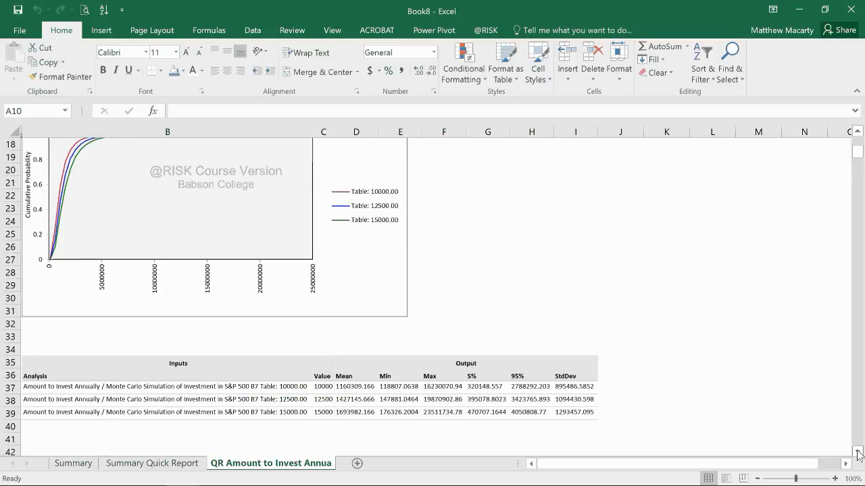
{"action": "scroll", "scroll_direction": "down", "scroll_amount": 3}
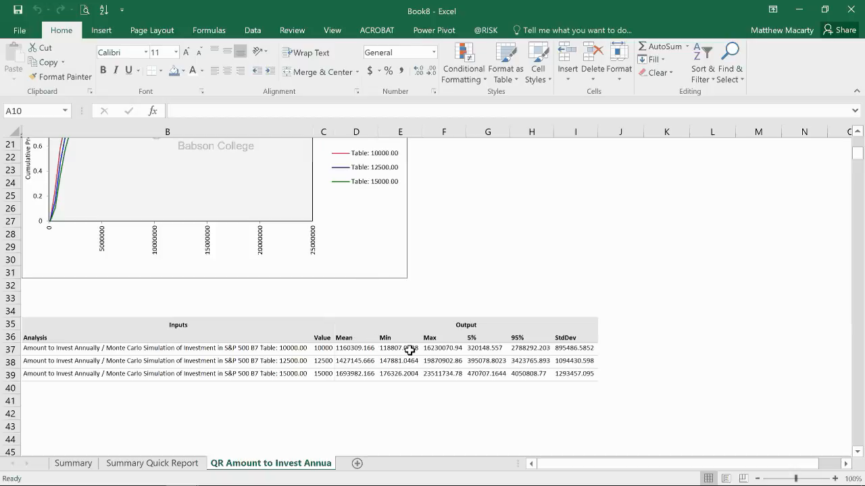
{"action": "mouse_move", "coordinate": [329, 354]}
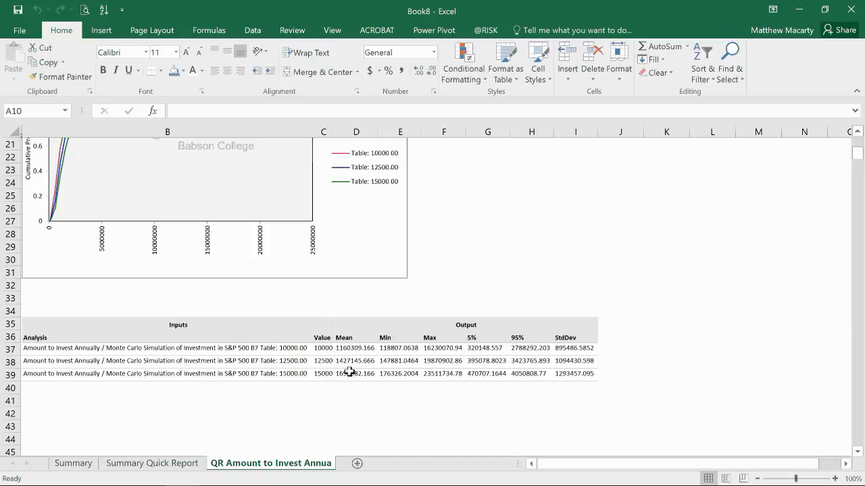
{"action": "mouse_move", "coordinate": [408, 357]}
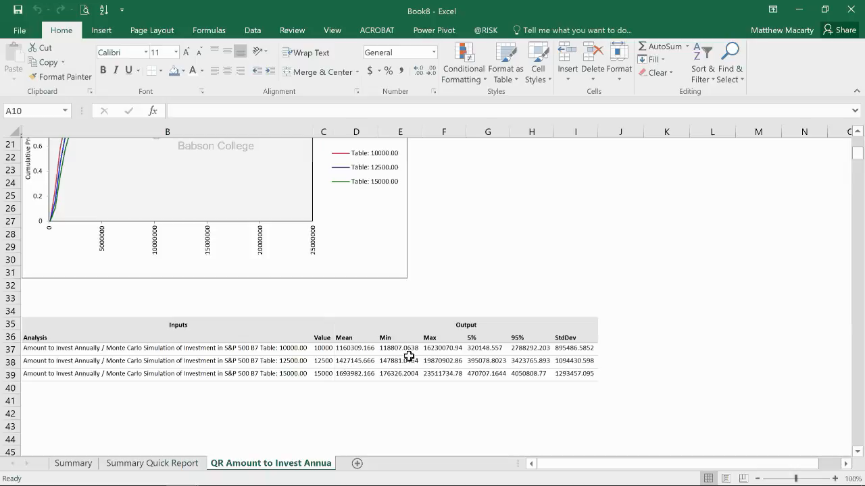
{"action": "mouse_move", "coordinate": [405, 354]}
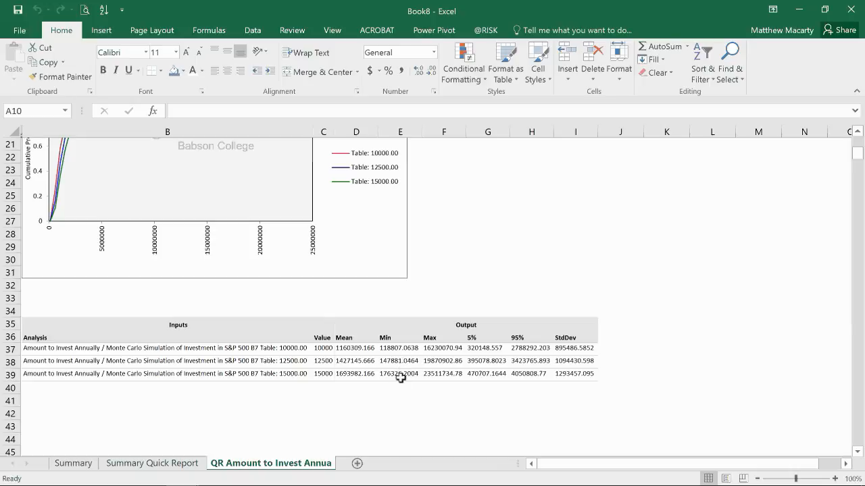
{"action": "mouse_move", "coordinate": [484, 381]}
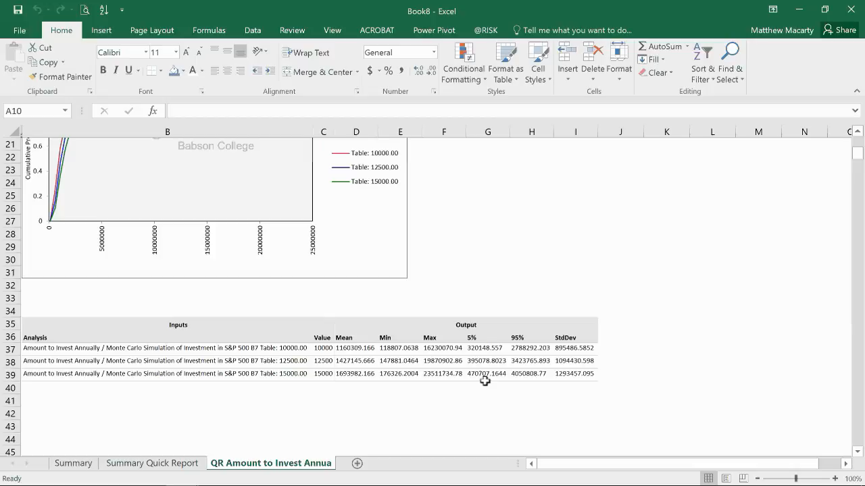
{"action": "mouse_move", "coordinate": [489, 349]}
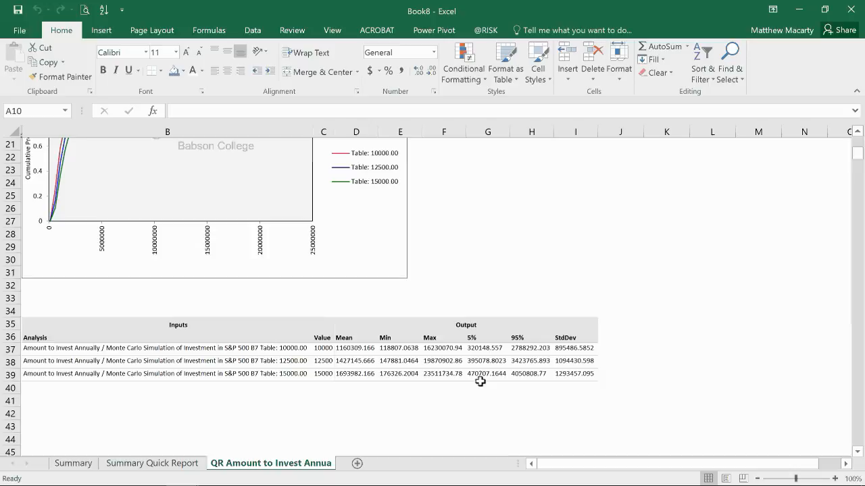
{"action": "mouse_move", "coordinate": [425, 400]}
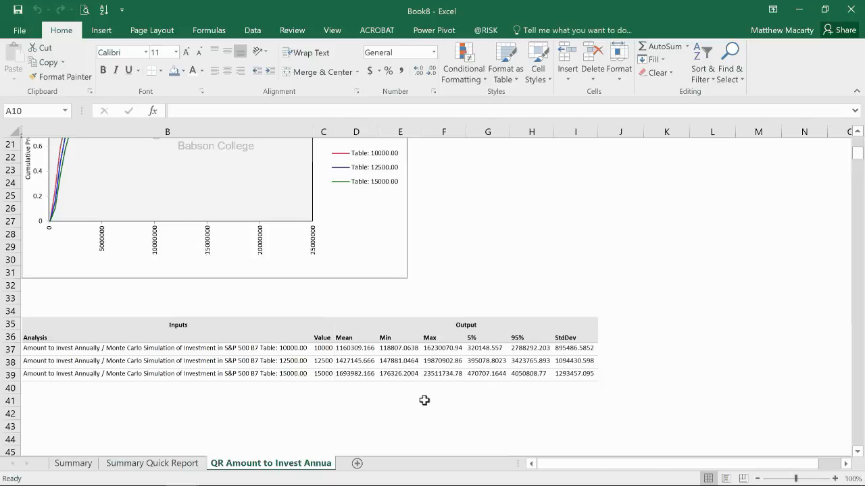
{"action": "left_click", "coordinate": [151, 462]}
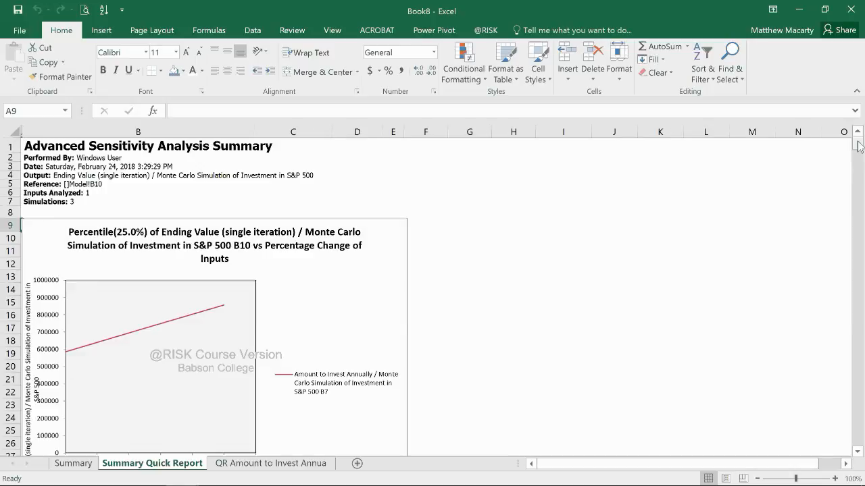
{"action": "scroll", "scroll_direction": "down", "scroll_amount": 3}
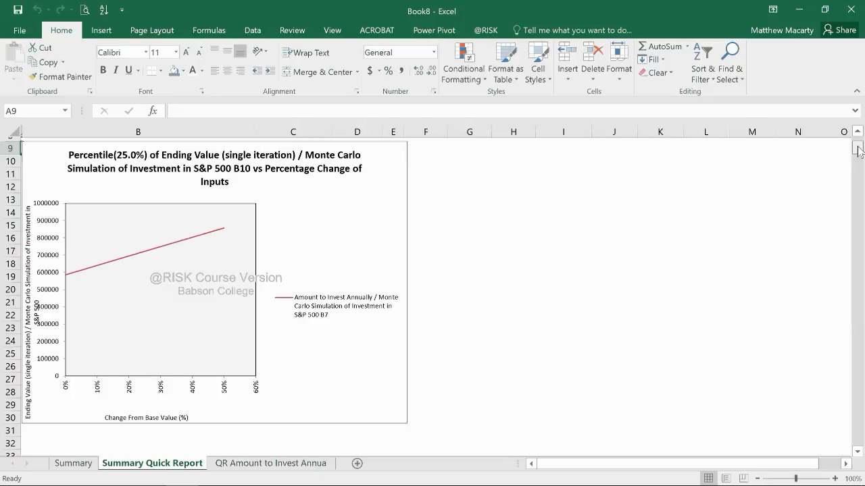
{"action": "scroll", "scroll_direction": "down", "scroll_amount": 3}
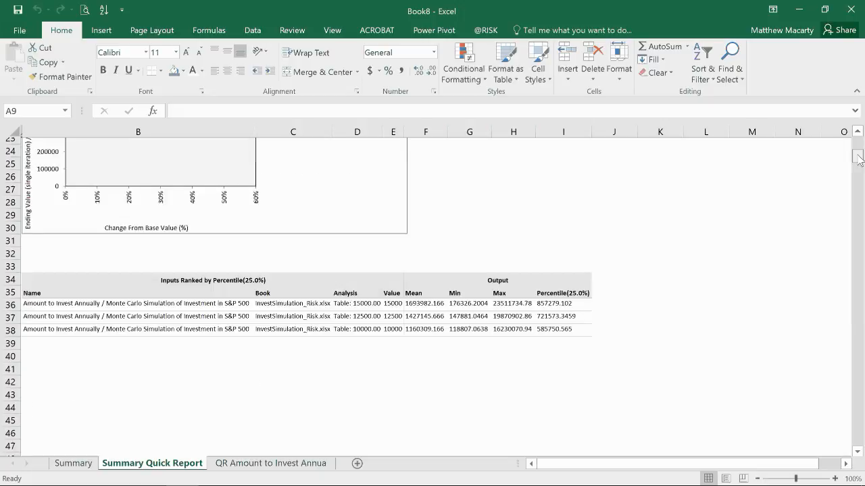
{"action": "scroll", "scroll_direction": "up", "scroll_amount": 3}
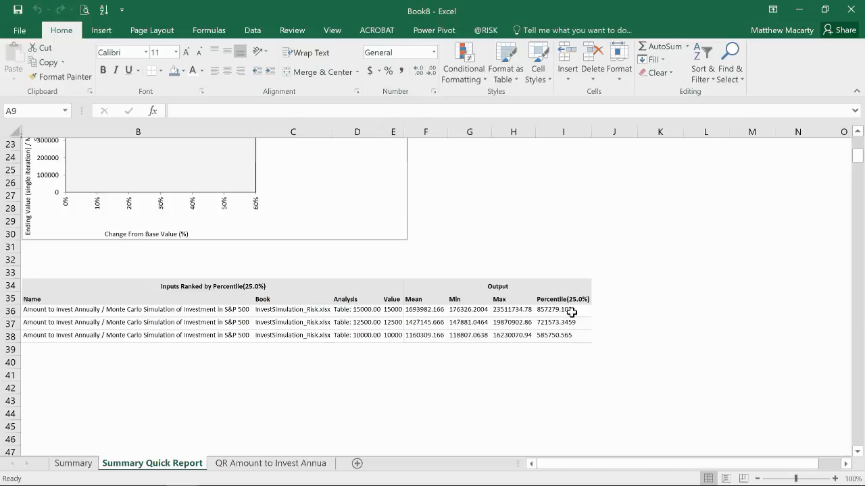
{"action": "mouse_move", "coordinate": [579, 311]}
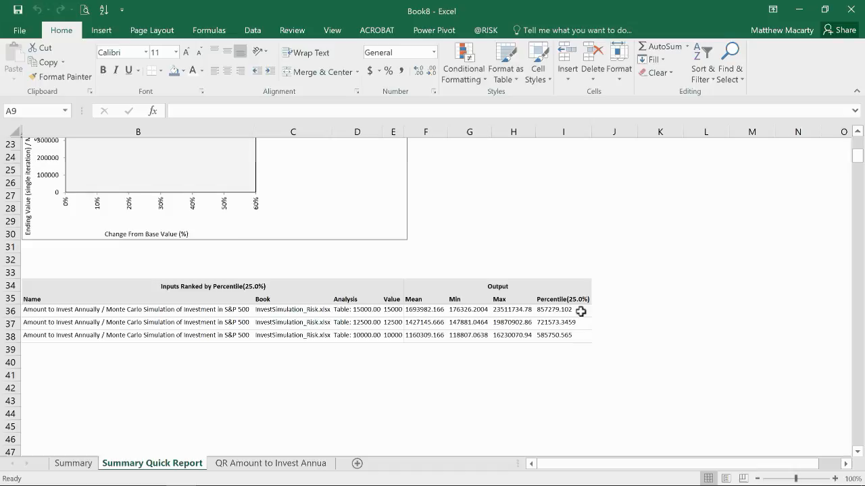
{"action": "mouse_move", "coordinate": [559, 337]}
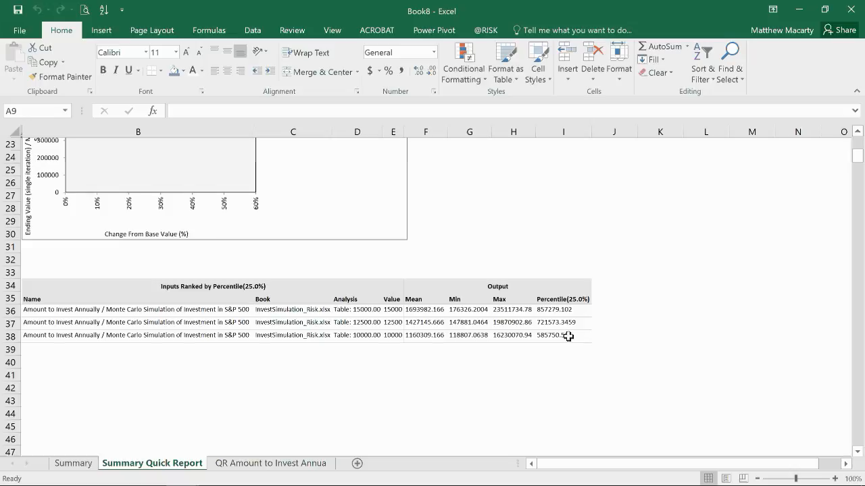
{"action": "mouse_move", "coordinate": [567, 310]}
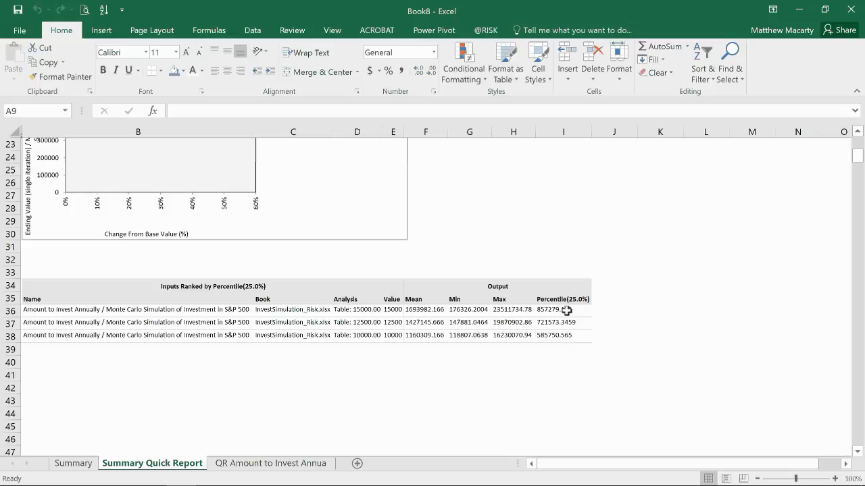